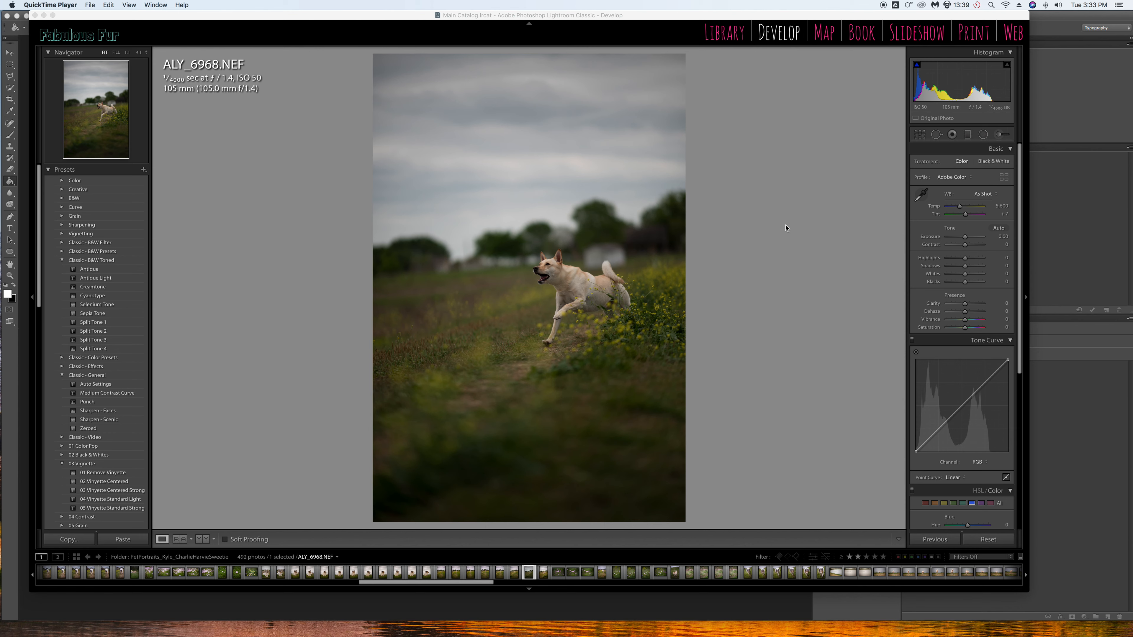
pyautogui.moveTo(543, 533)
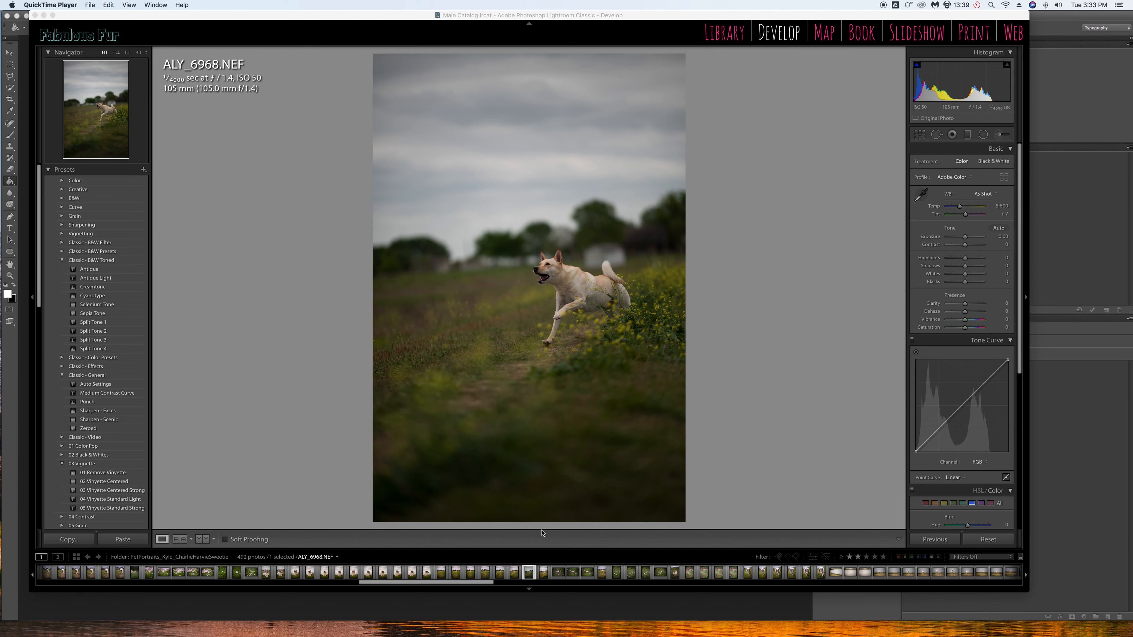
pyautogui.moveTo(578, 438)
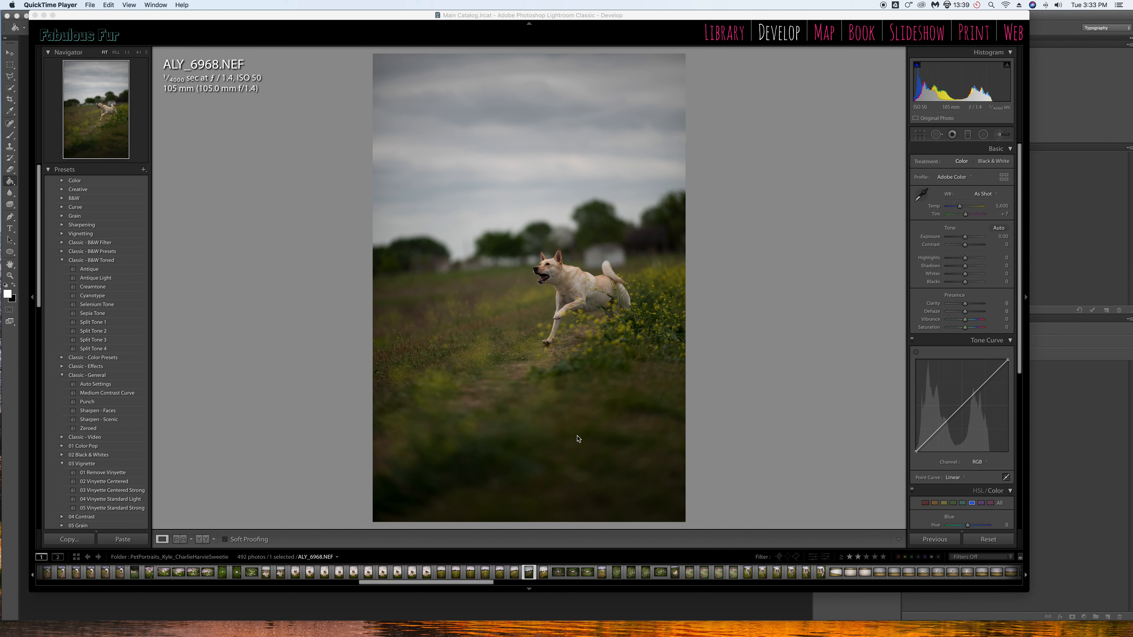
pyautogui.moveTo(643, 334)
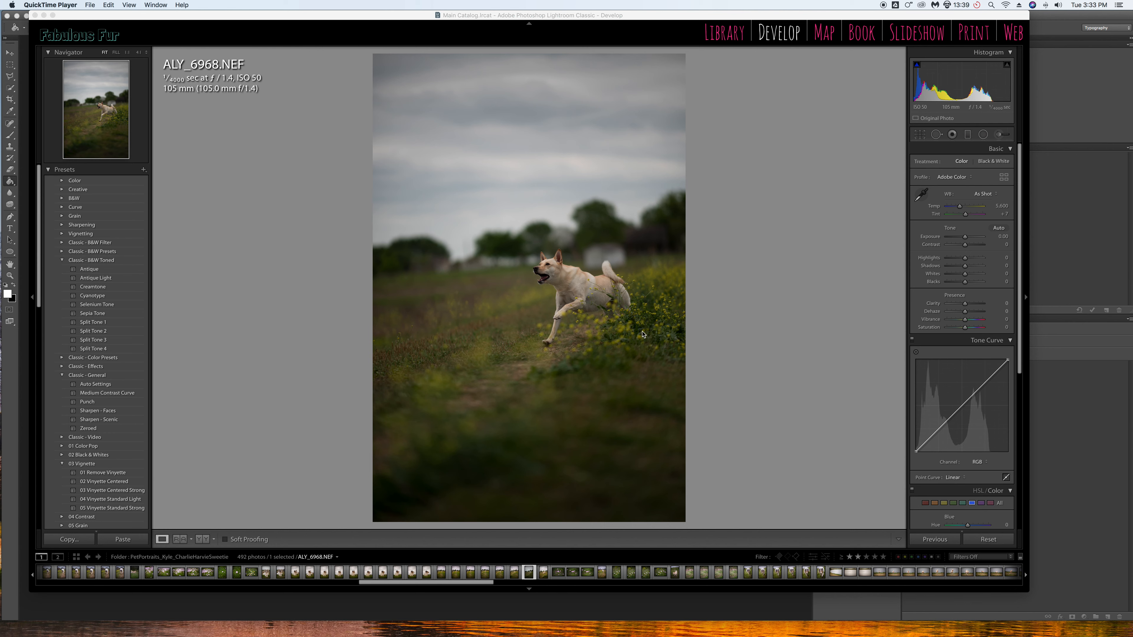
pyautogui.moveTo(1017, 246)
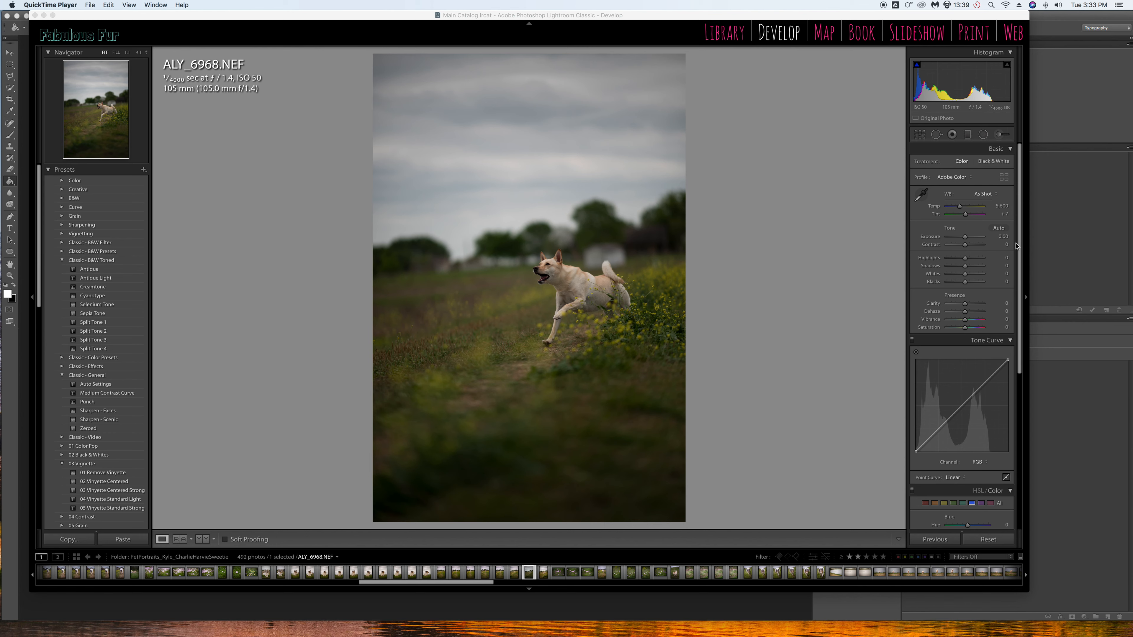
pyautogui.moveTo(836, 376)
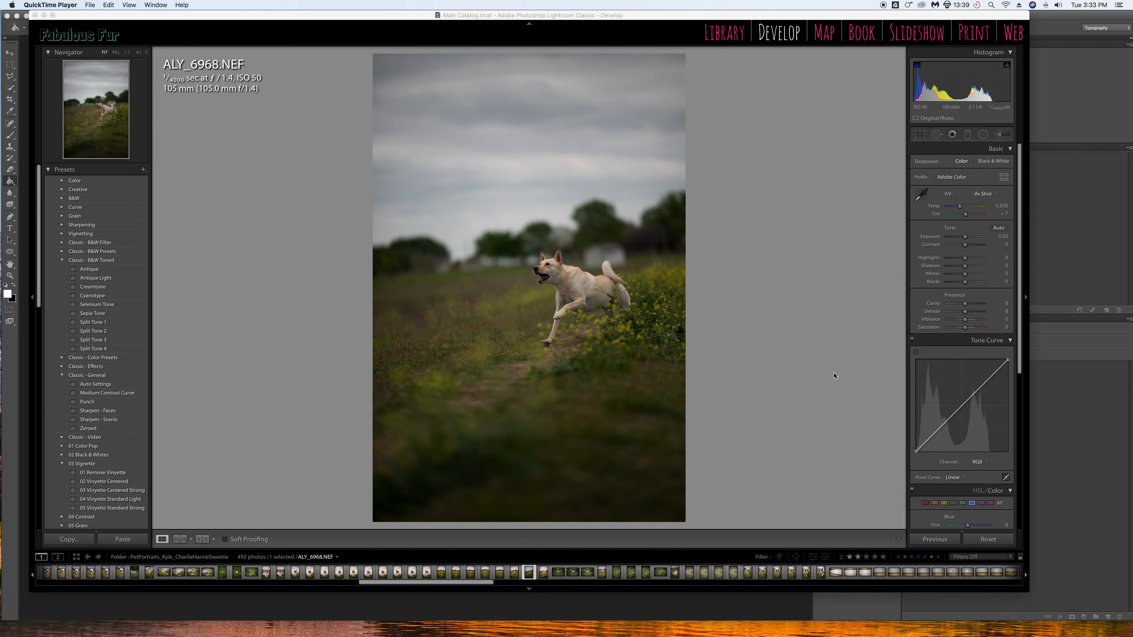
pyautogui.moveTo(798, 394)
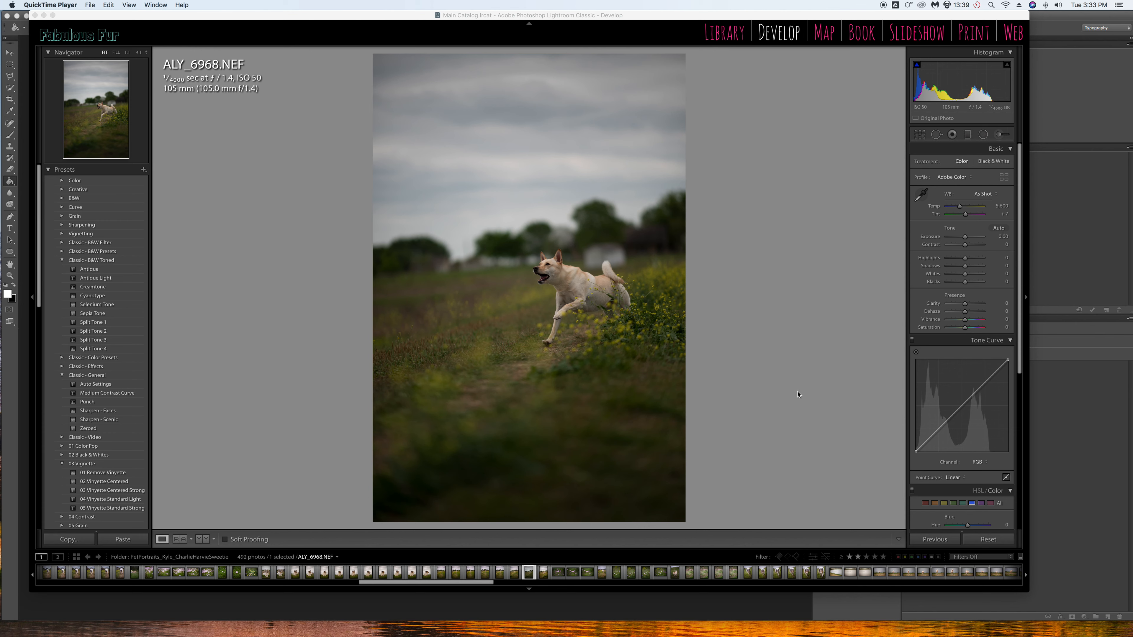
pyautogui.moveTo(987, 235)
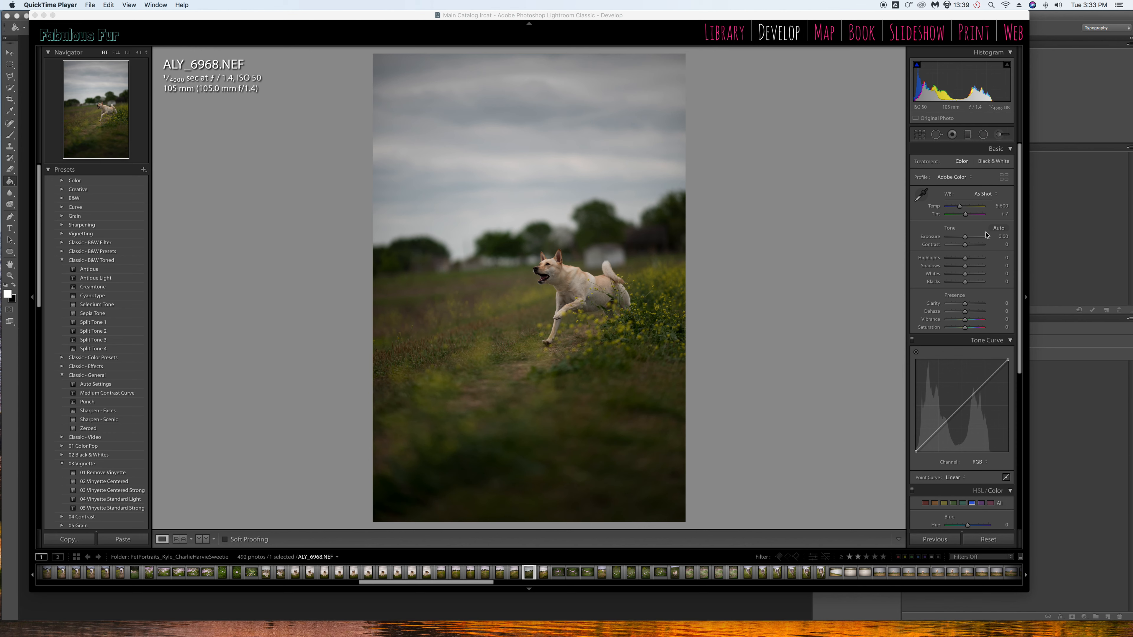
# - Apply Auto tone and the Strong Contrast point curve to the dog photo
pyautogui.click(998, 228)
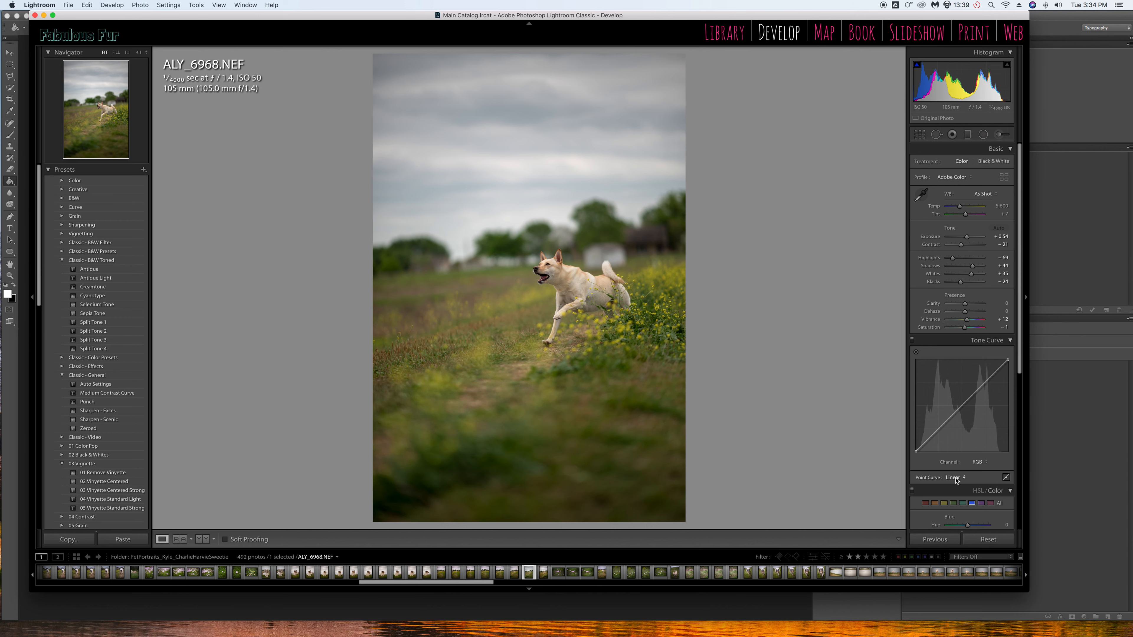
pyautogui.click(954, 478)
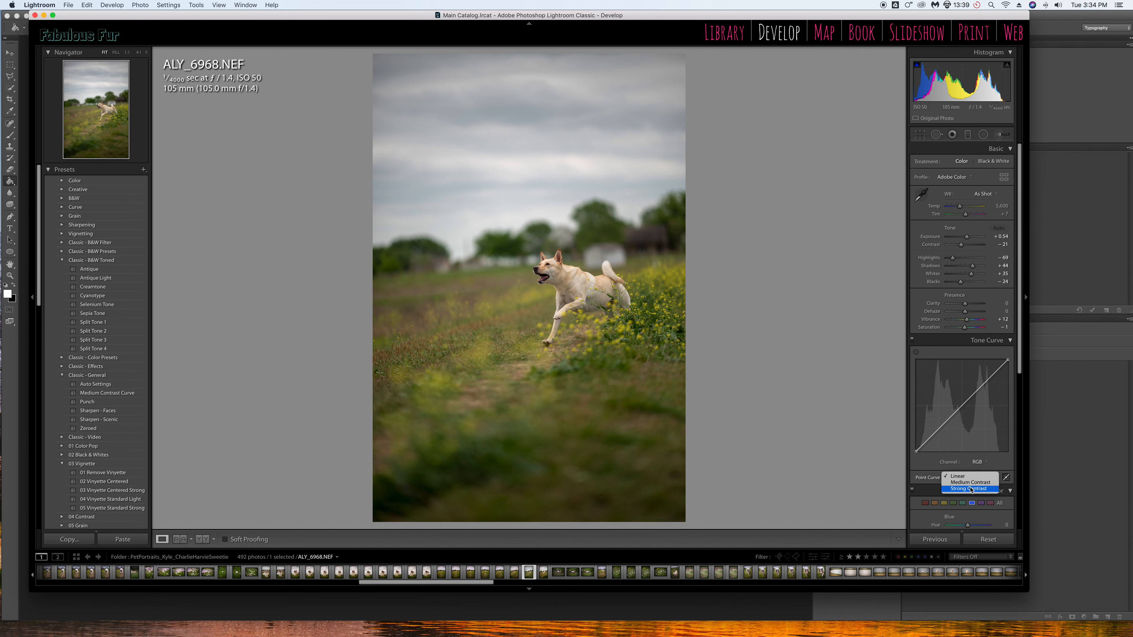
pyautogui.click(967, 488)
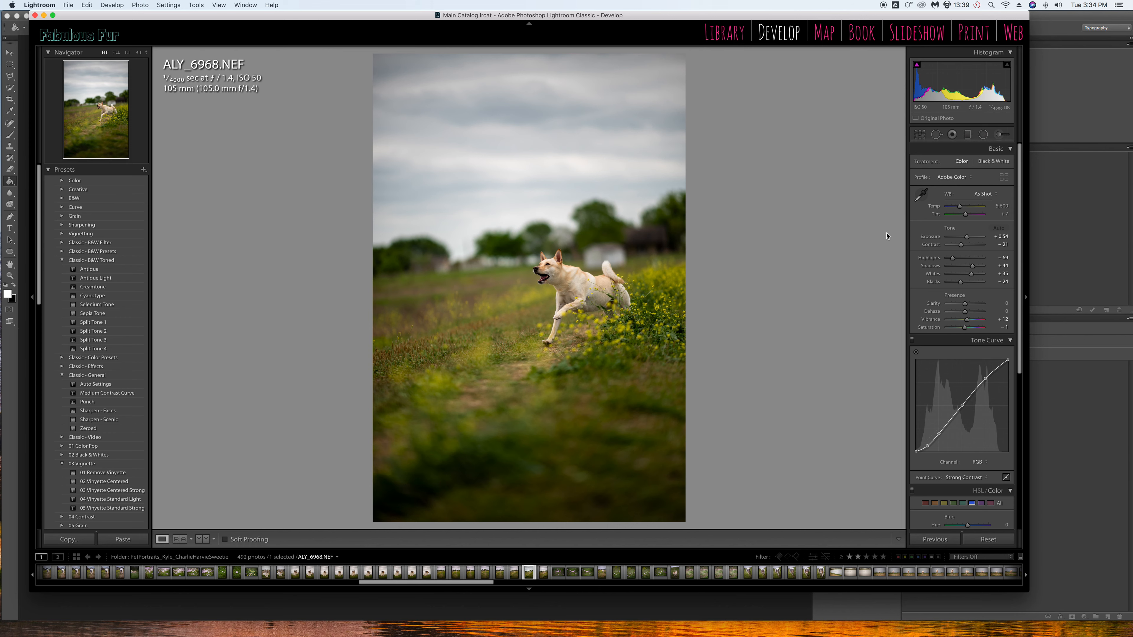
# - Switch to an automatic white balance preset and warm up the colour temperature
pyautogui.click(984, 193)
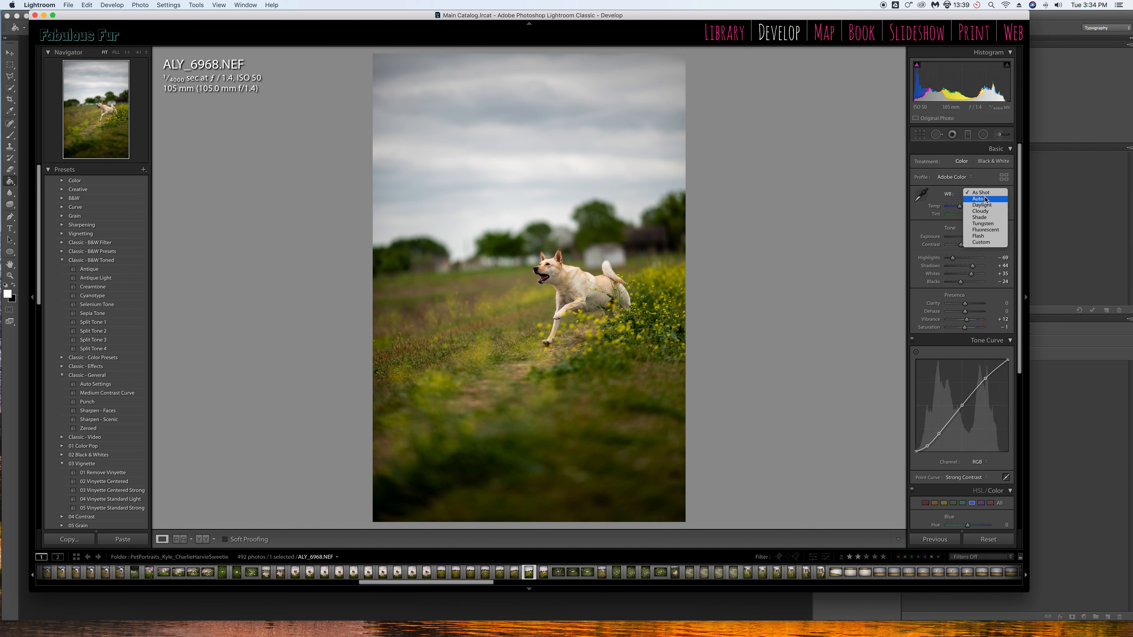
pyautogui.click(979, 199)
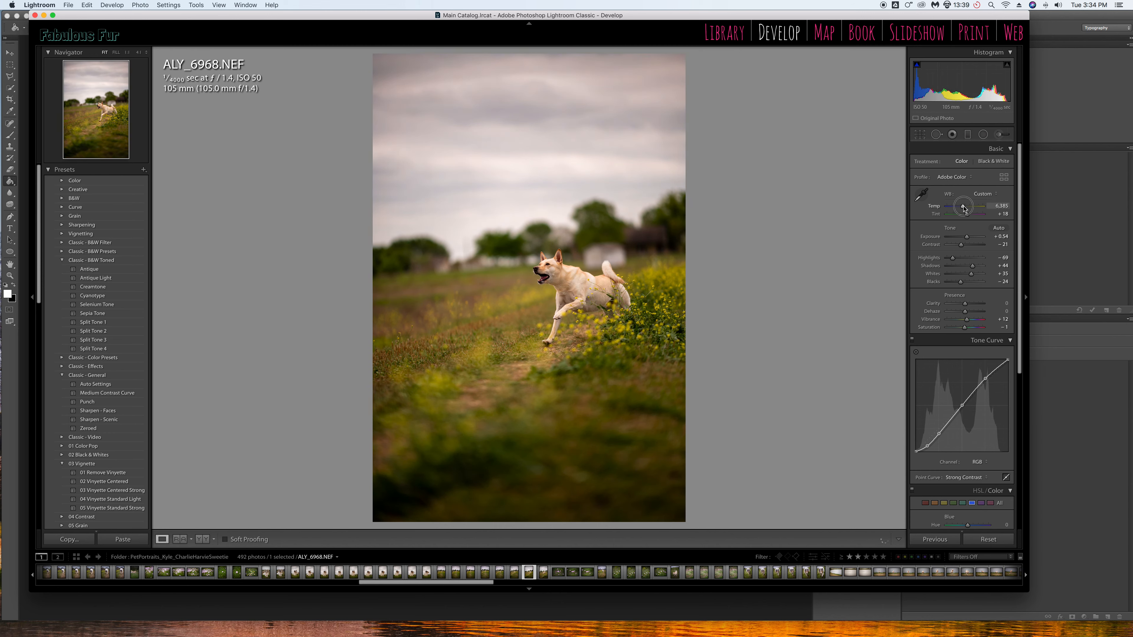
pyautogui.moveTo(966, 206); pyautogui.dragTo(961, 205)
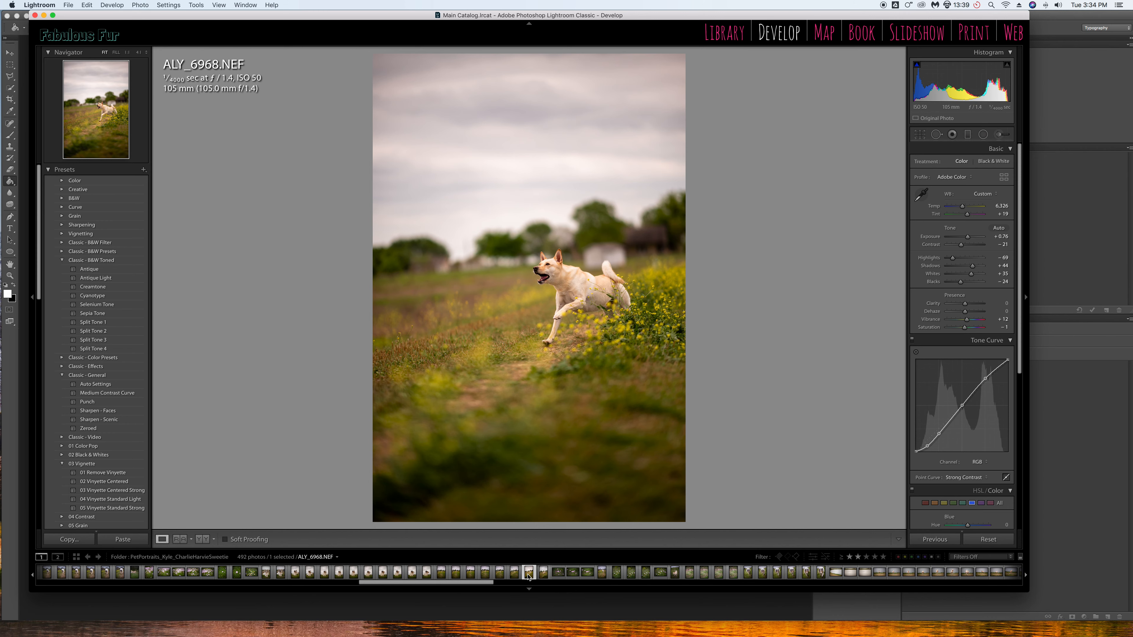
# - Send the toned photo from Lightroom to Edit in Adobe Photoshop CS6
pyautogui.rightClick(527, 570)
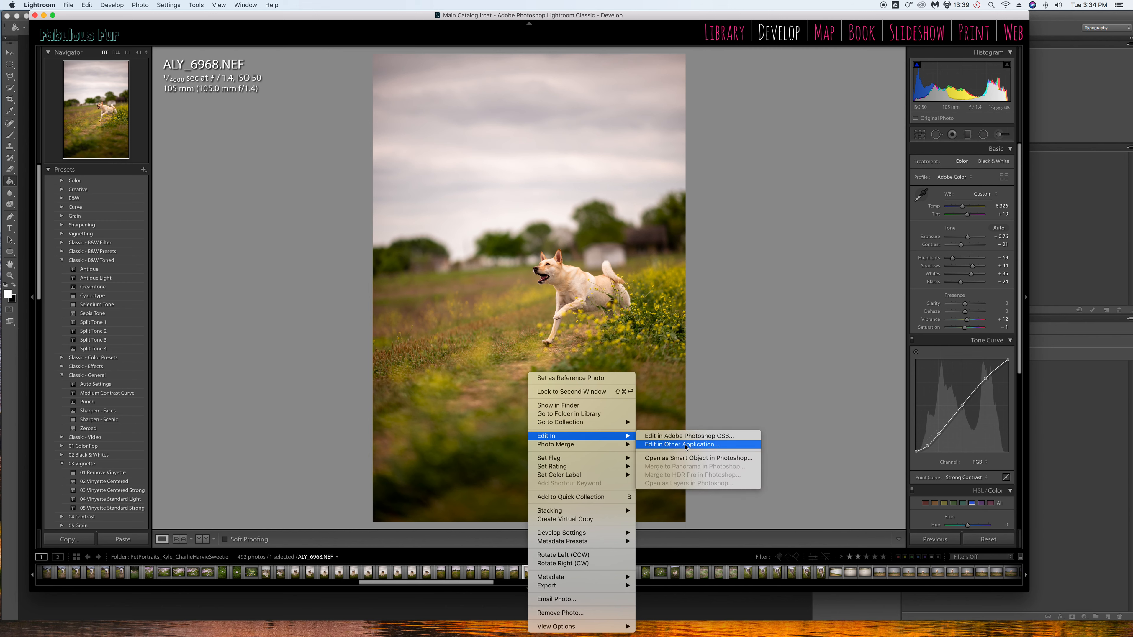
pyautogui.moveTo(697, 435)
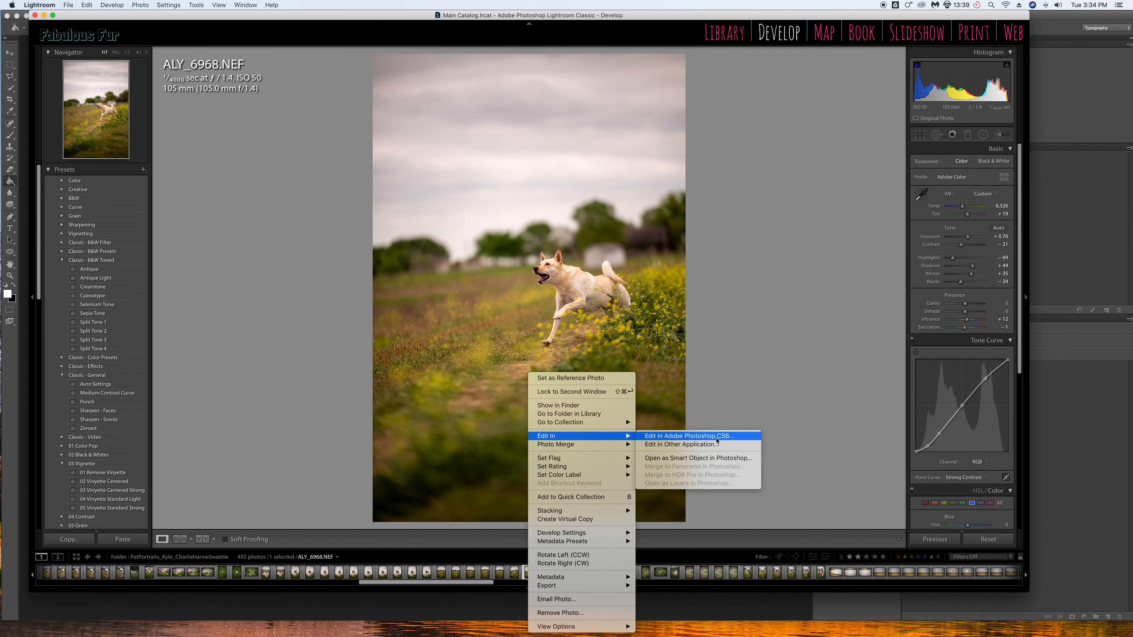
pyautogui.moveTo(680, 445)
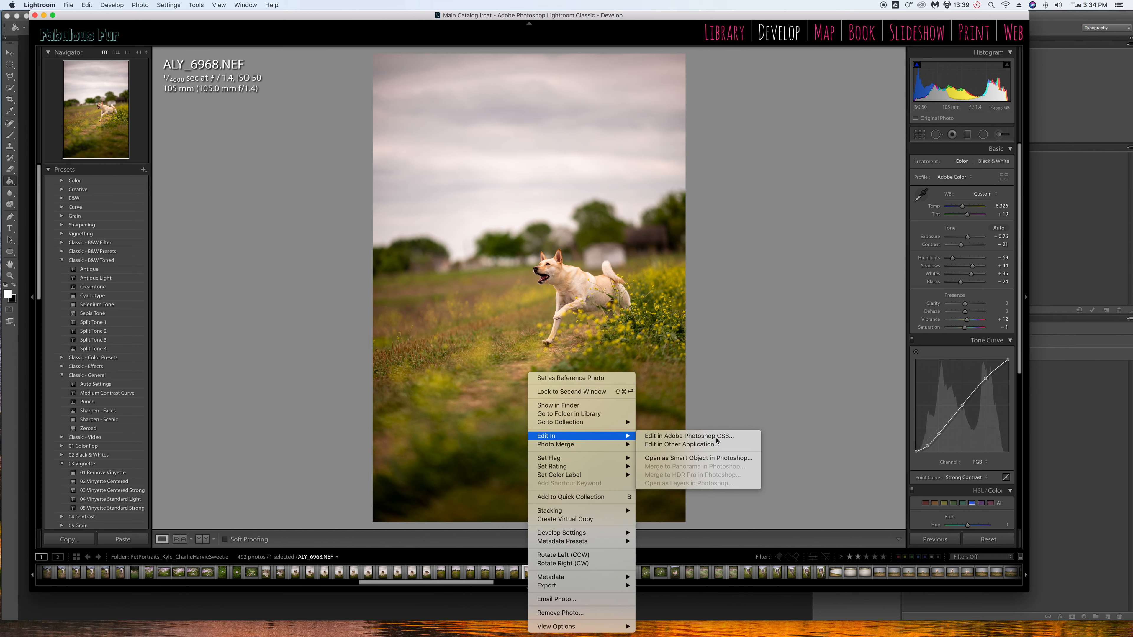
pyautogui.click(687, 436)
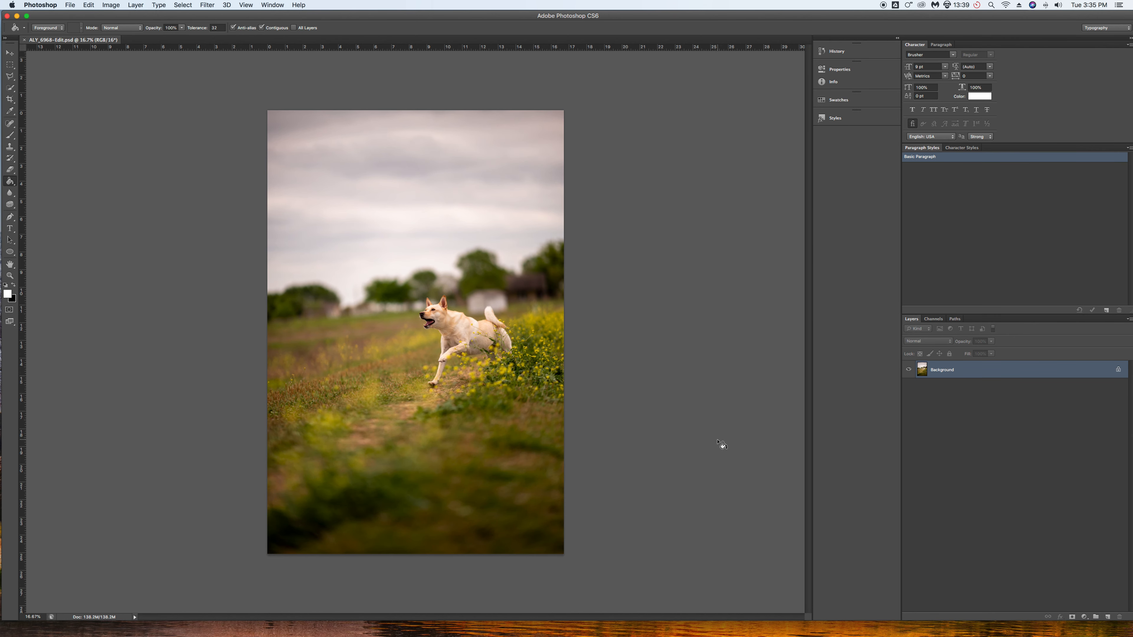
pyautogui.moveTo(716, 444)
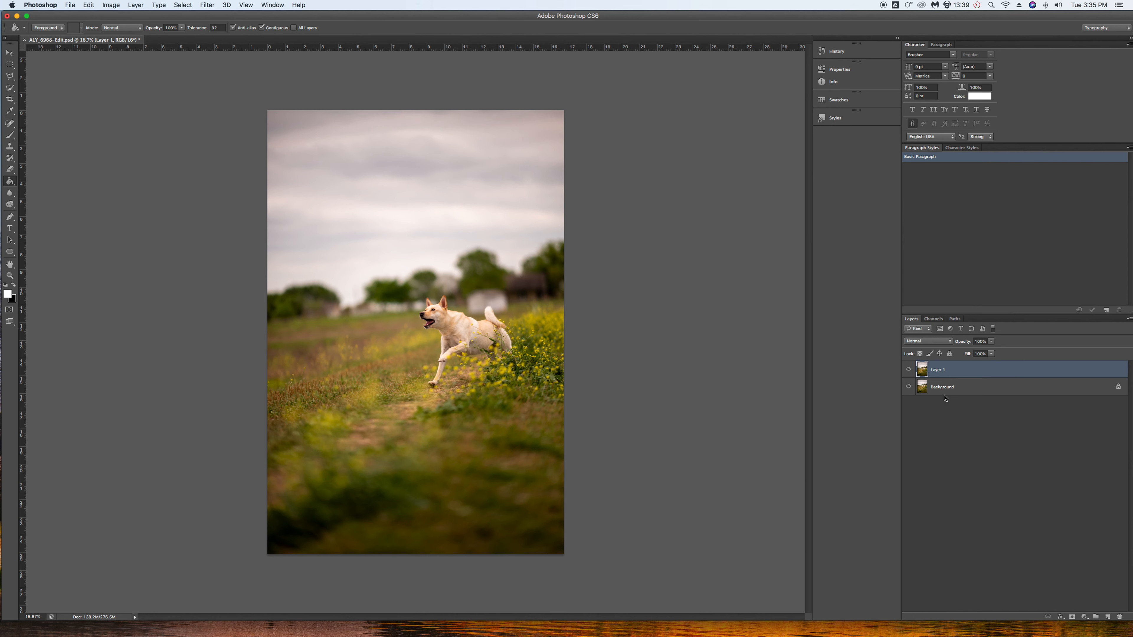
pyautogui.moveTo(974, 393)
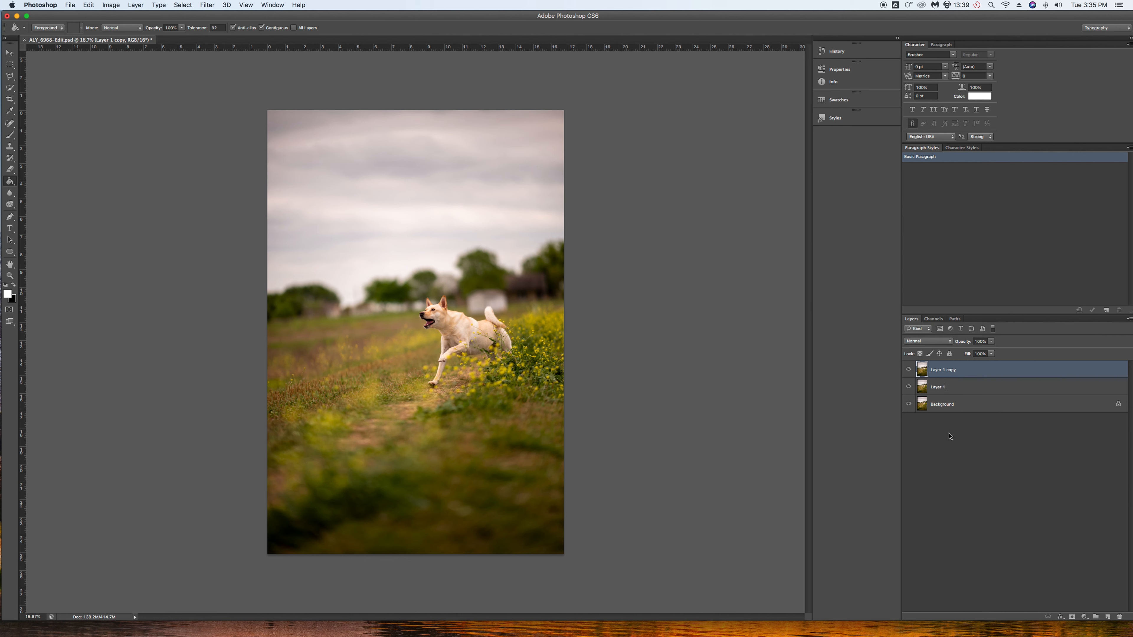
pyautogui.moveTo(397, 282)
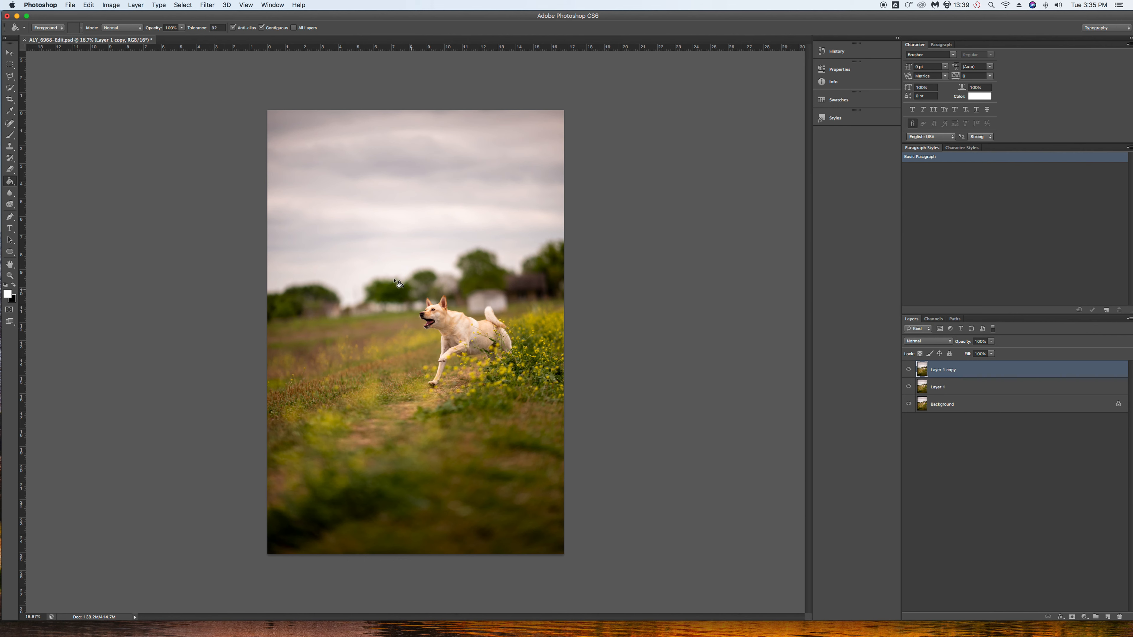
pyautogui.moveTo(484, 344)
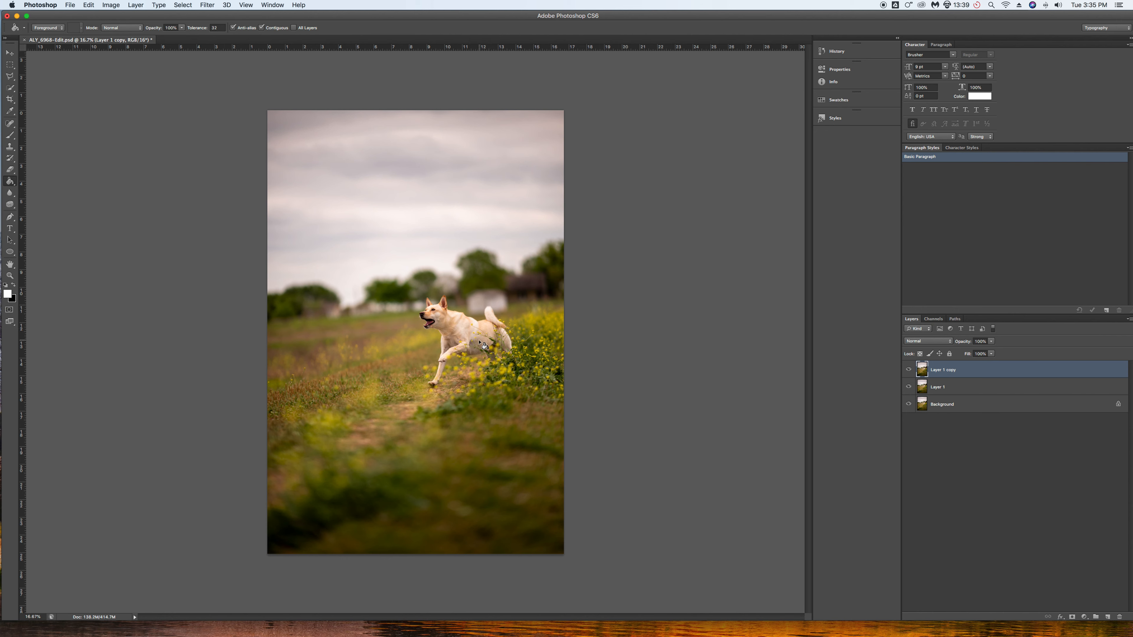
pyautogui.moveTo(454, 367)
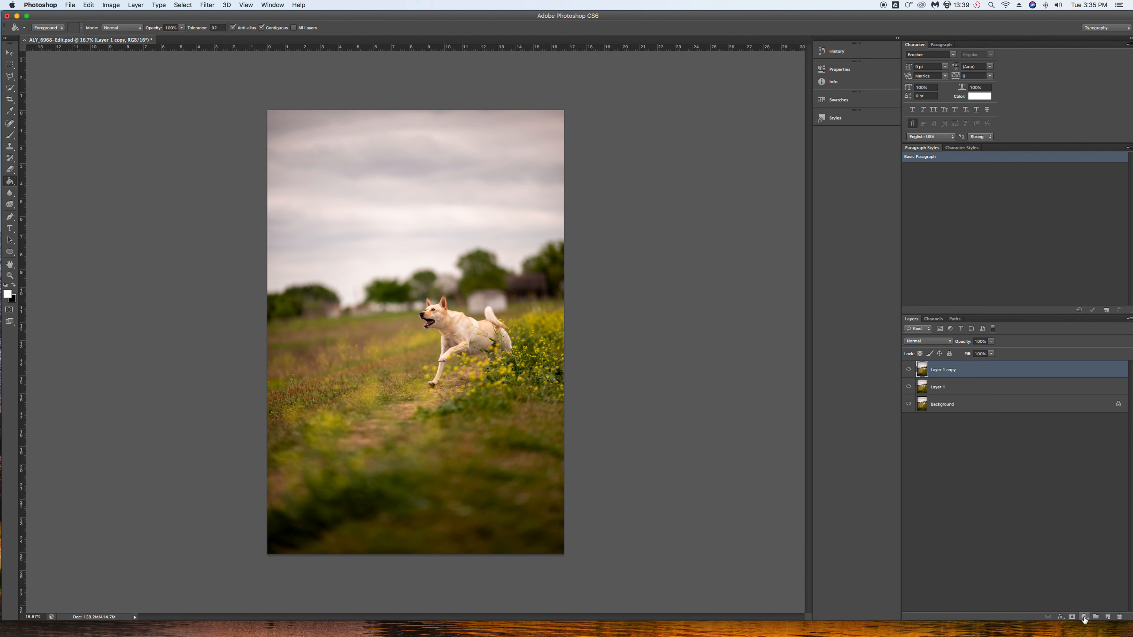
# - Add a Curves adjustment layer, pull its midpoint down to darken, and select its mask
pyautogui.click(1083, 617)
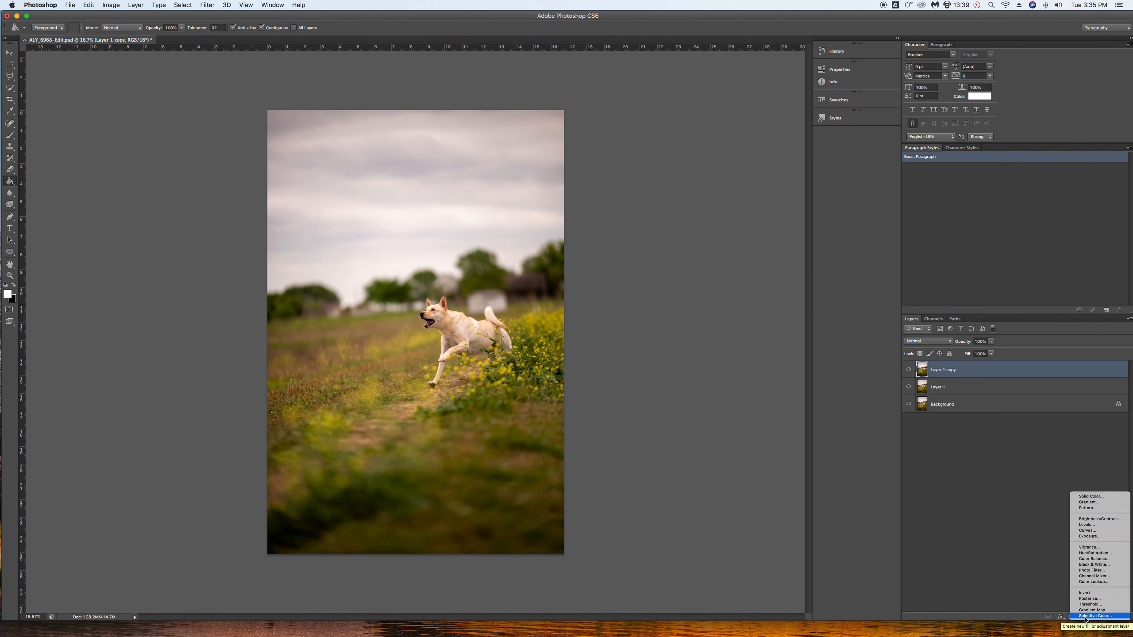
pyautogui.moveTo(1096, 536)
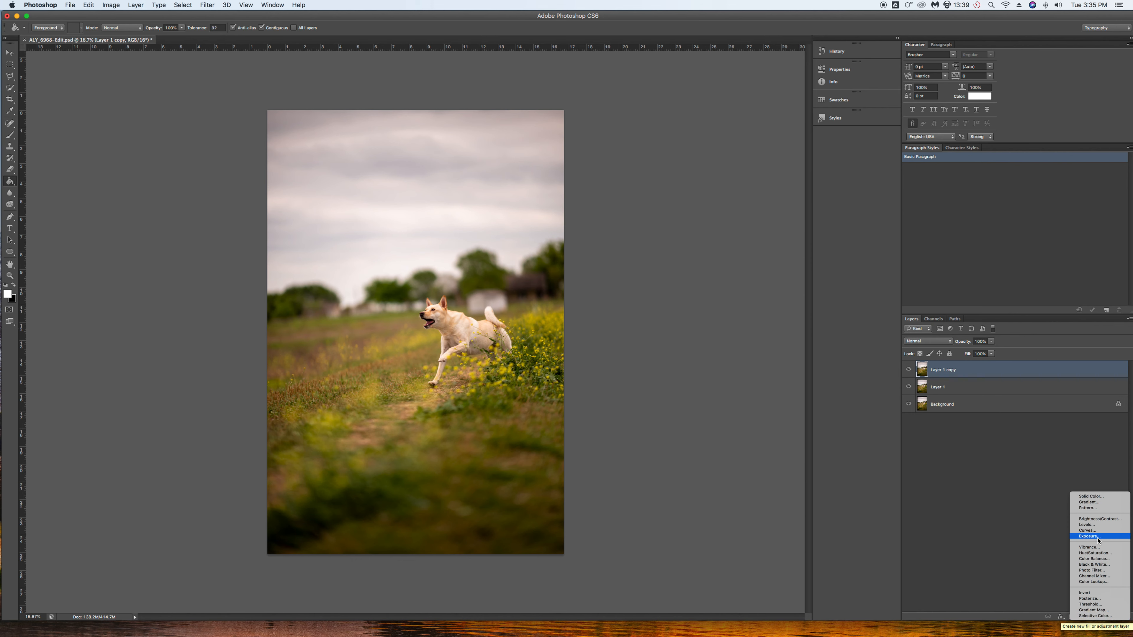
pyautogui.moveTo(1095, 530)
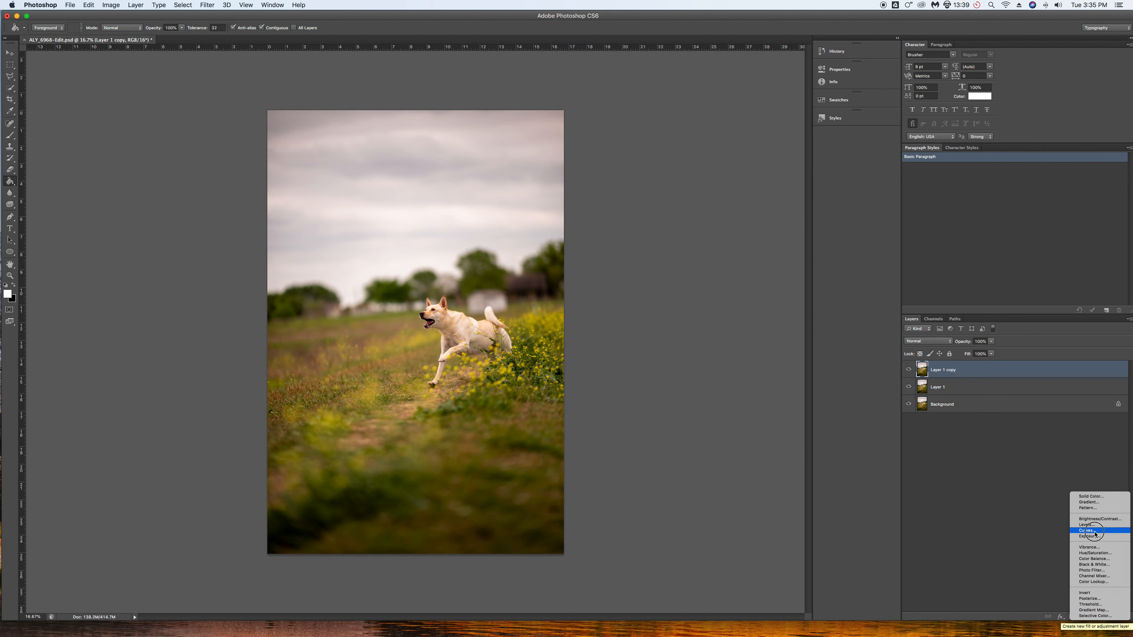
pyautogui.click(1086, 529)
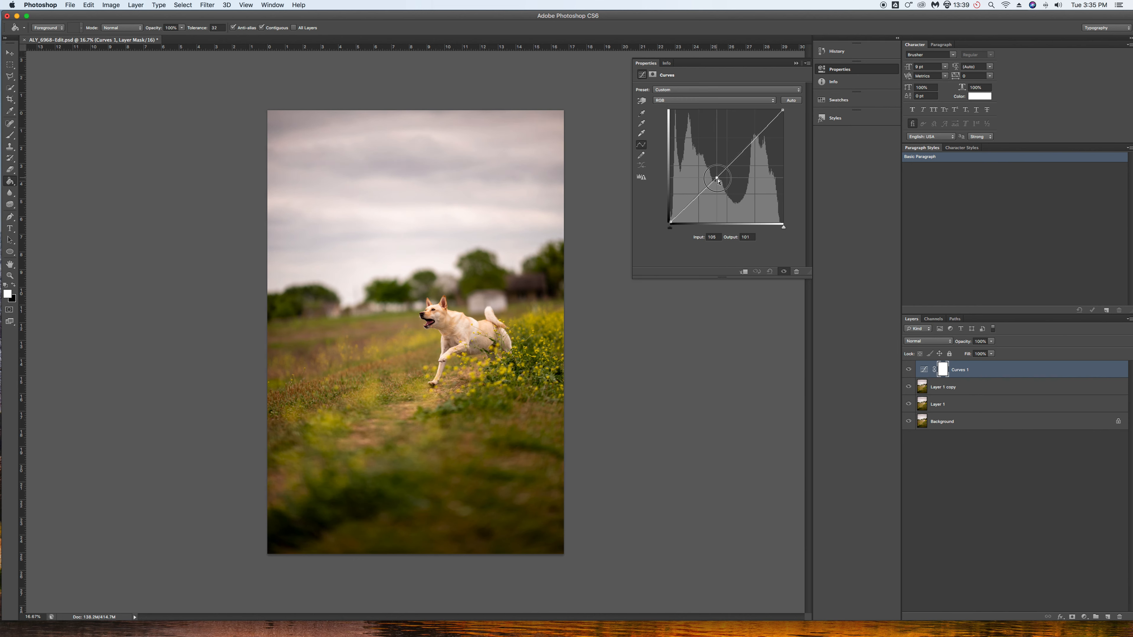
pyautogui.moveTo(717, 179); pyautogui.dragTo(724, 186)
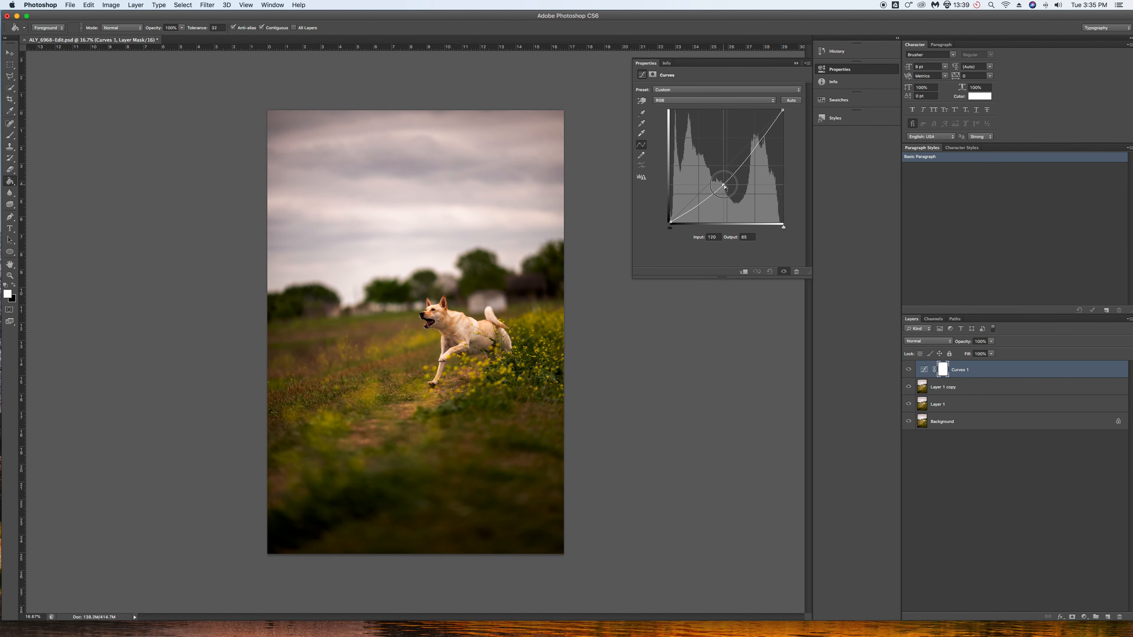
pyautogui.moveTo(724, 186); pyautogui.dragTo(733, 190)
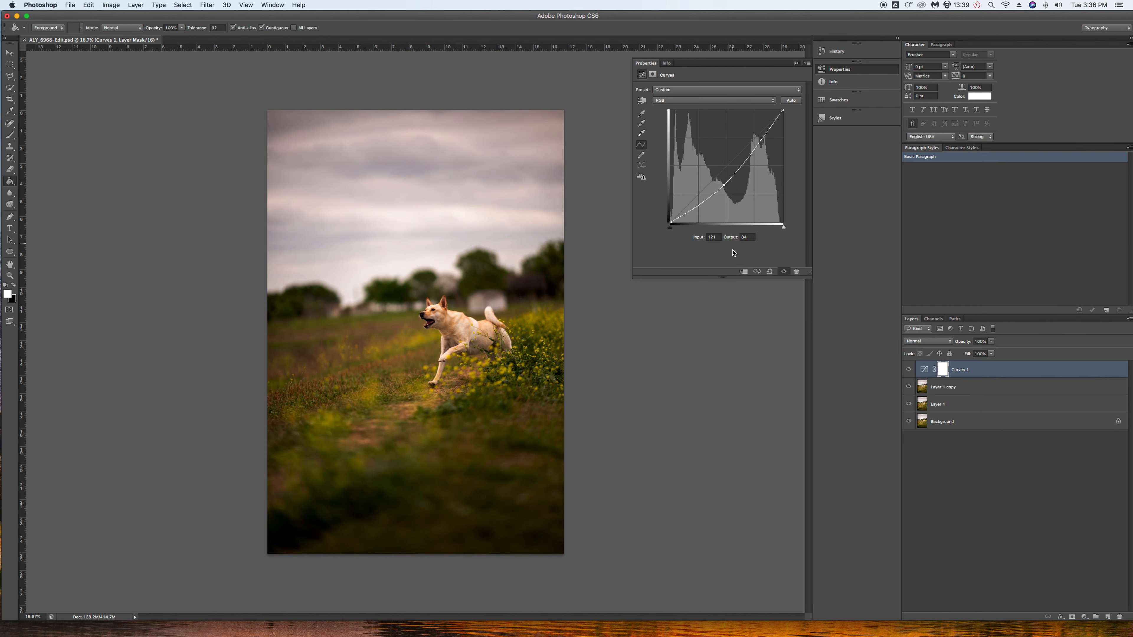
pyautogui.click(943, 369)
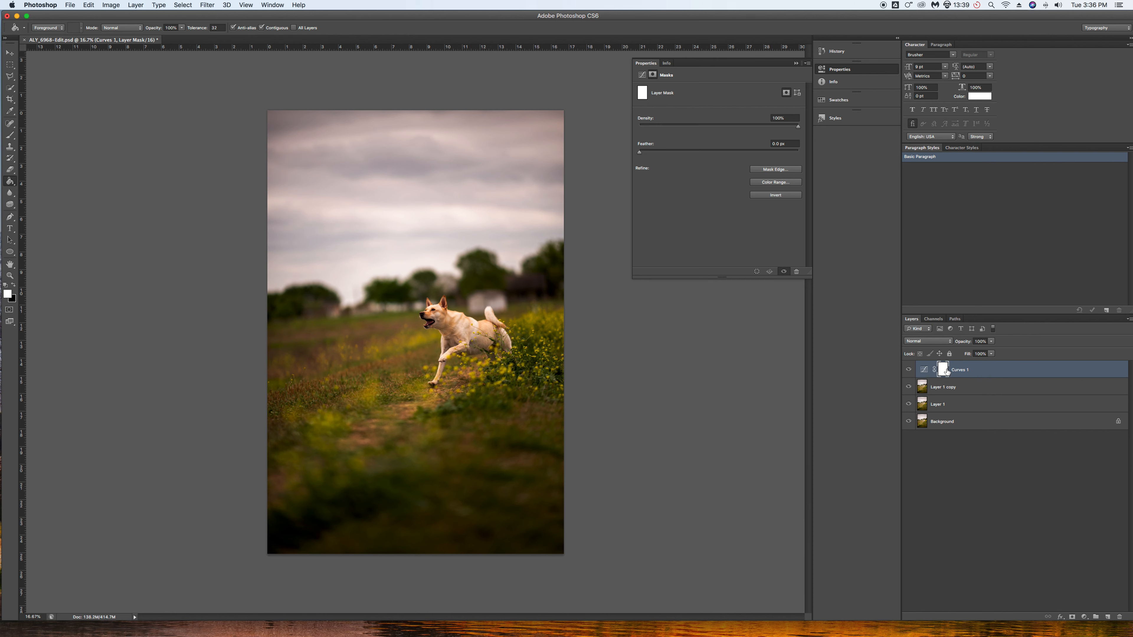
pyautogui.moveTo(944, 369)
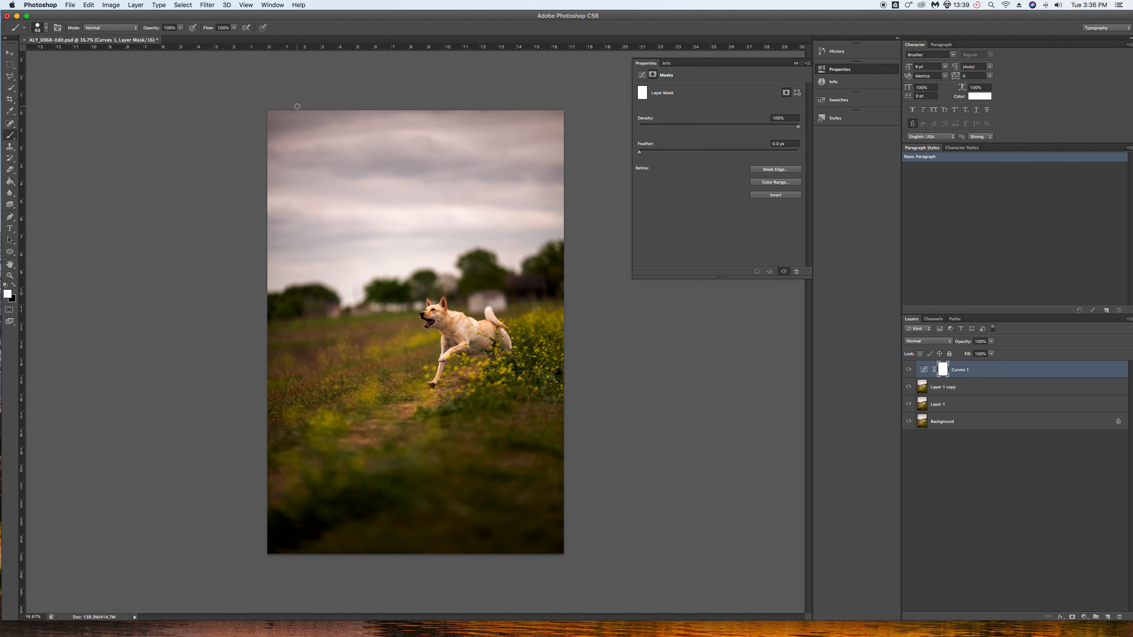
pyautogui.moveTo(859, 99)
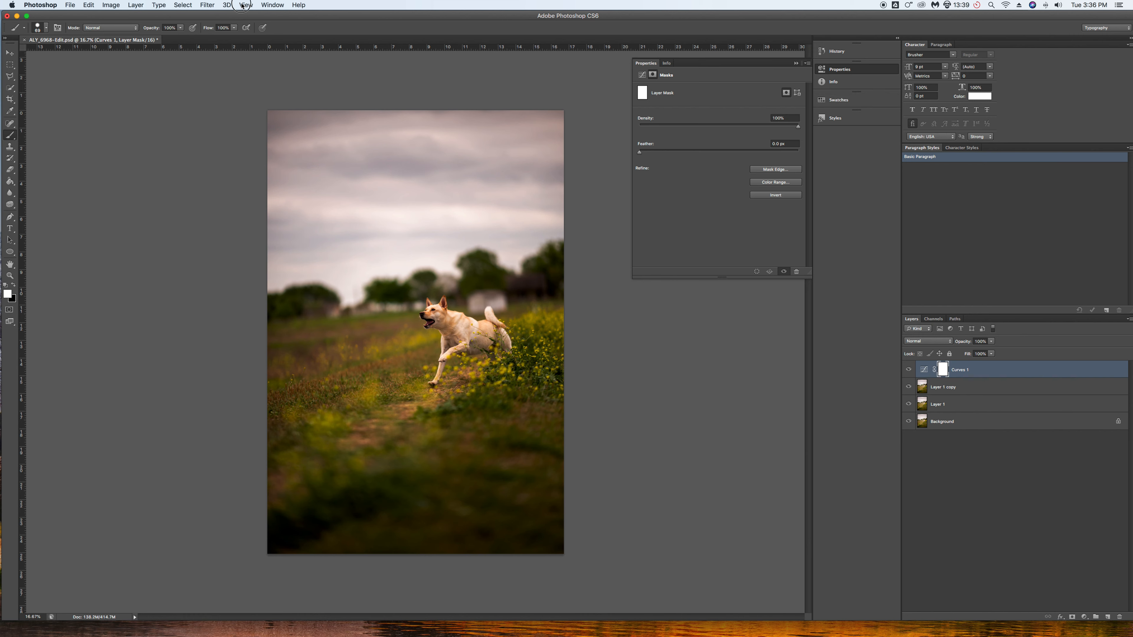
# - Bring up the Brush panel from the Window menu and scroll to the ray-shaped tip
pyautogui.click(272, 6)
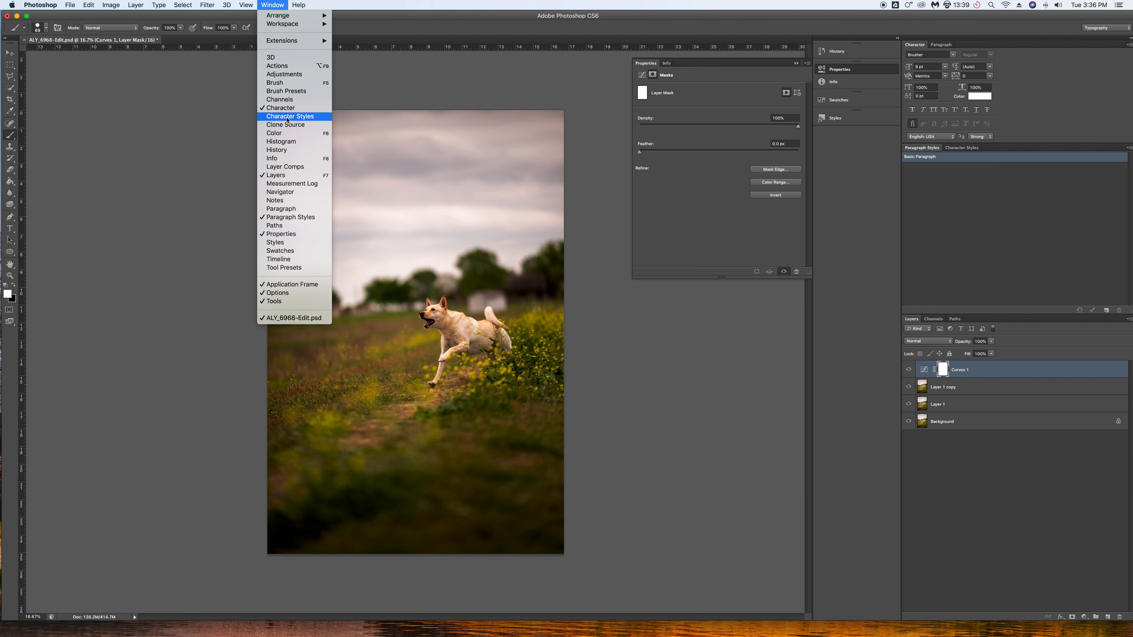
pyautogui.moveTo(293, 83)
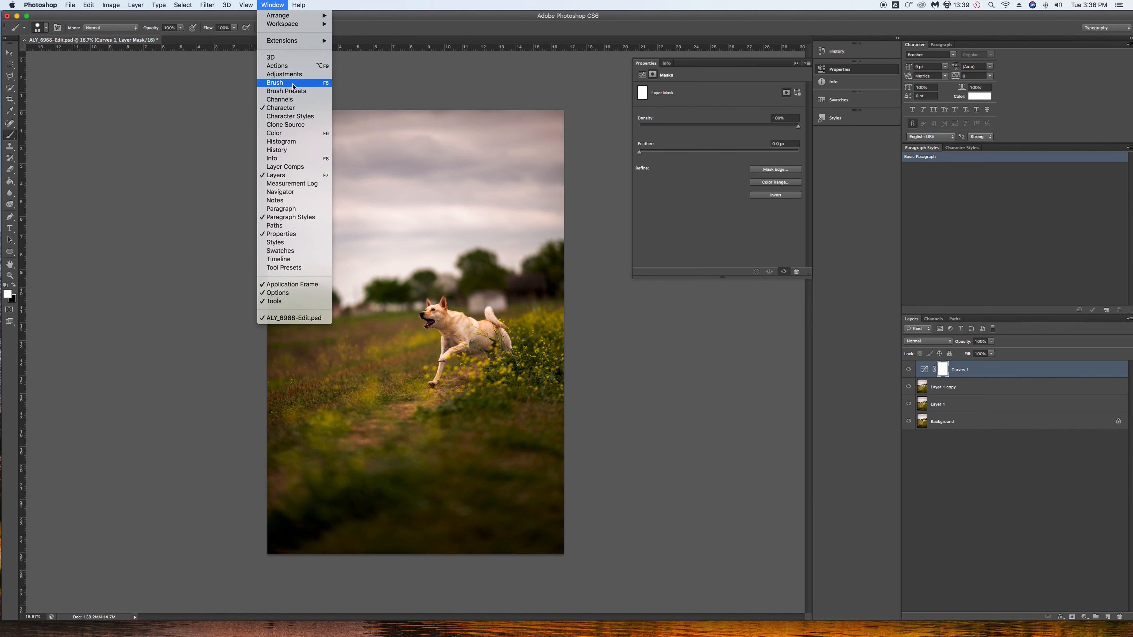
pyautogui.click(273, 83)
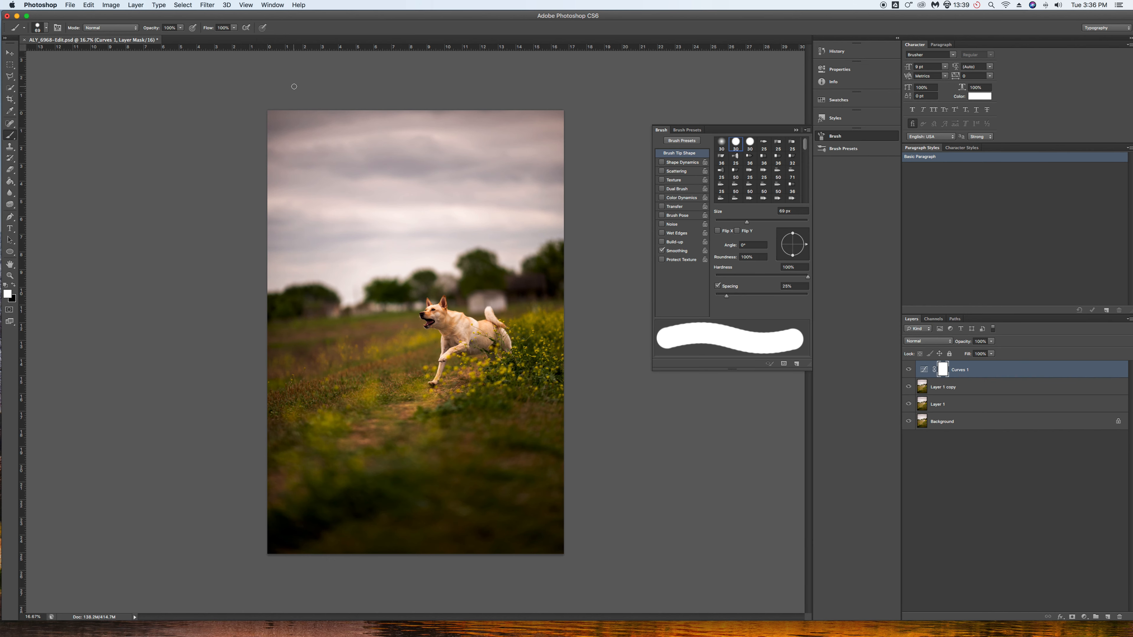
pyautogui.moveTo(801, 177)
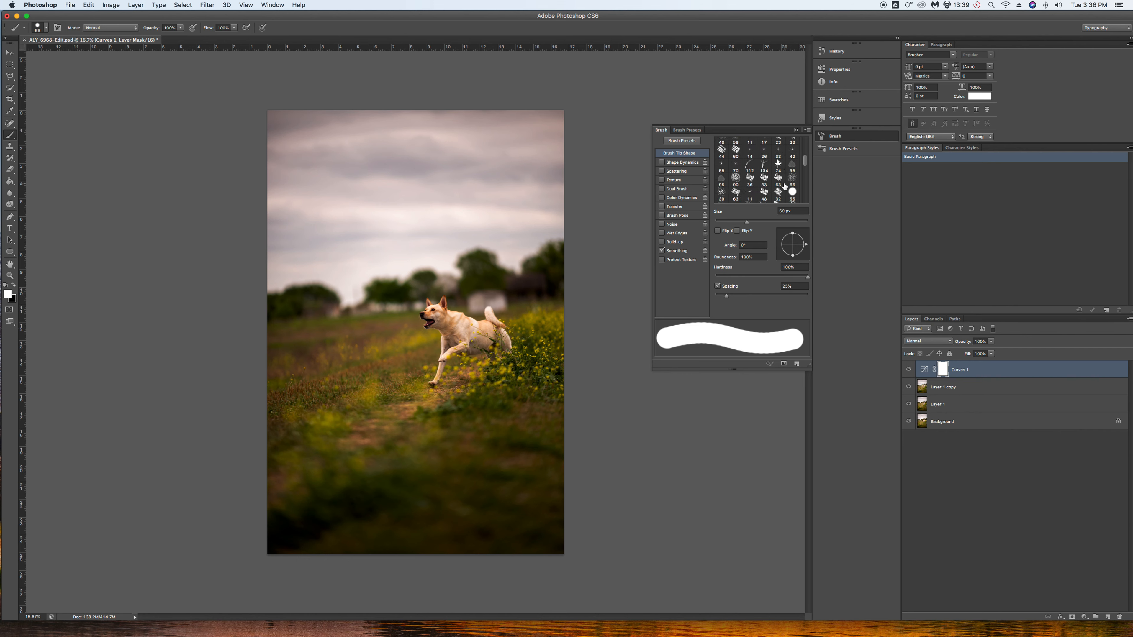
pyautogui.scroll(-3)
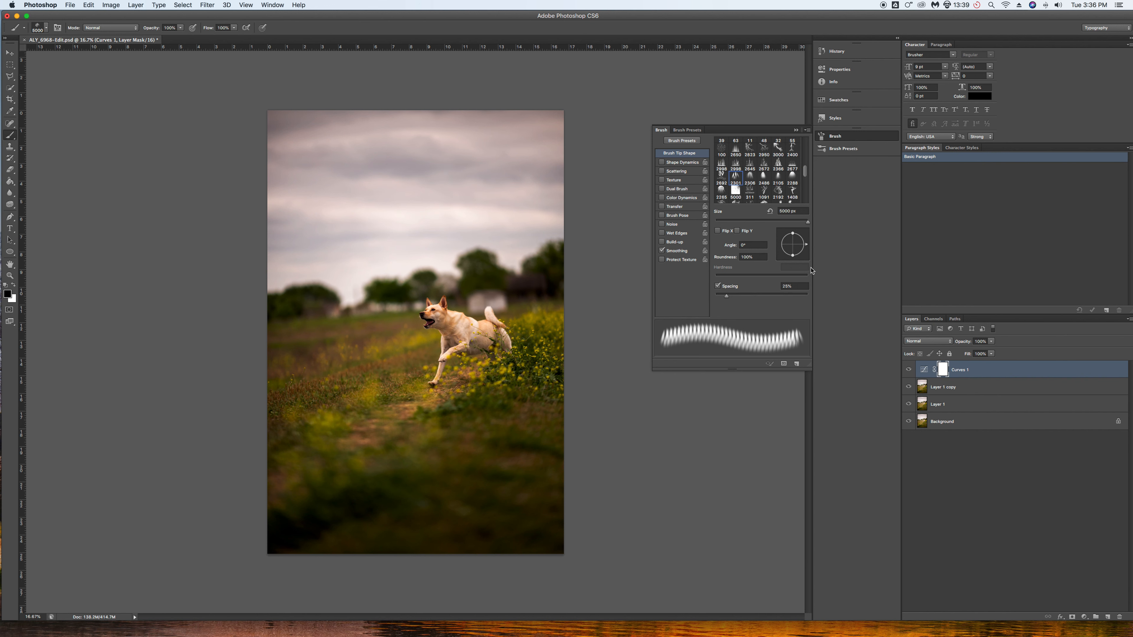
pyautogui.moveTo(812, 228)
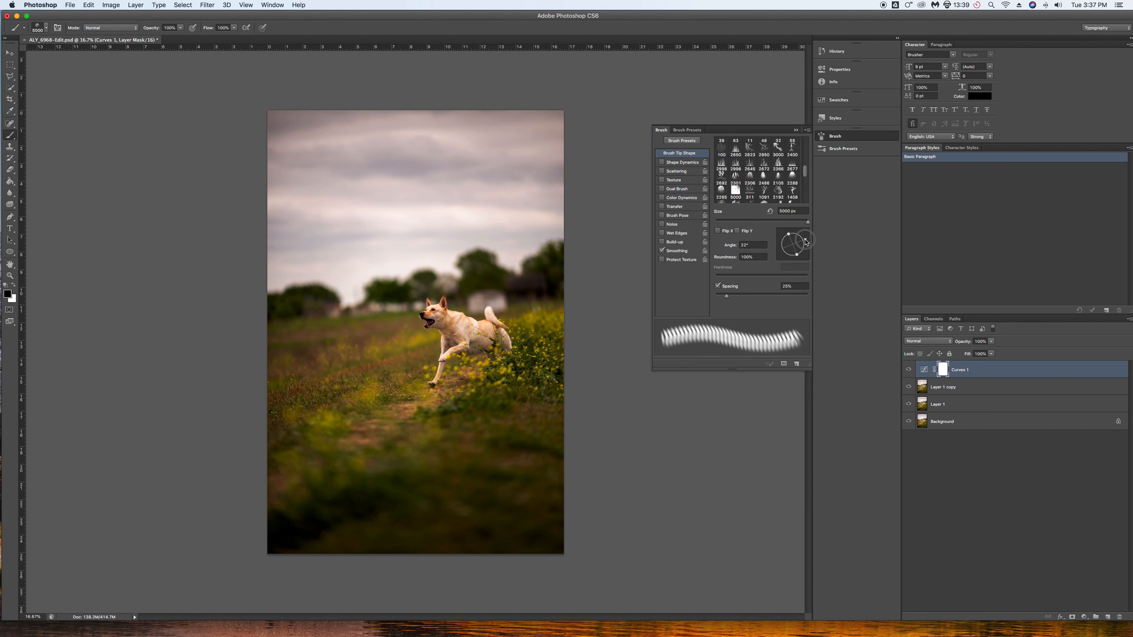
pyautogui.moveTo(802, 276)
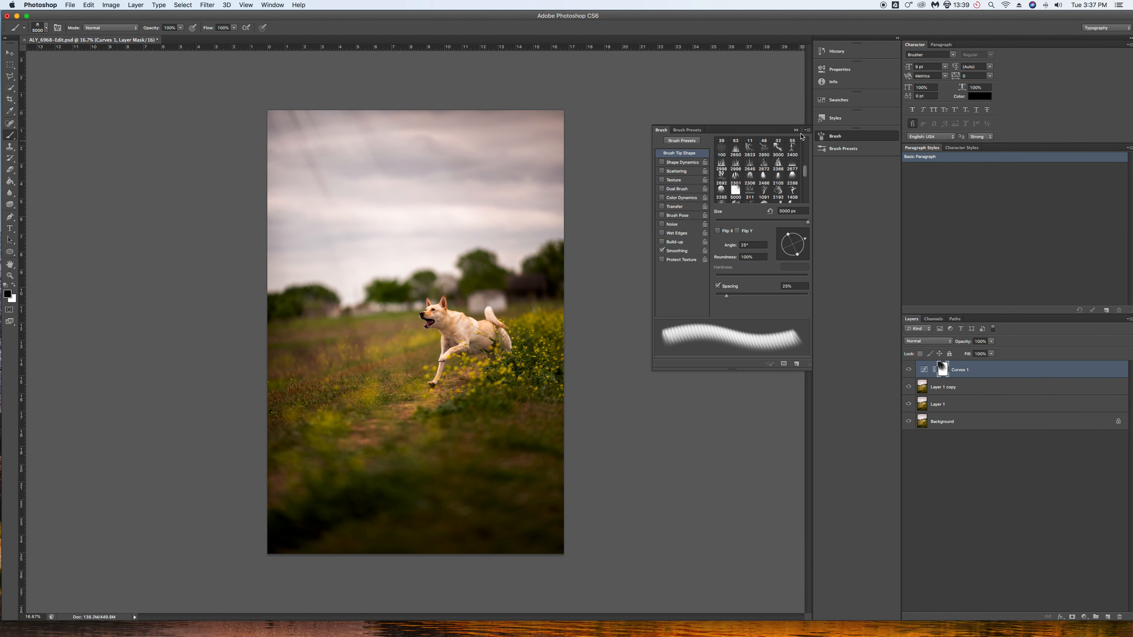
# - Choose an option from the sunbeam curves layer mask's context menu
pyautogui.rightClick(942, 370)
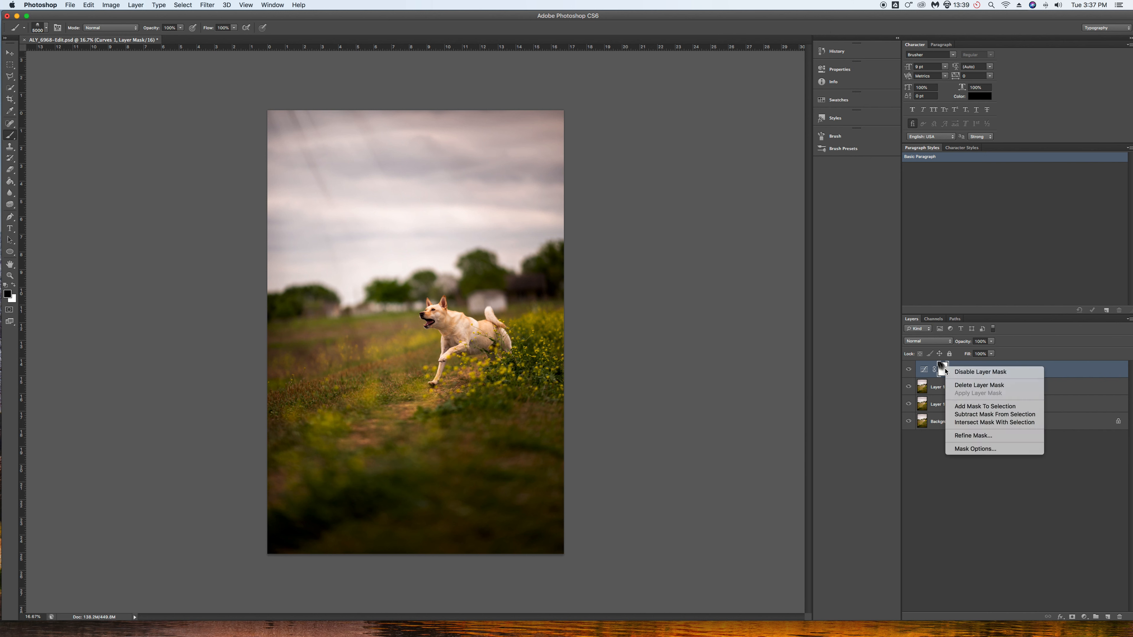
pyautogui.click(979, 371)
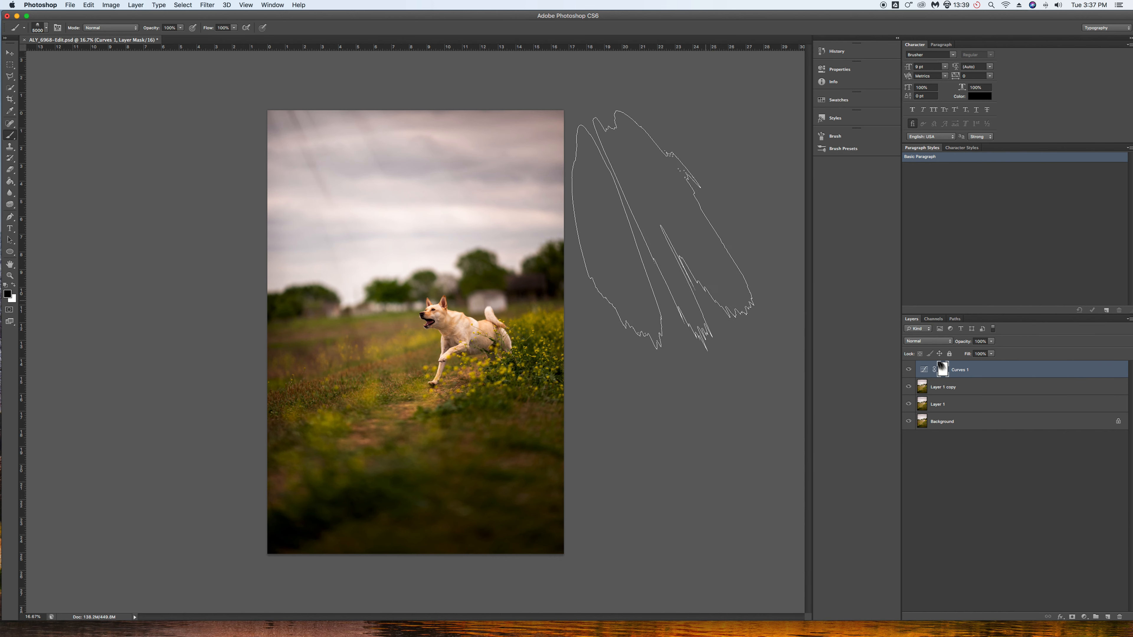
# - Apply Motion Blur at about -45° and 115 px distance to the sunbeam streaks
pyautogui.click(207, 5)
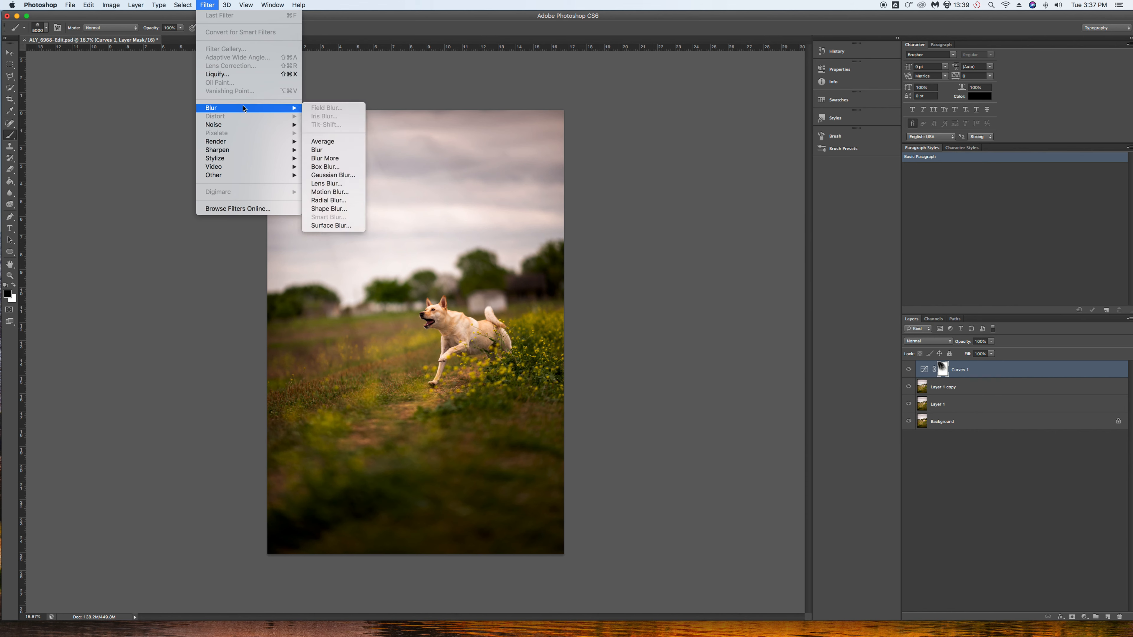
pyautogui.moveTo(329, 192)
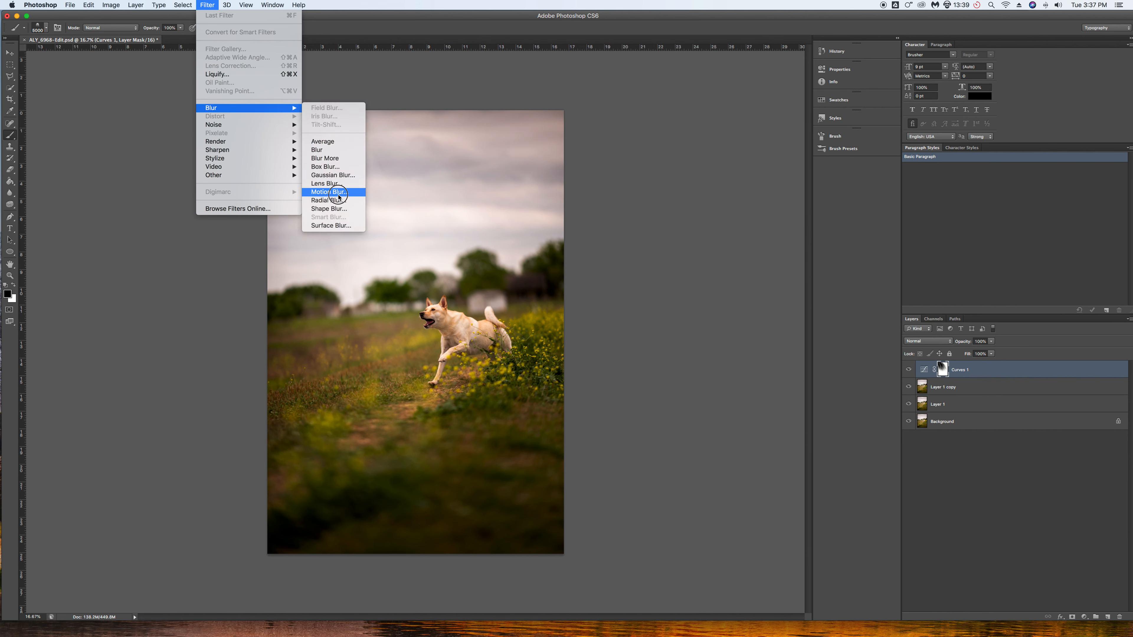
pyautogui.click(329, 191)
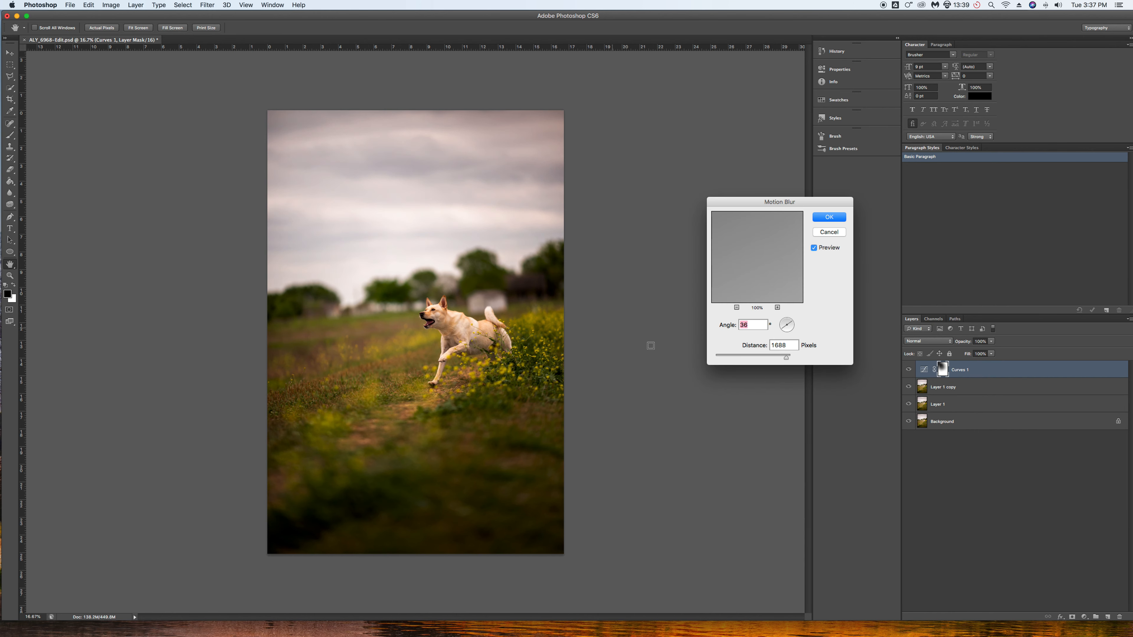
pyautogui.moveTo(785, 324); pyautogui.dragTo(782, 319)
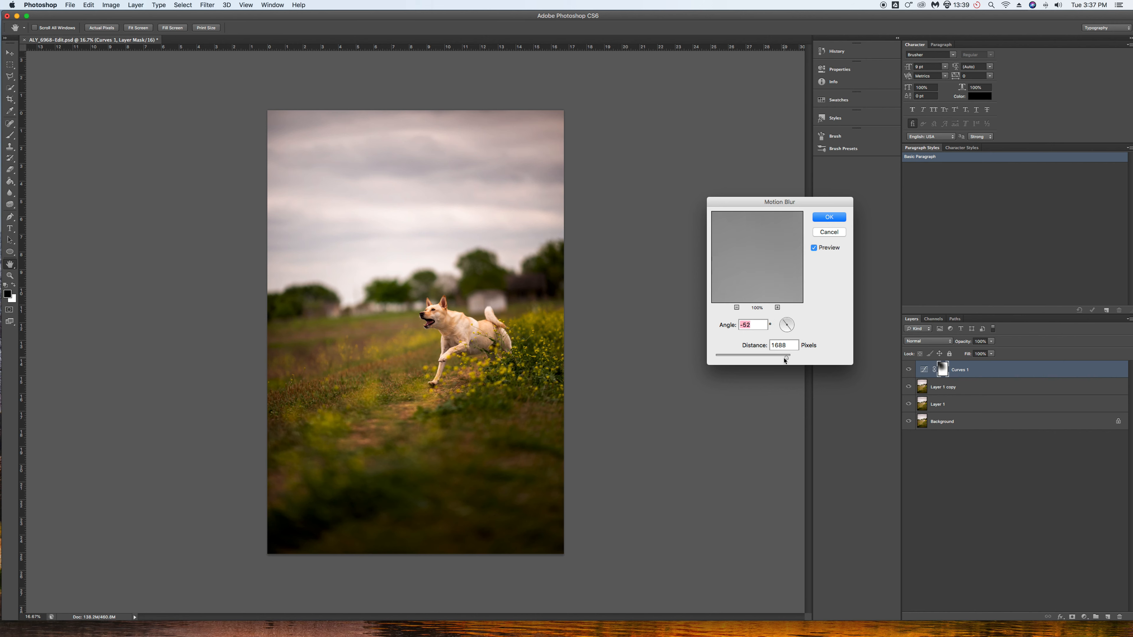
pyautogui.moveTo(785, 356); pyautogui.dragTo(742, 356)
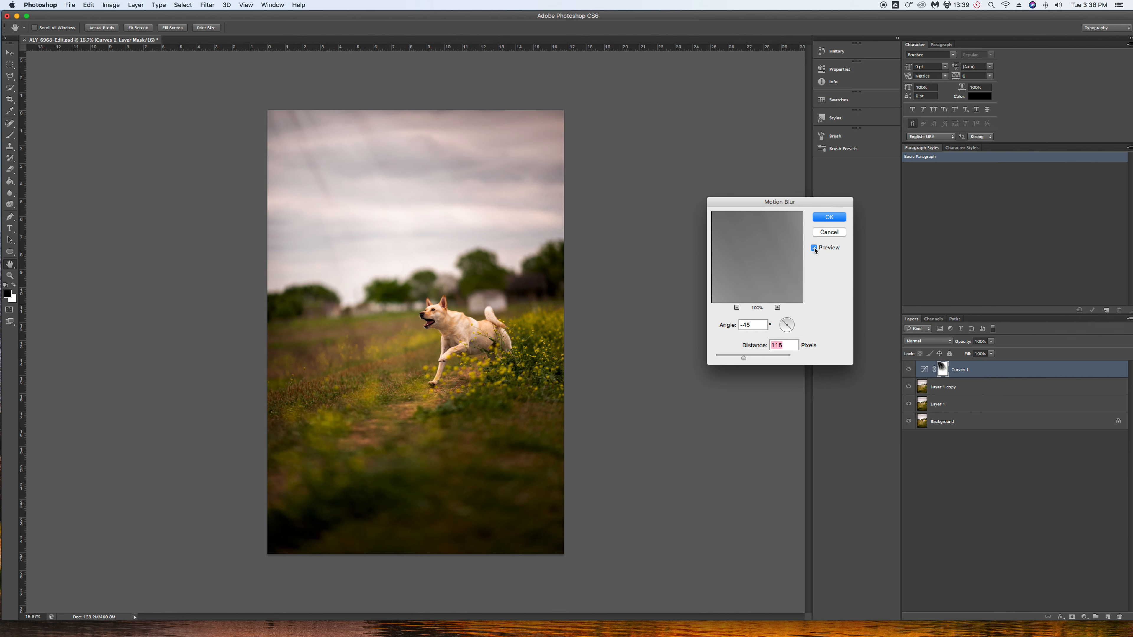
pyautogui.click(828, 217)
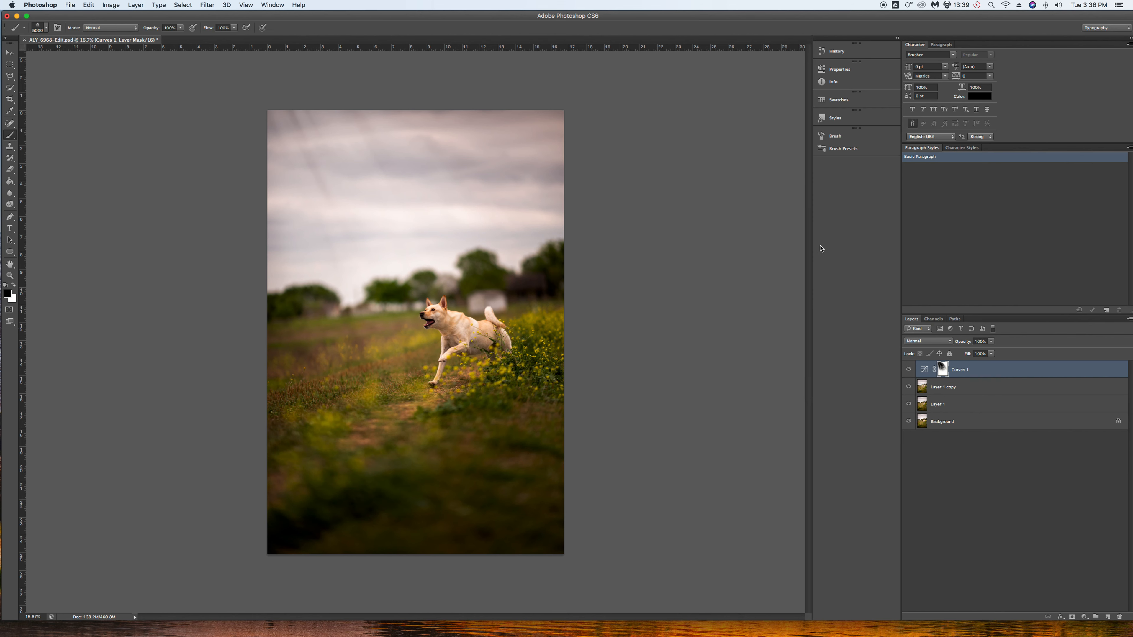
pyautogui.moveTo(899, 272)
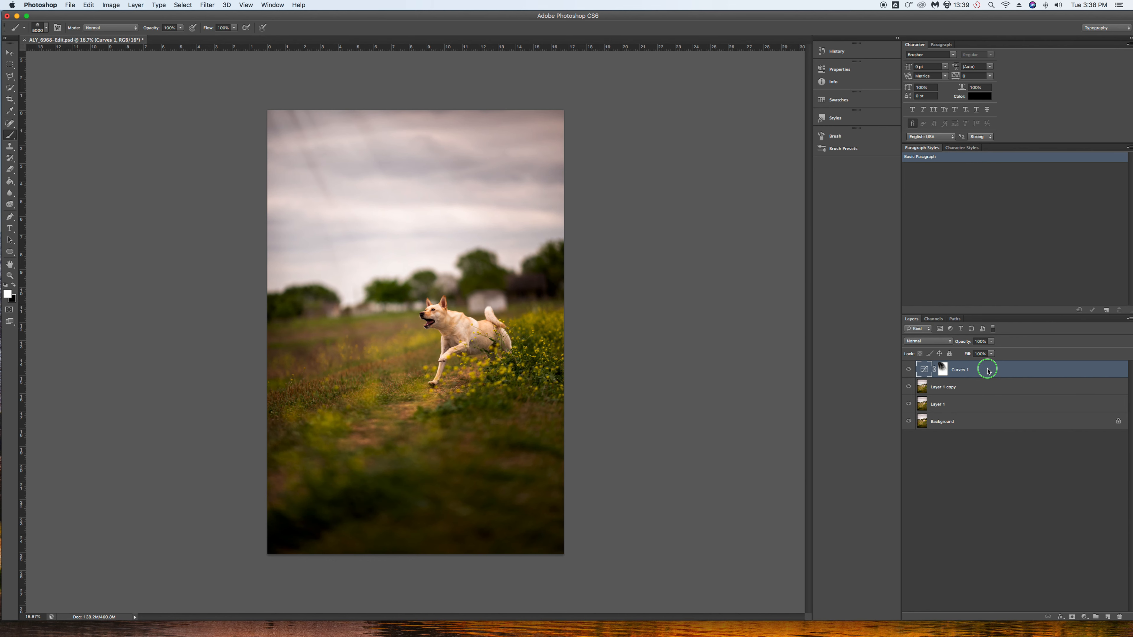
# - Duplicate the Curves 1 sunbeam layer and raise the copy's curve to brighten the rays
pyautogui.rightClick(959, 369)
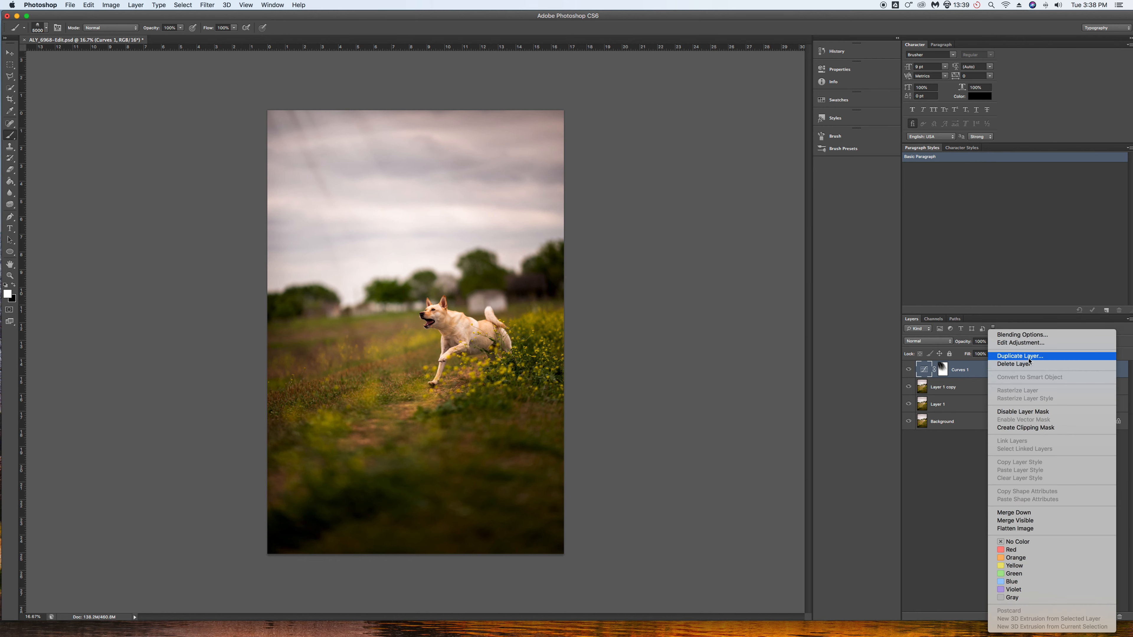
pyautogui.click(1020, 355)
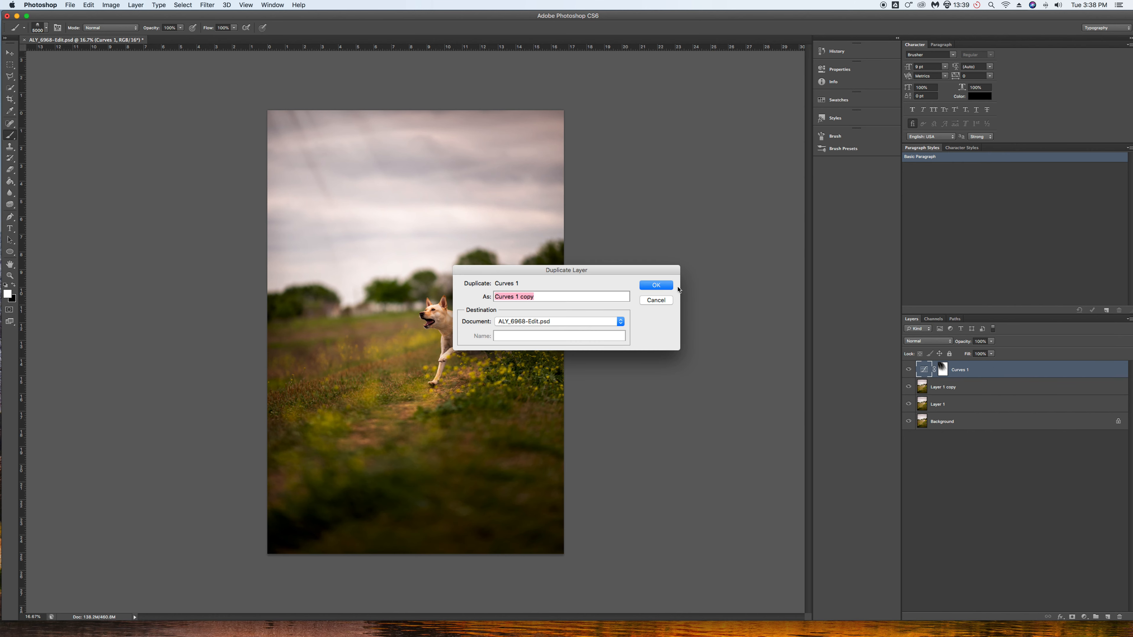
pyautogui.click(654, 285)
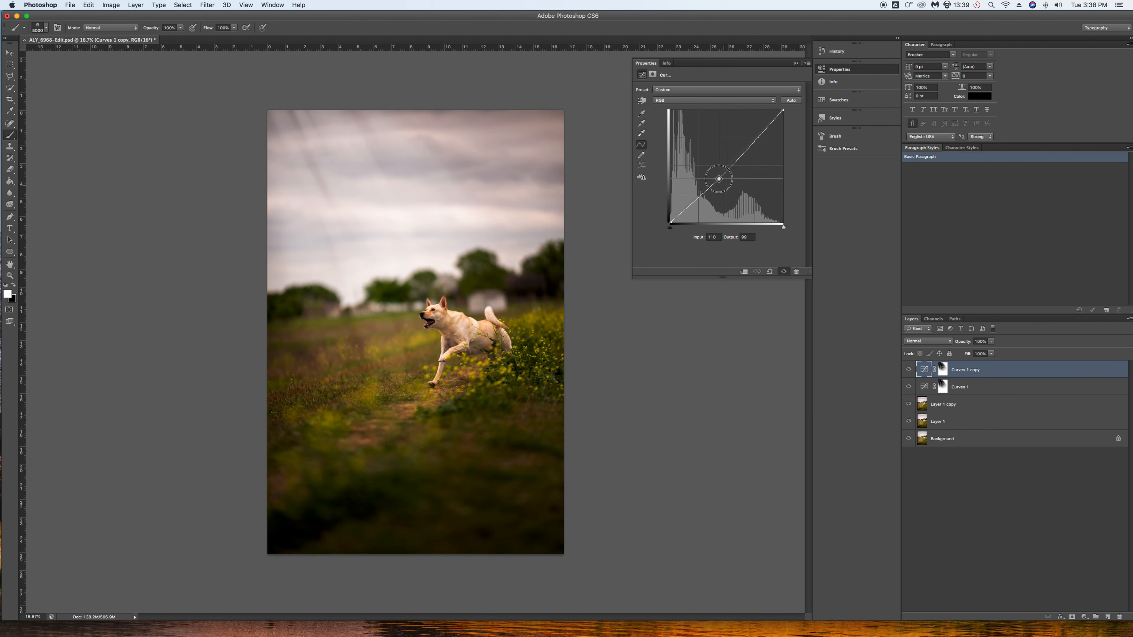
pyautogui.moveTo(720, 179); pyautogui.dragTo(713, 170)
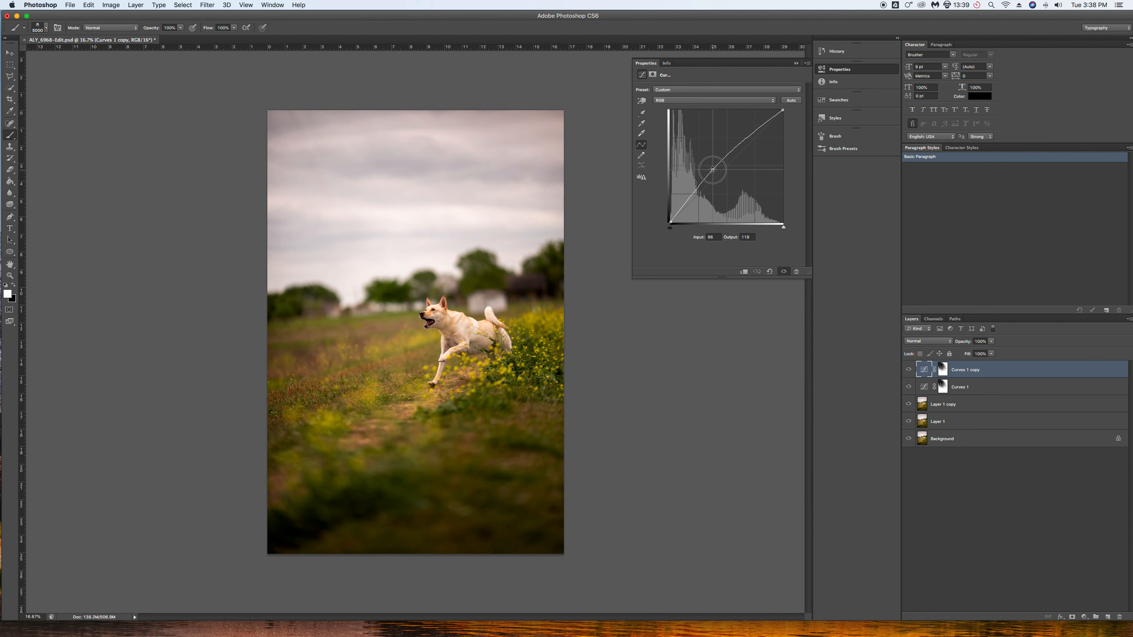
# - Select the copy's mask and toggle its visibility off and on to compare
pyautogui.click(942, 370)
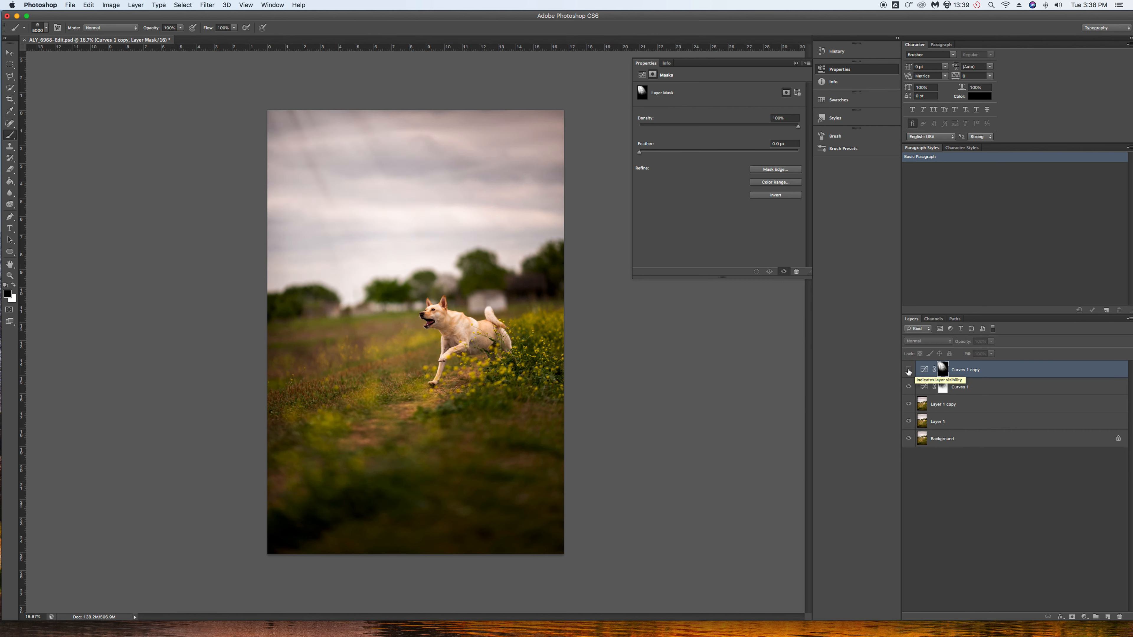
pyautogui.click(909, 370)
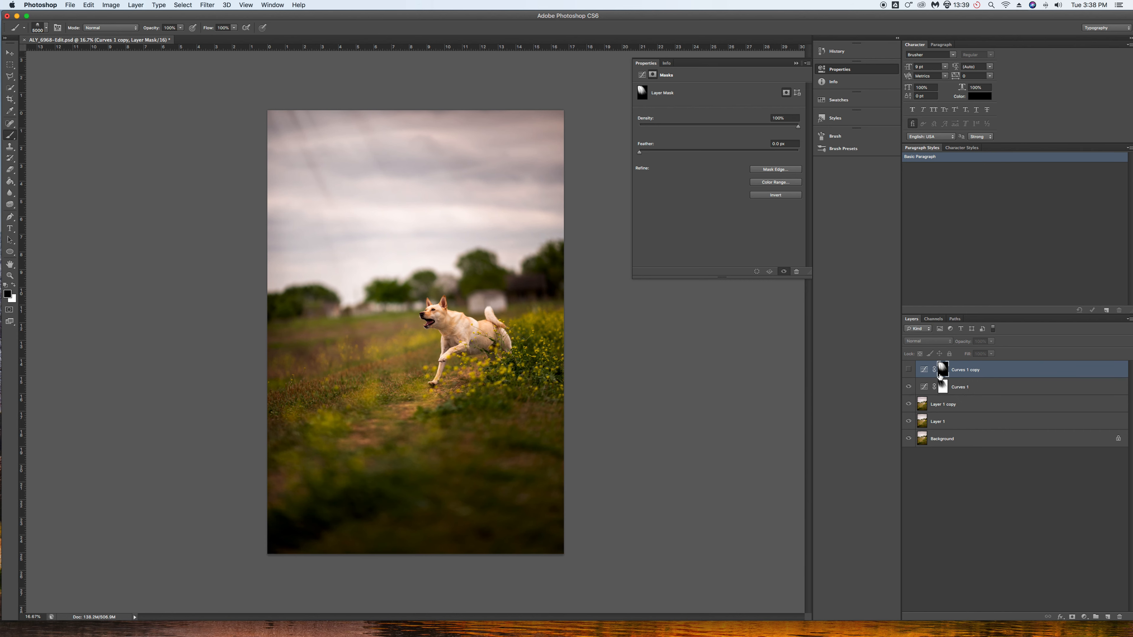
pyautogui.moveTo(908, 370)
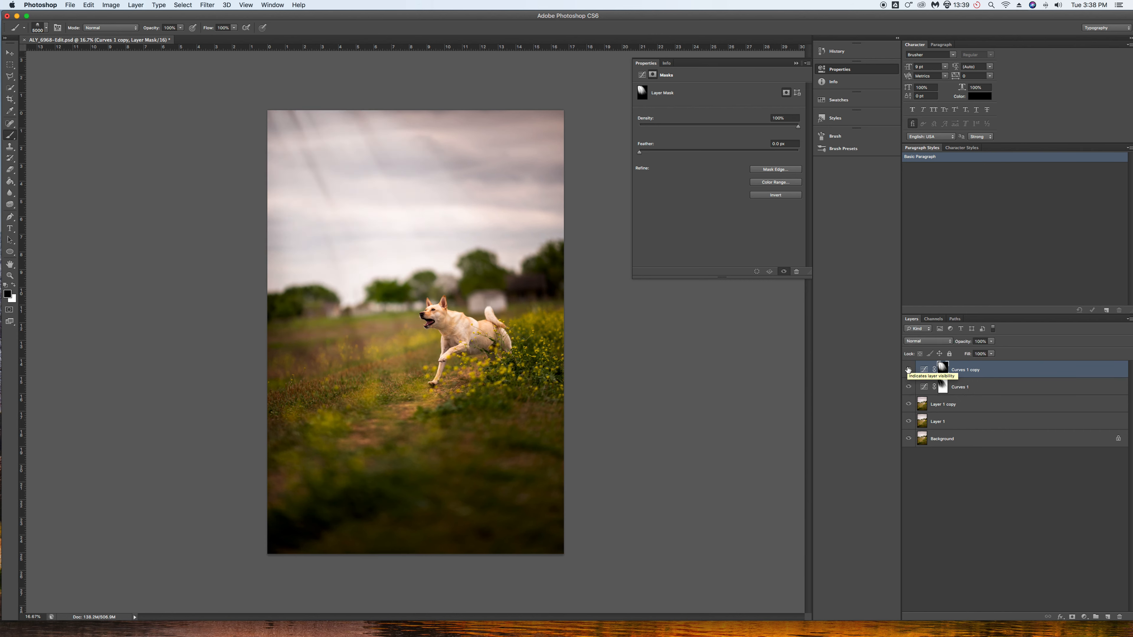
pyautogui.click(908, 369)
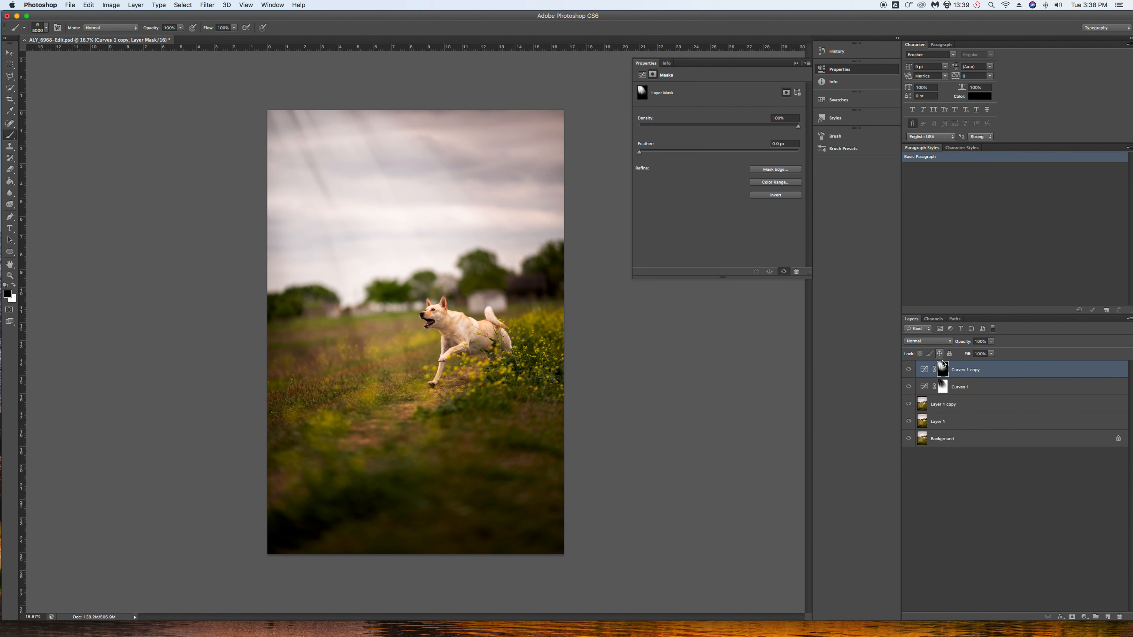
pyautogui.moveTo(942, 368)
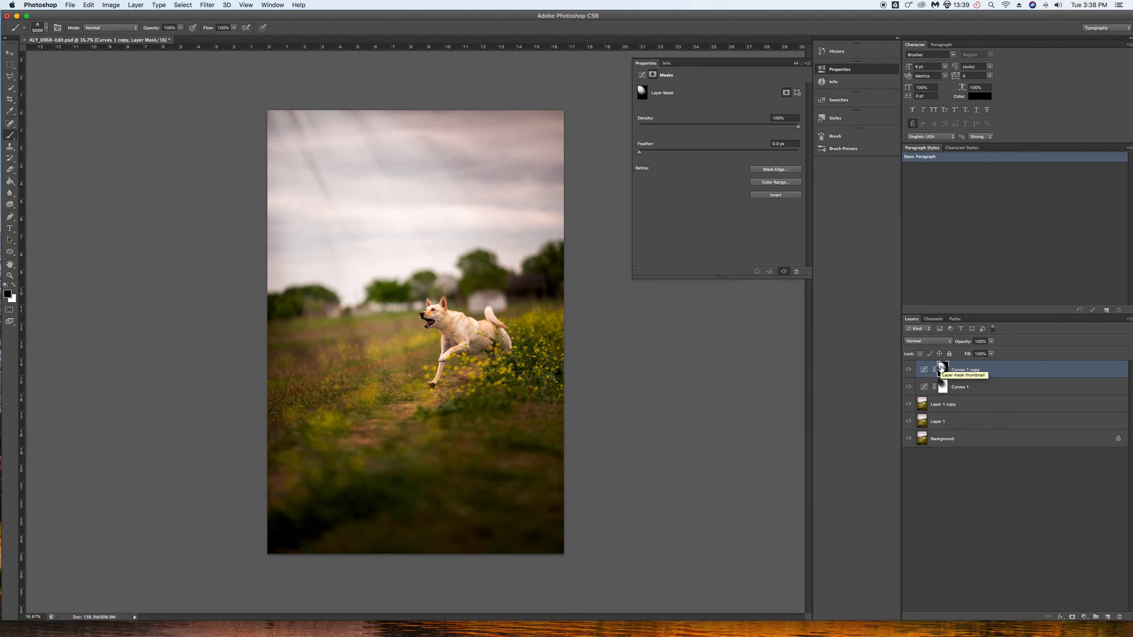
pyautogui.moveTo(898, 466)
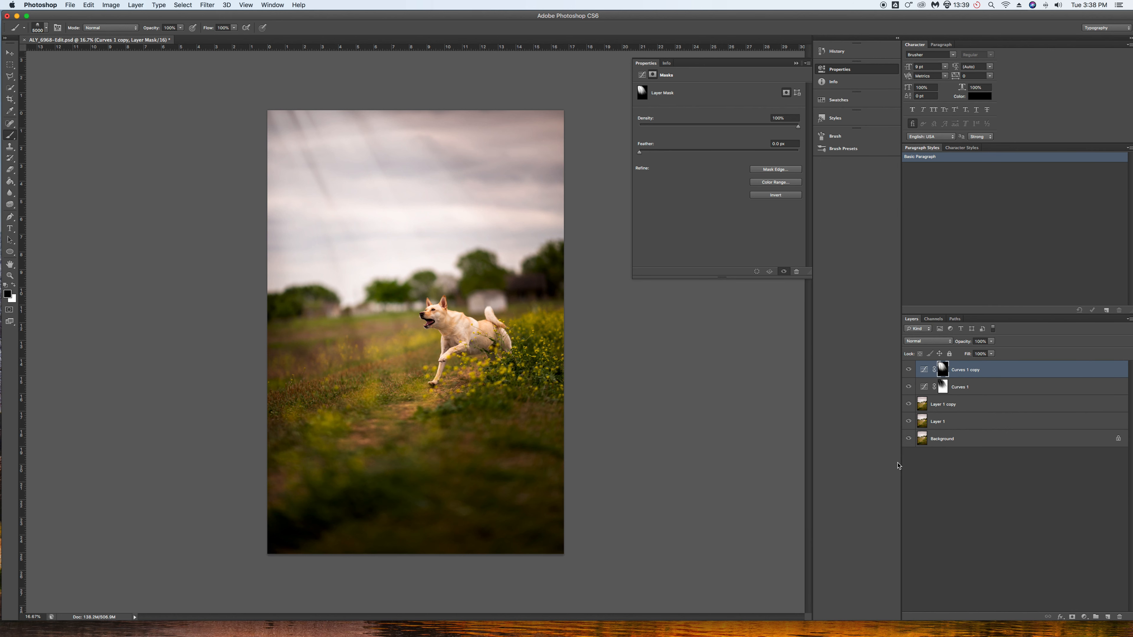
pyautogui.moveTo(908, 454)
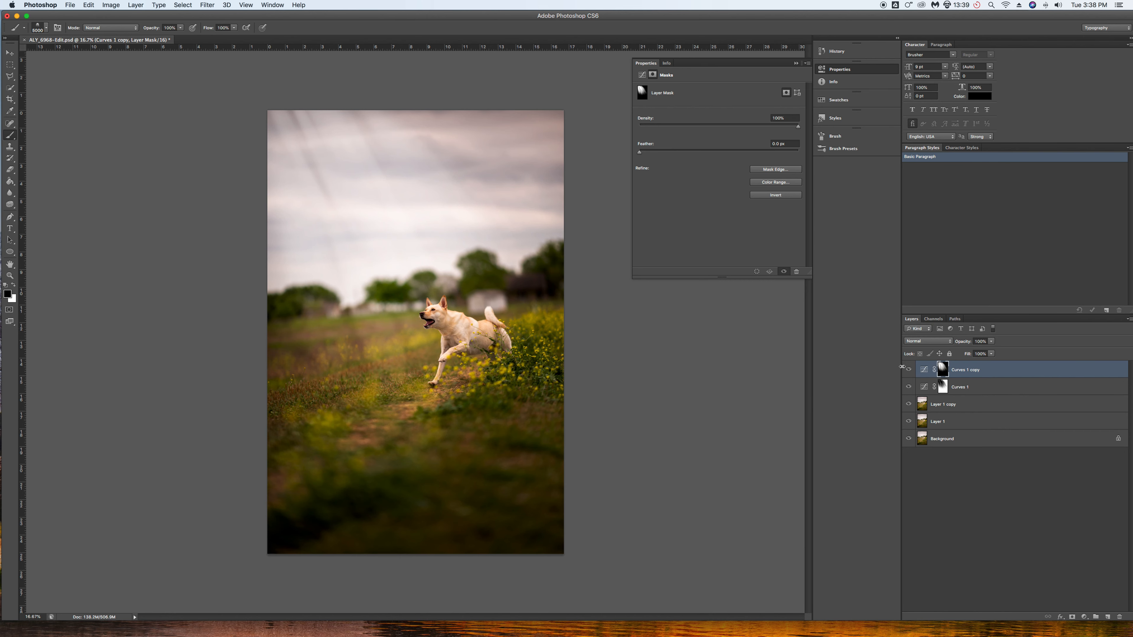
# - Activate Layer 1 copy, flip it horizontally and add a blank layer mask
pyautogui.click(943, 403)
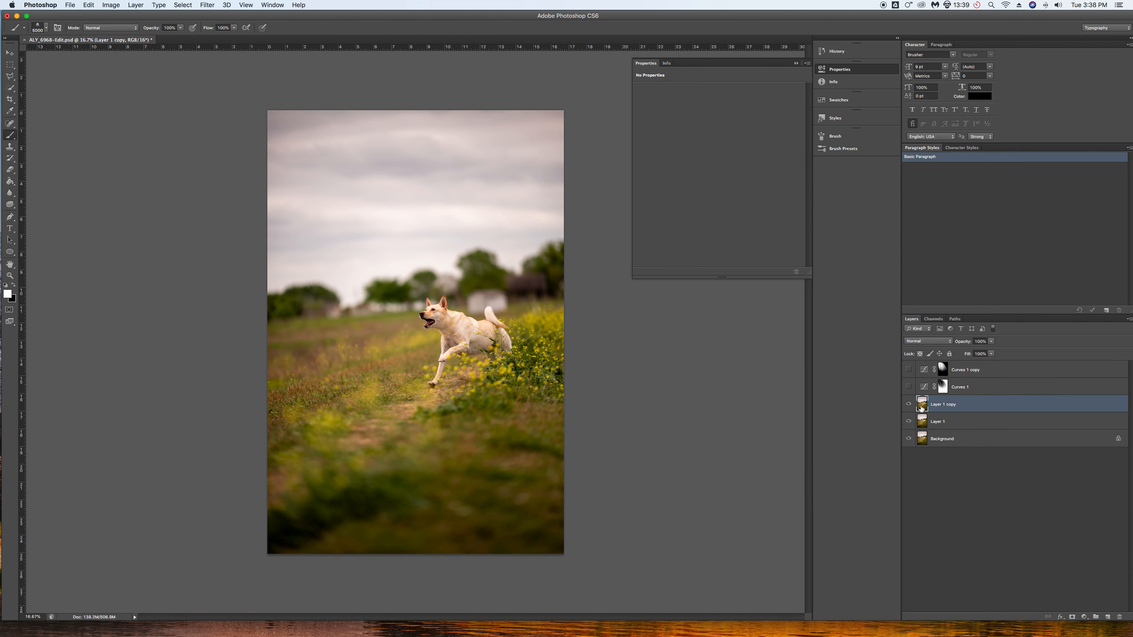
pyautogui.rightClick(944, 404)
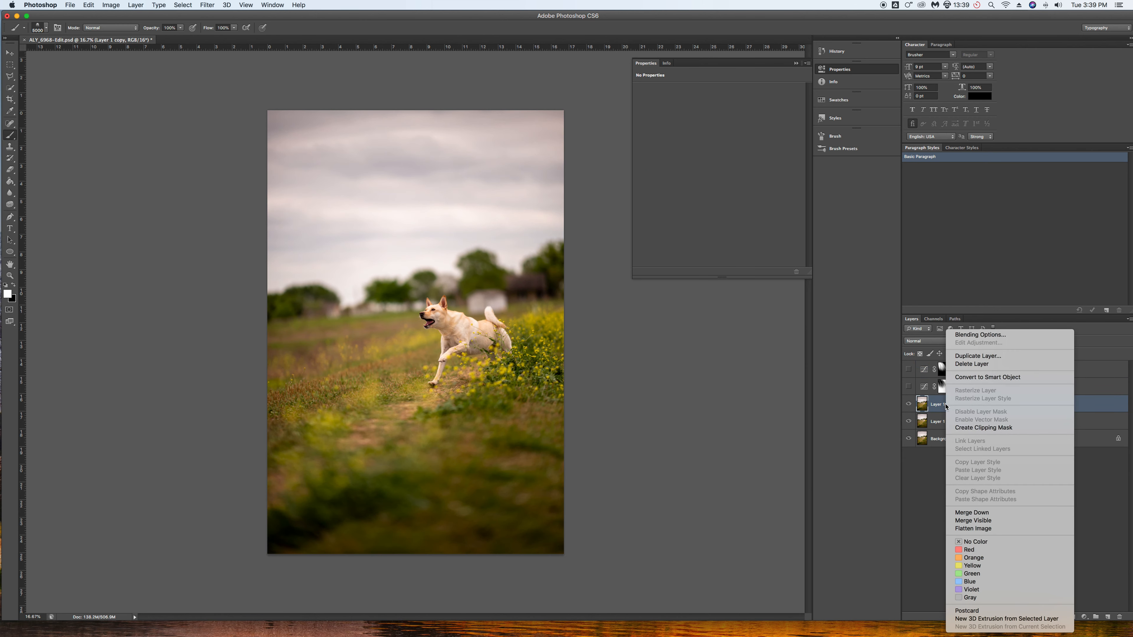
pyautogui.moveTo(935, 408)
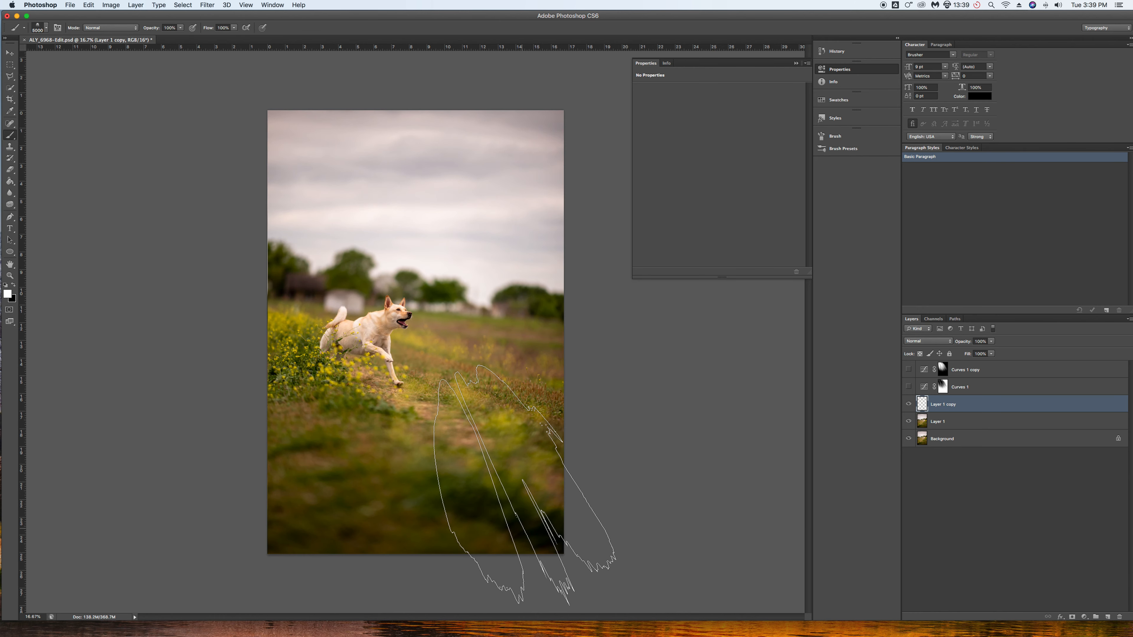
pyautogui.click(1075, 617)
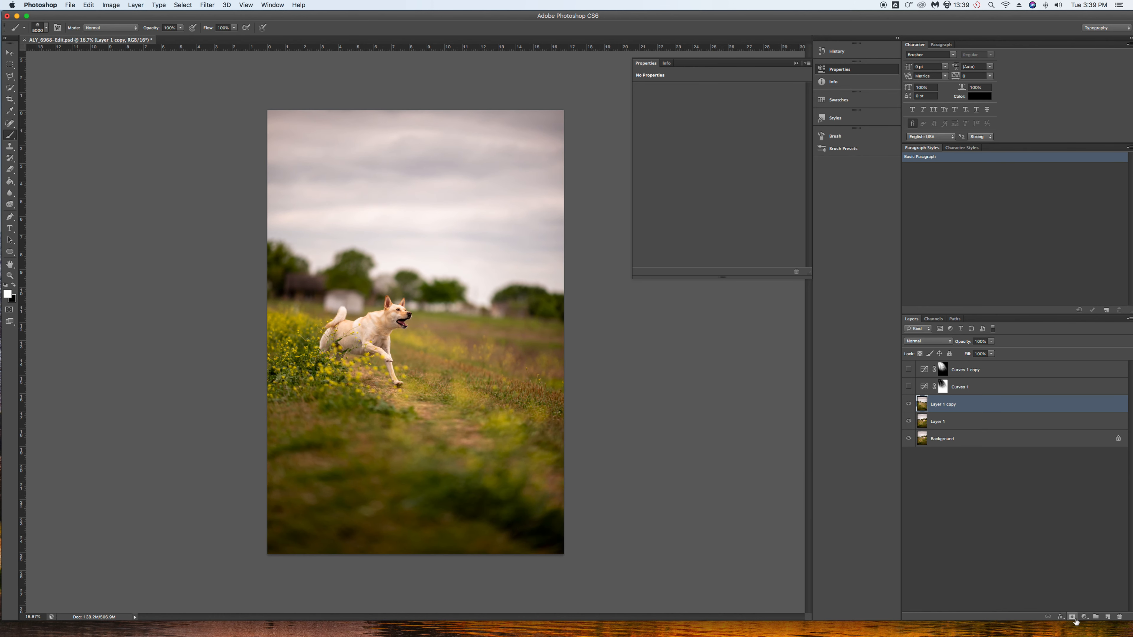
pyautogui.moveTo(1074, 618)
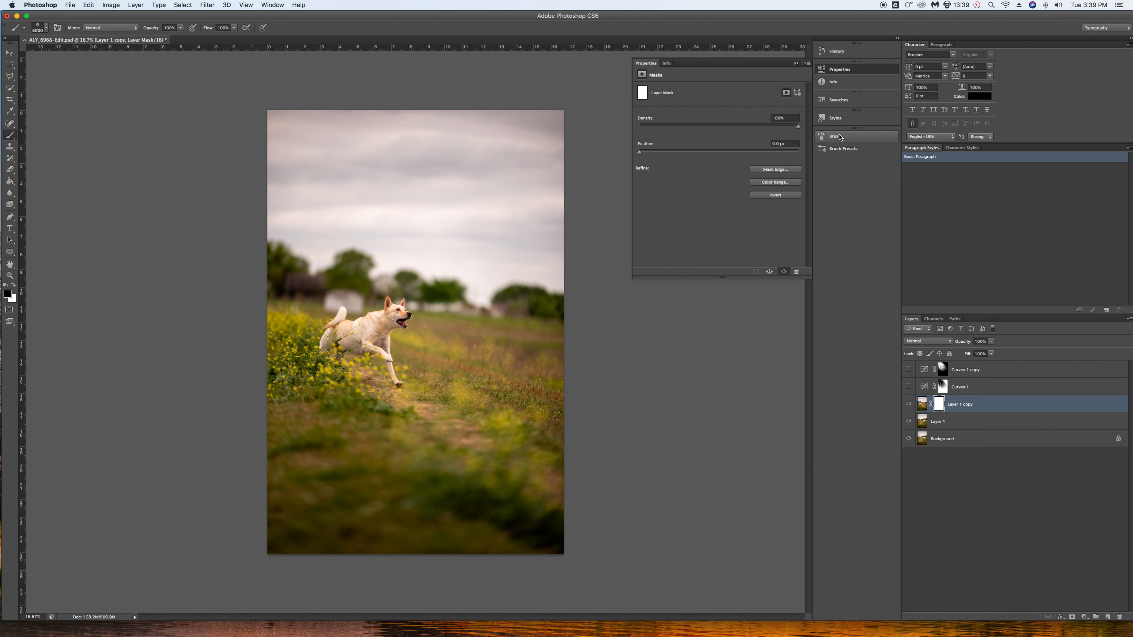
# - With a ~900 px soft brush, mask out the mirrored copy over the dog, ghost dog and path
pyautogui.click(836, 136)
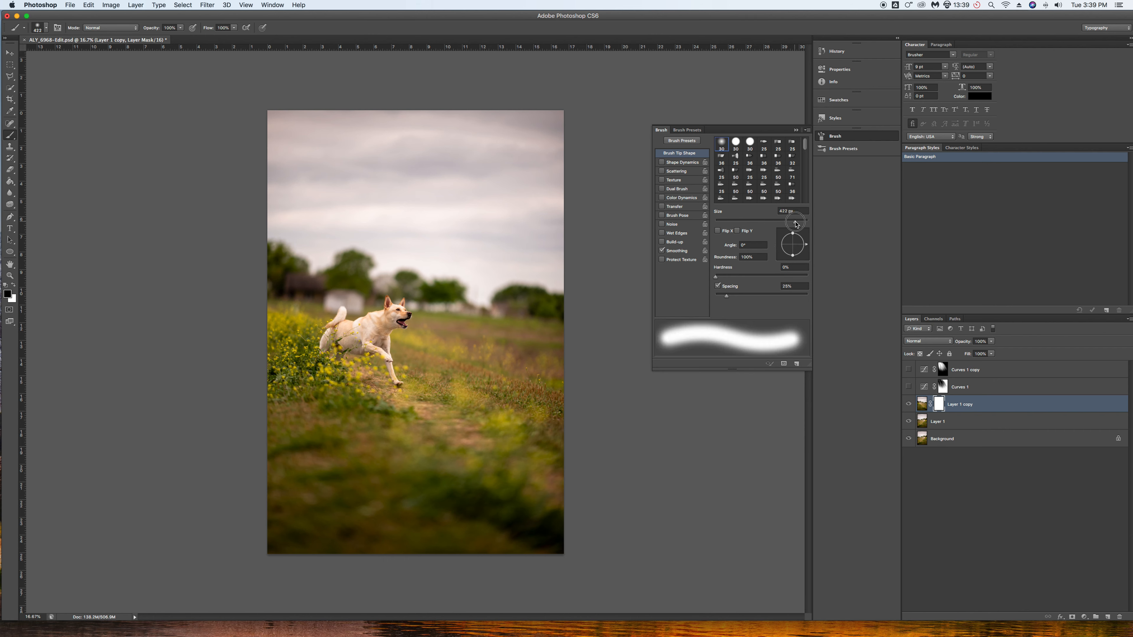
pyautogui.moveTo(793, 222); pyautogui.dragTo(799, 231)
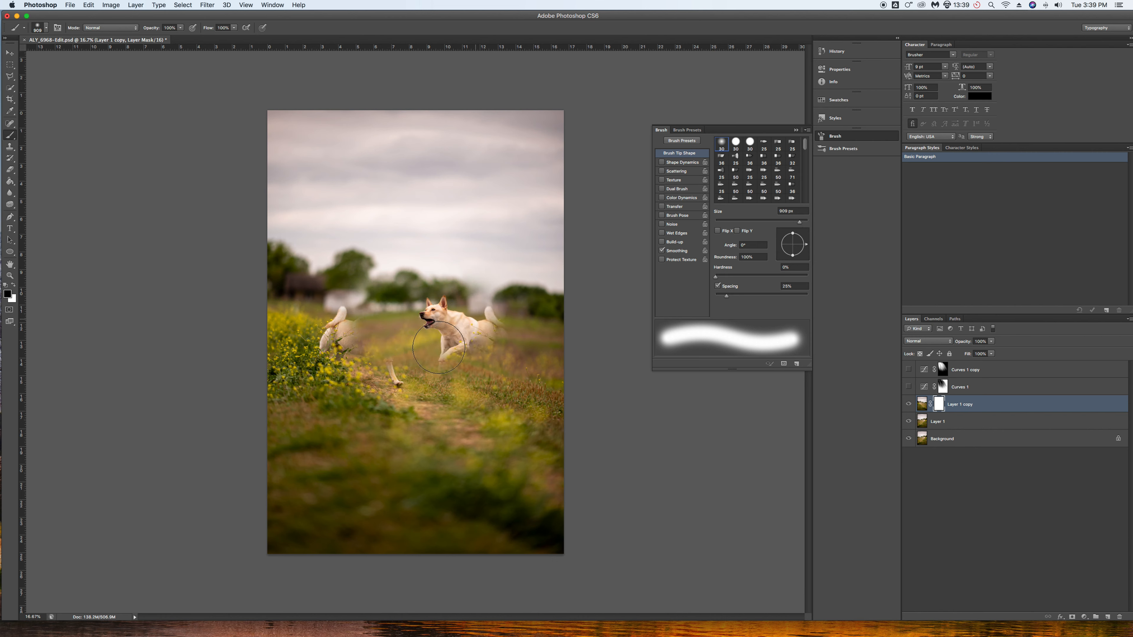
pyautogui.moveTo(438, 347); pyautogui.dragTo(380, 396)
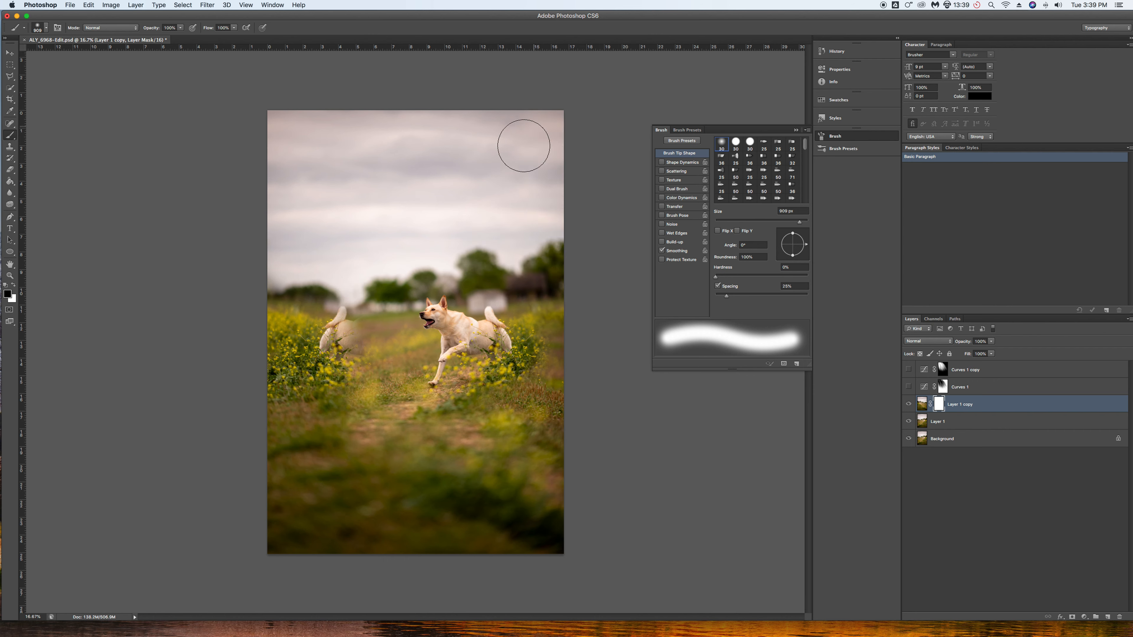
pyautogui.moveTo(457, 336)
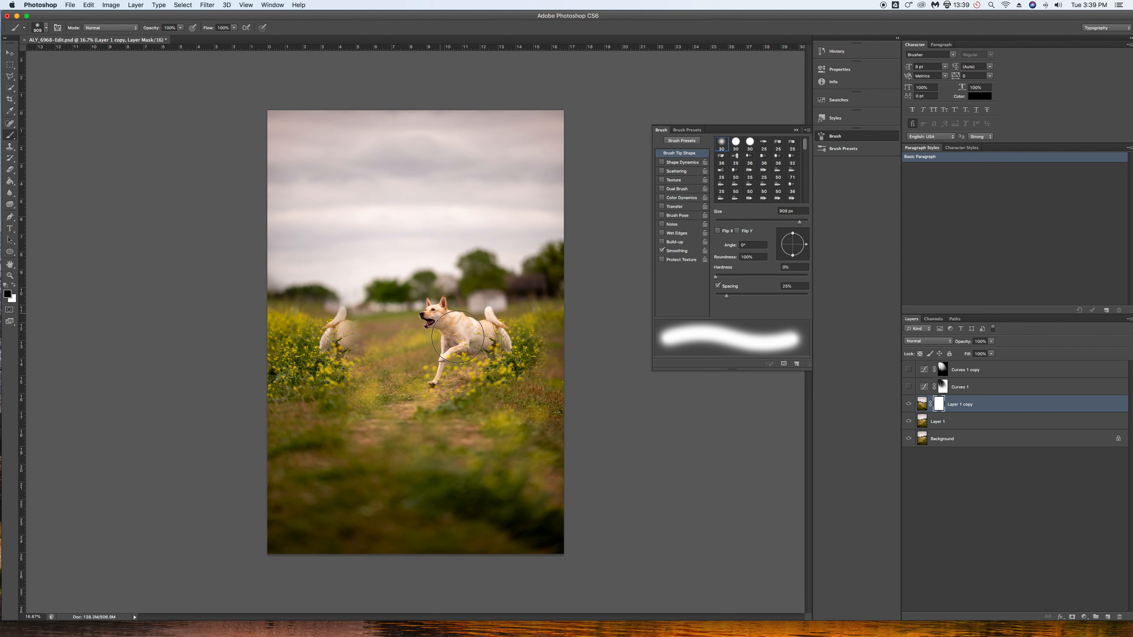
pyautogui.moveTo(453, 335); pyautogui.dragTo(538, 340)
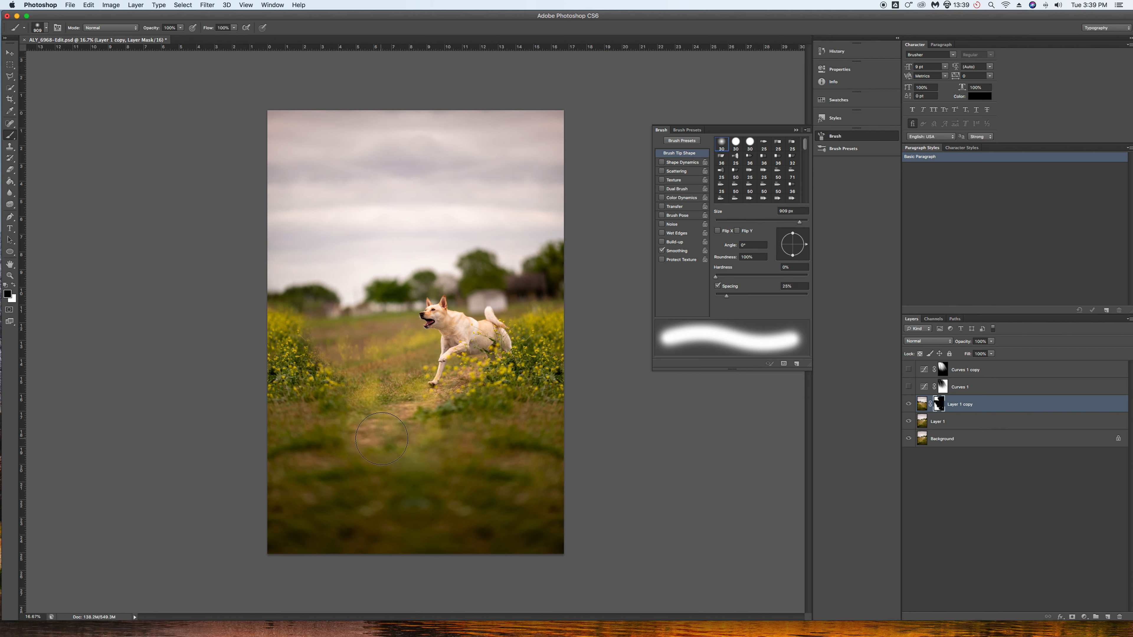
pyautogui.moveTo(380, 439); pyautogui.dragTo(374, 477)
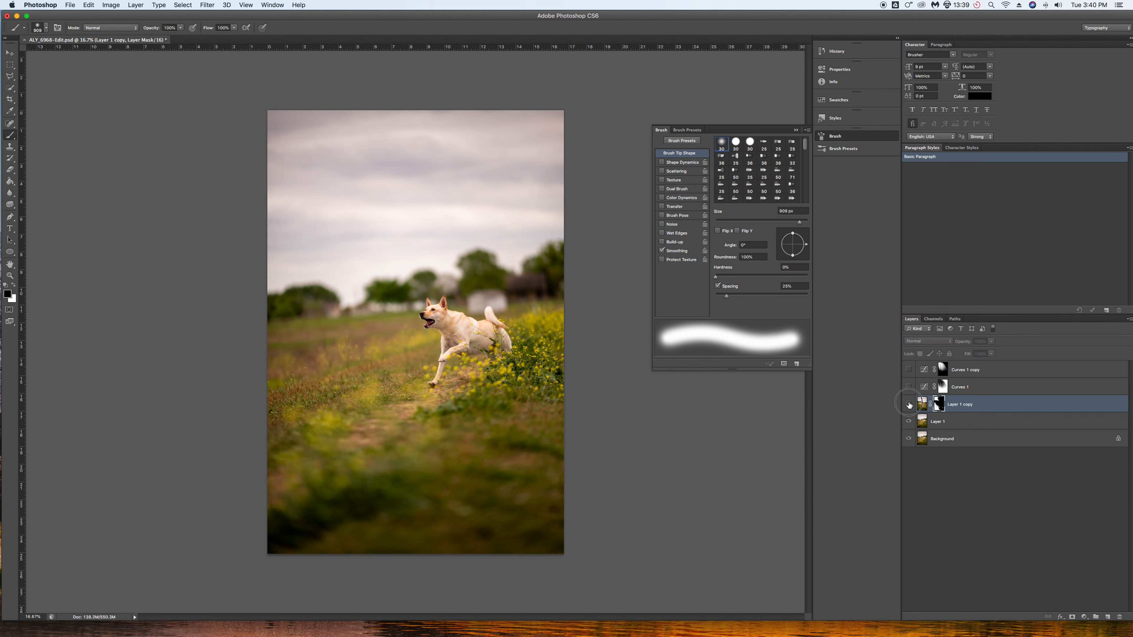
# - Show the mirrored layer and blend its mask along the bottom right and left foreground
pyautogui.click(908, 405)
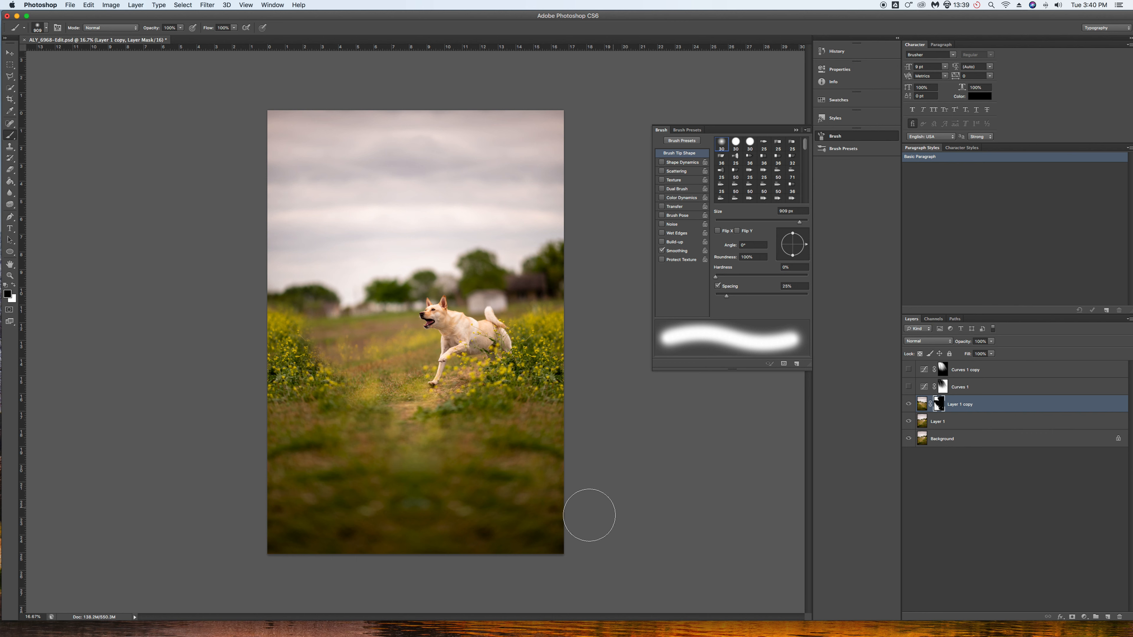
pyautogui.moveTo(506, 447)
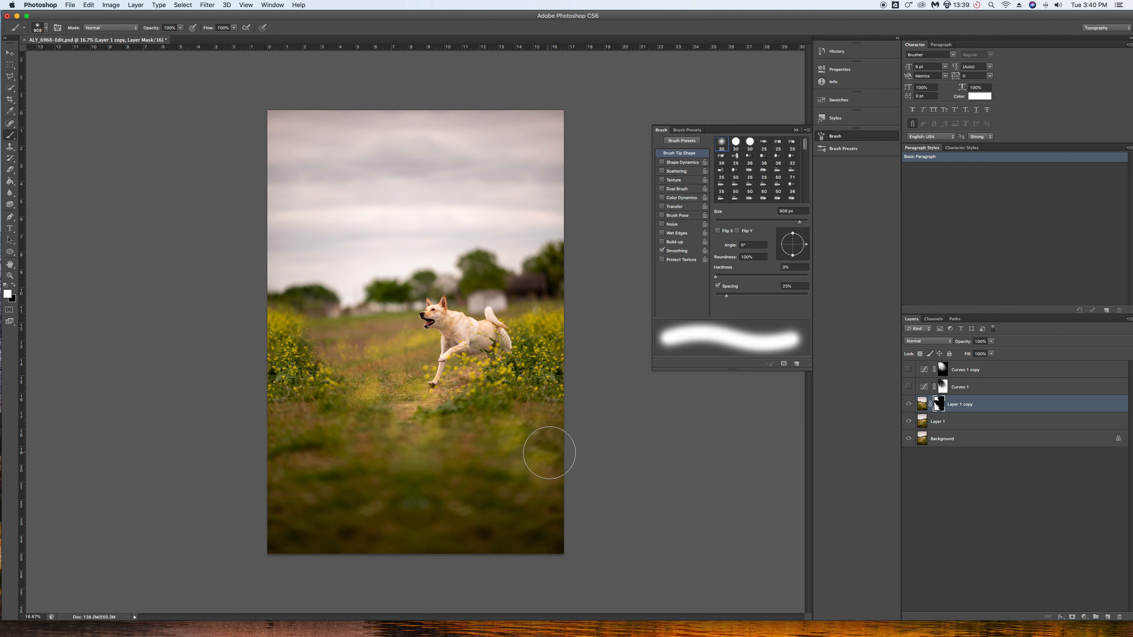
pyautogui.moveTo(549, 453); pyautogui.dragTo(405, 551)
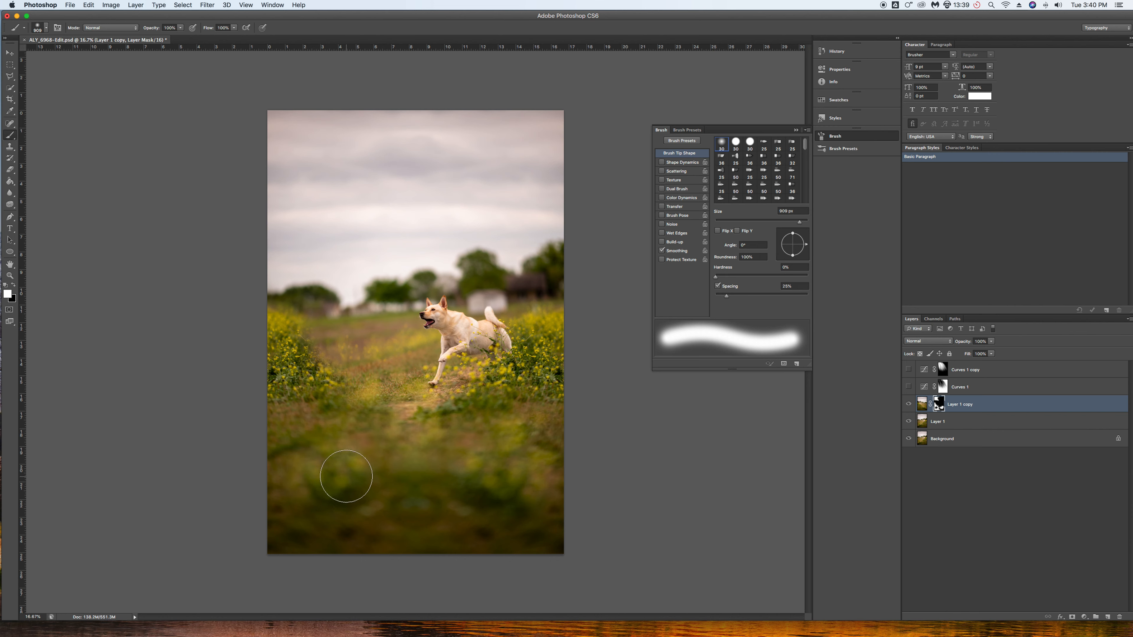
pyautogui.moveTo(345, 476); pyautogui.dragTo(289, 463)
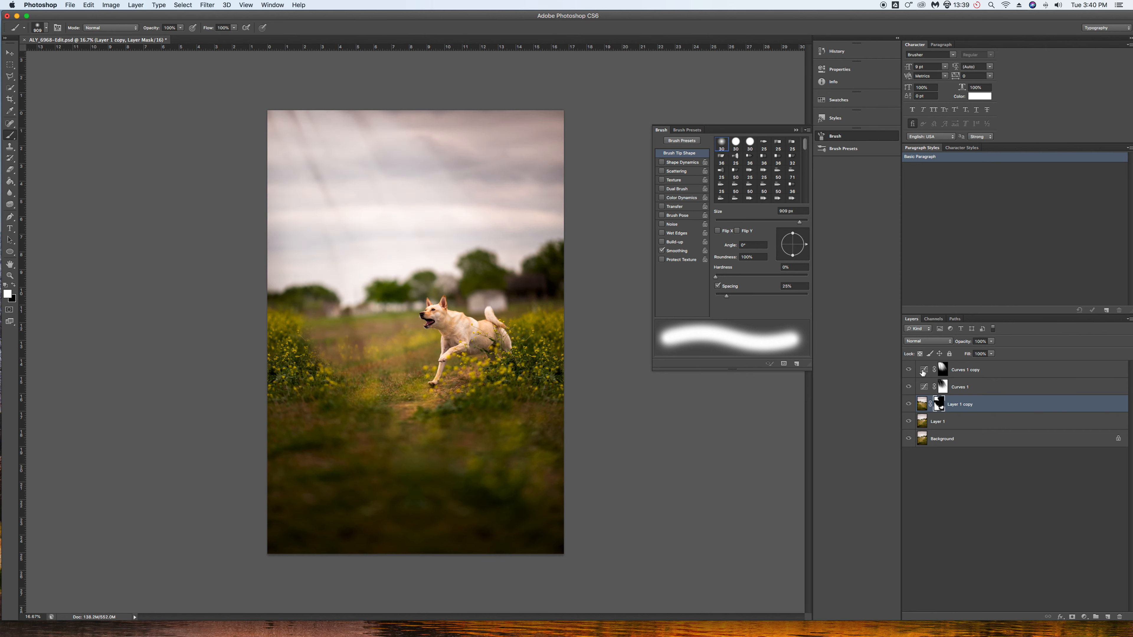
pyautogui.moveTo(931, 403)
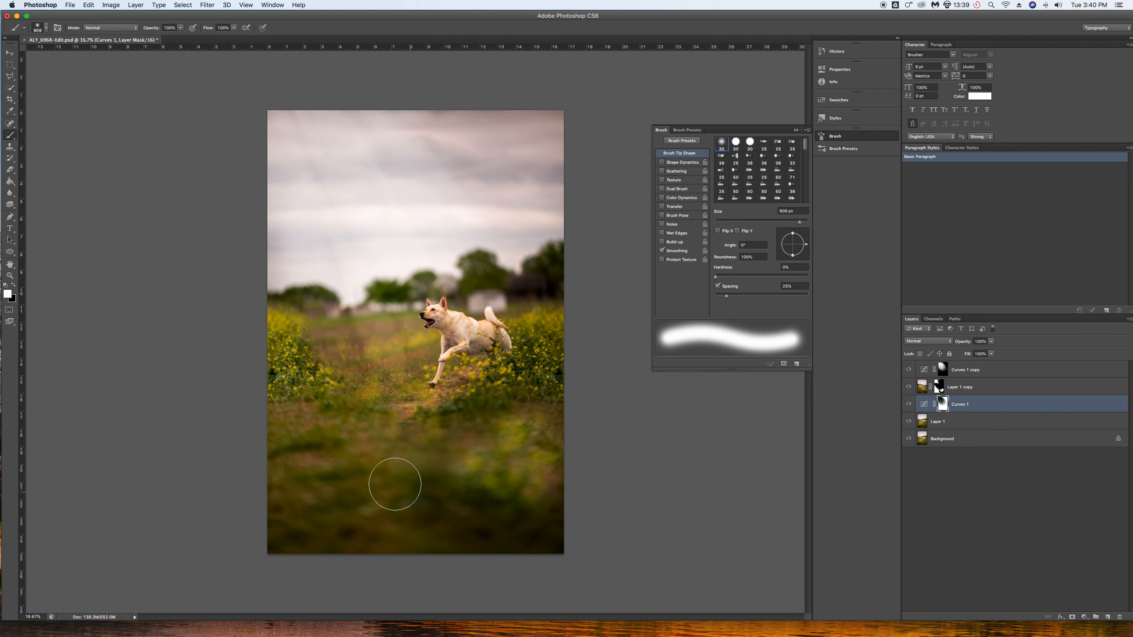
pyautogui.moveTo(978, 403)
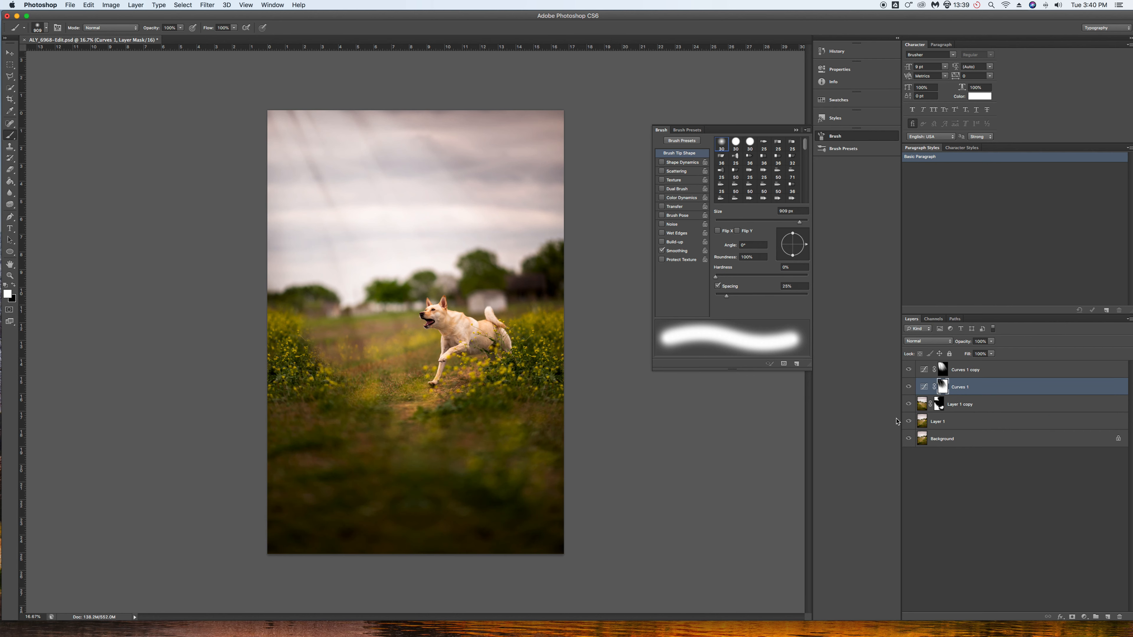
# - Pick the Dodge/Burn tool, undo a stray step, and target highlight tones
pyautogui.click(940, 422)
pyautogui.write('dog and burn')
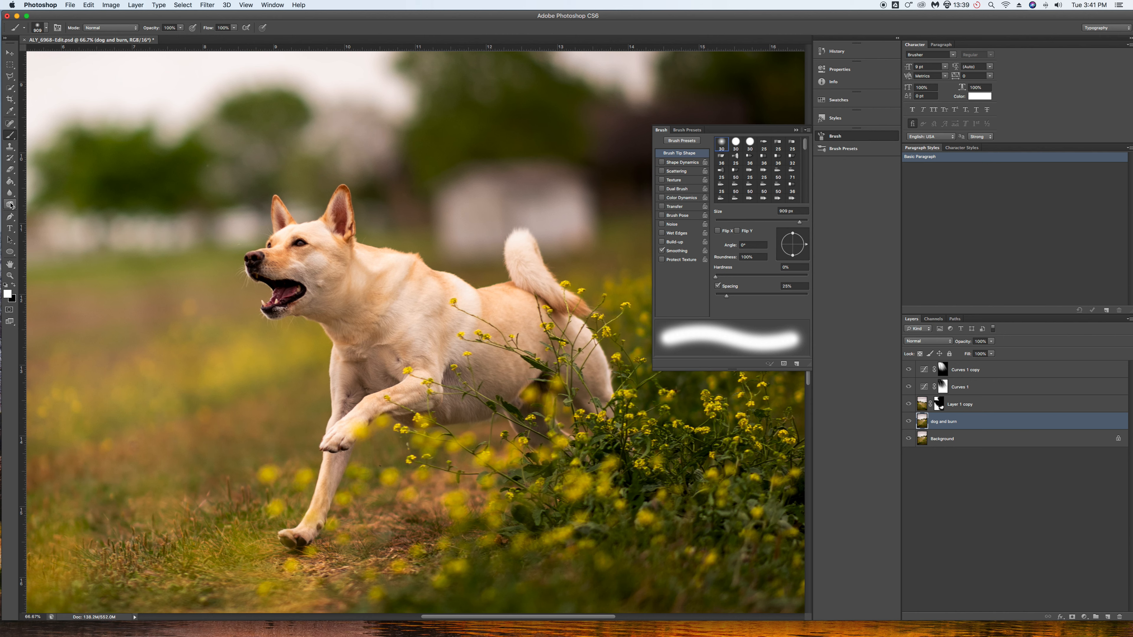
pyautogui.moveTo(11, 206)
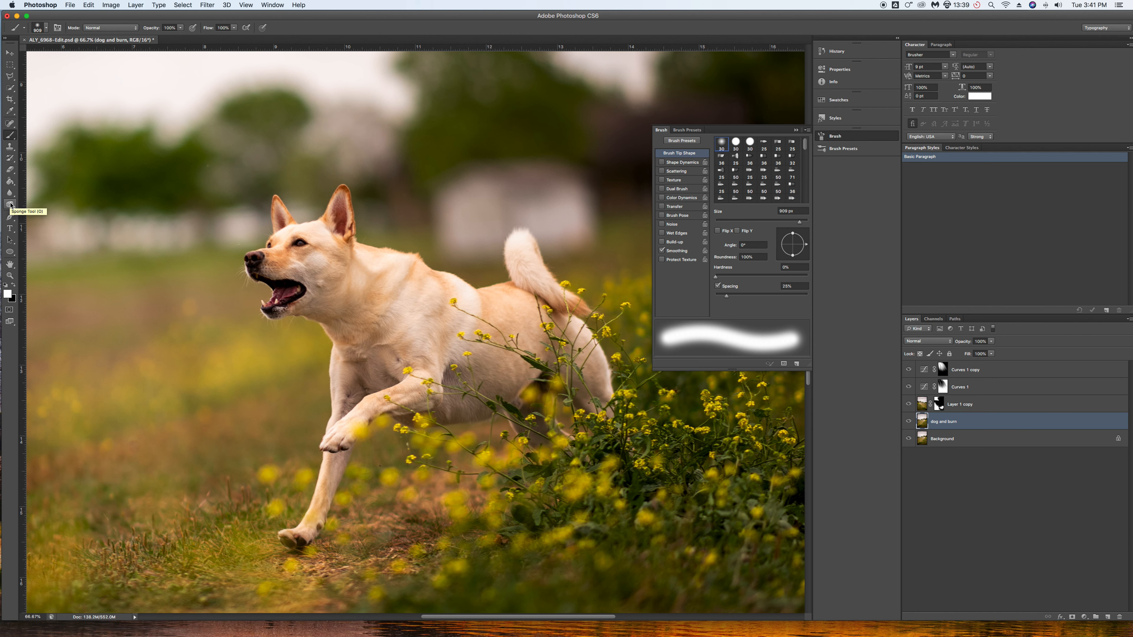
pyautogui.moveTo(10, 205)
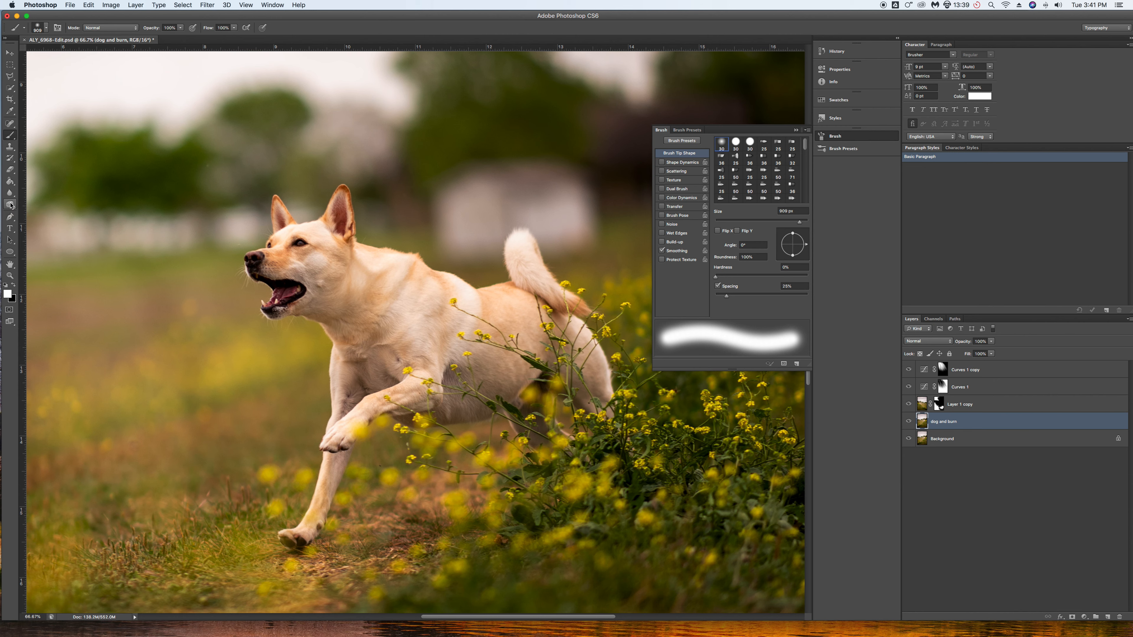
pyautogui.click(11, 207)
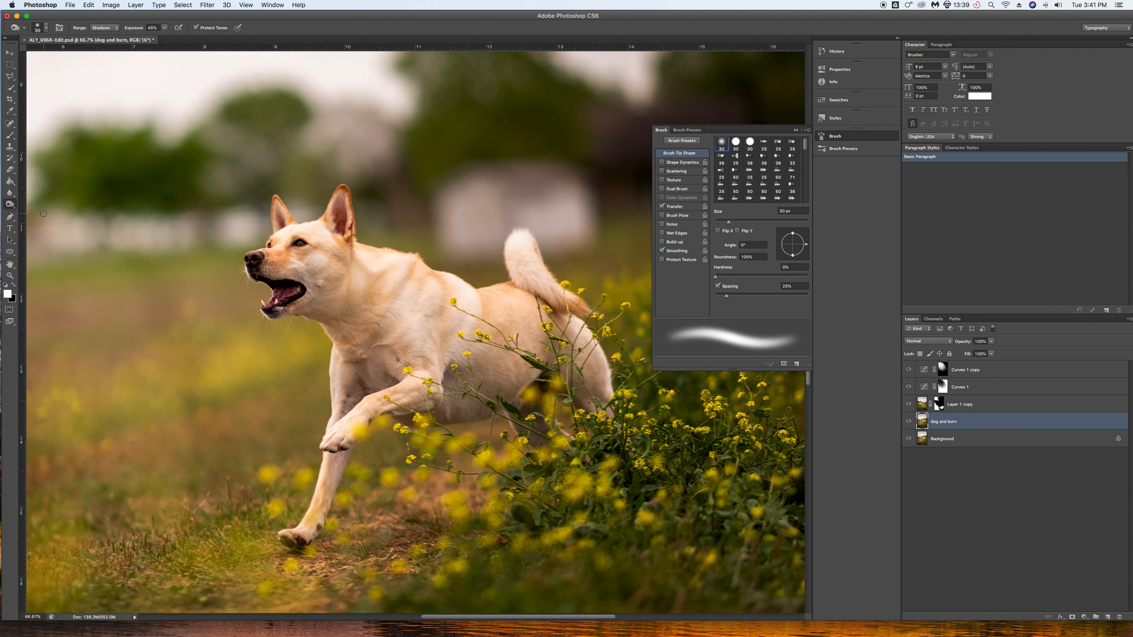
pyautogui.moveTo(371, 280)
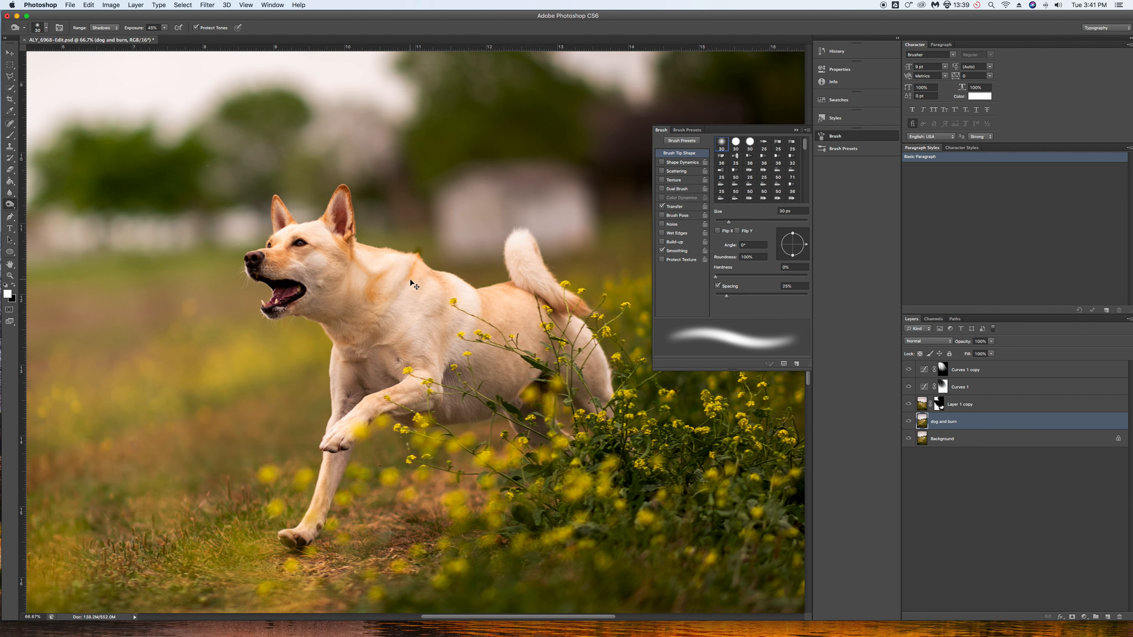
pyautogui.click(87, 5)
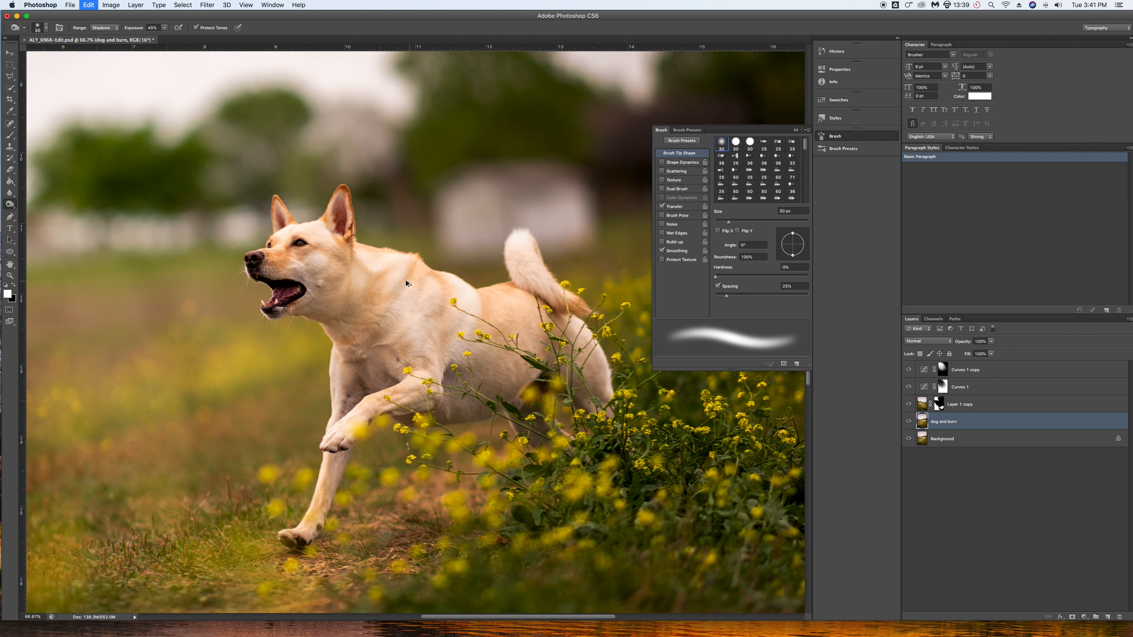
pyautogui.click(961, 387)
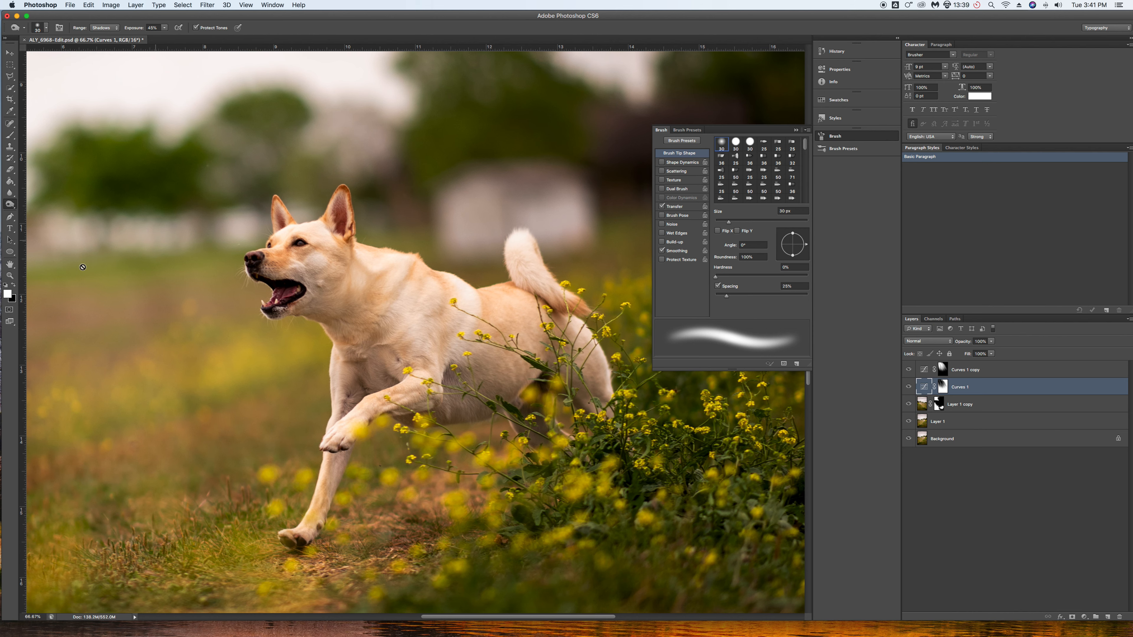
pyautogui.click(10, 204)
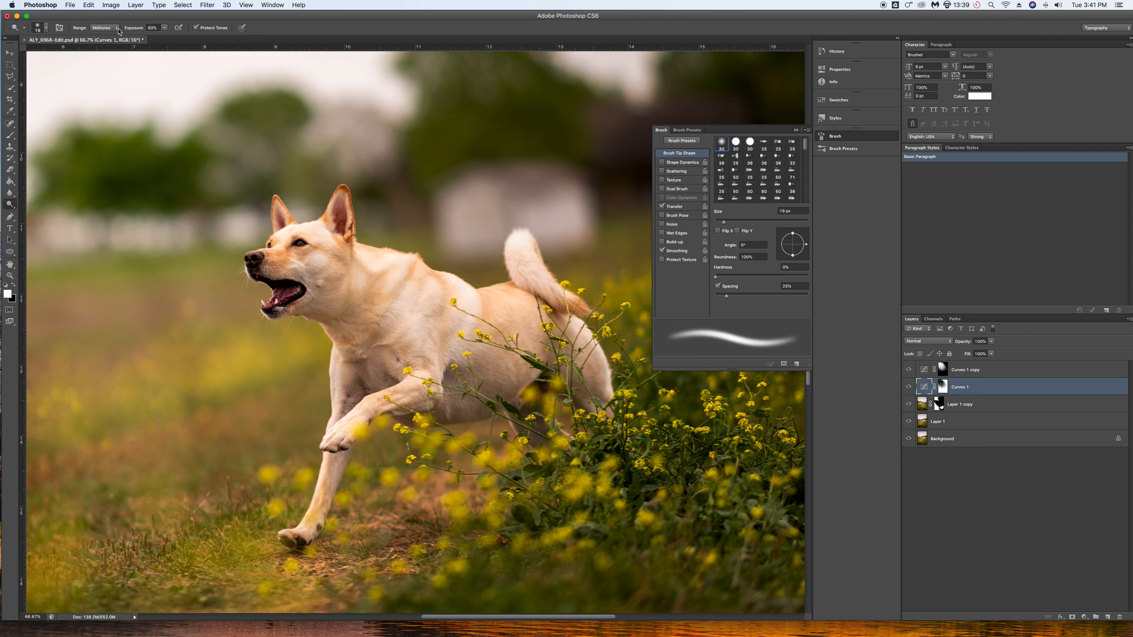
pyautogui.click(104, 27)
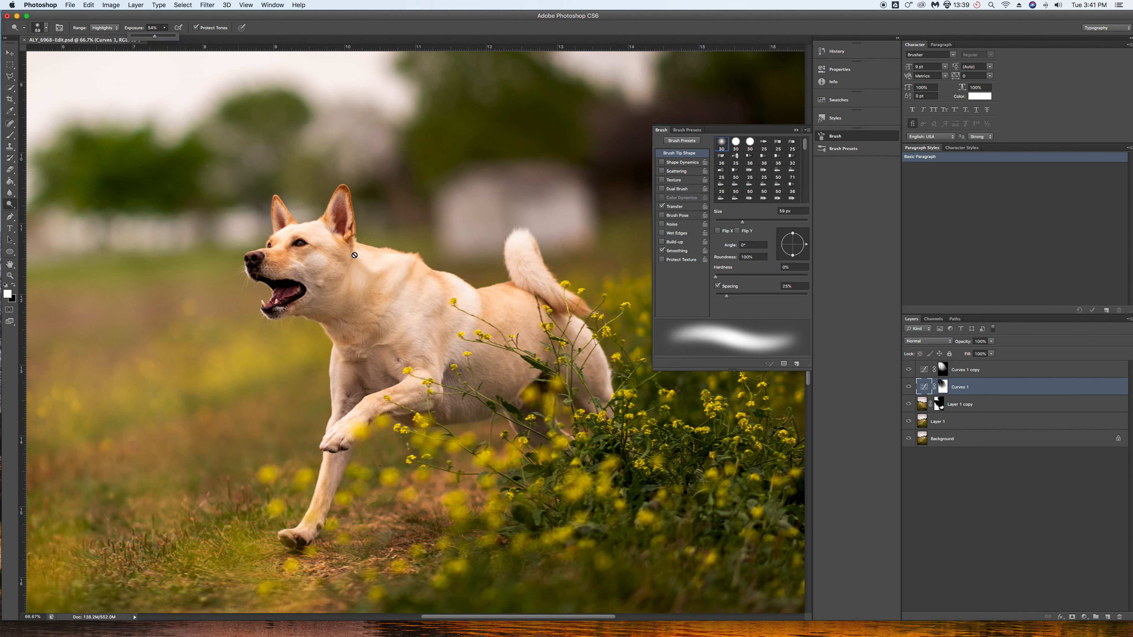
# - Dismiss the not-editable warning, switch to Layer 1 and lighten the dog's neck and cheek
pyautogui.click(354, 255)
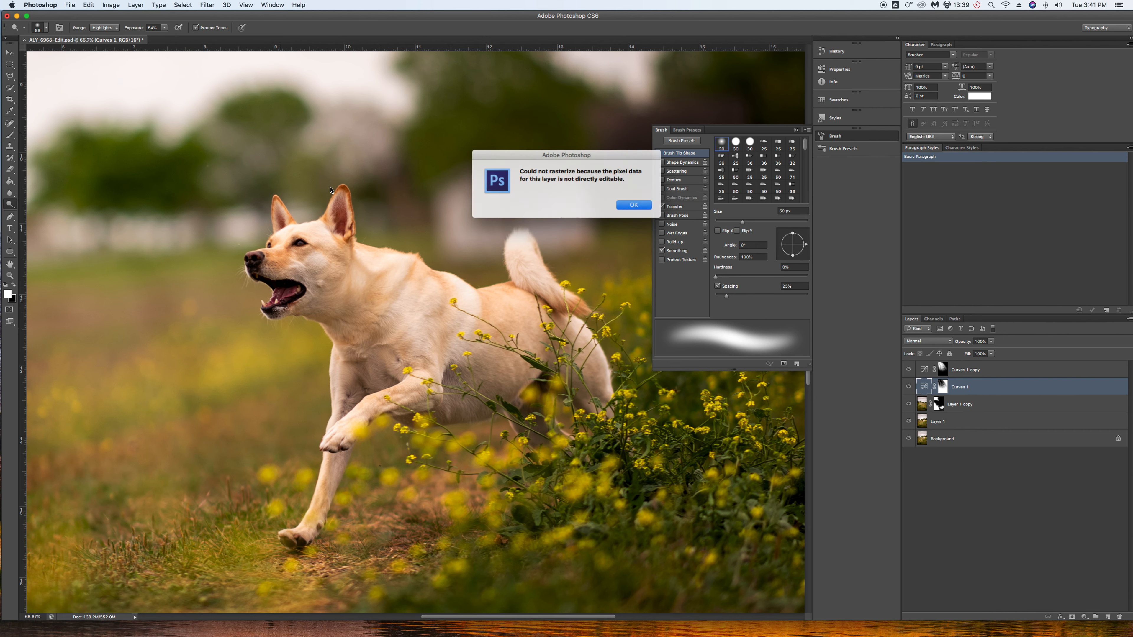
pyautogui.click(634, 205)
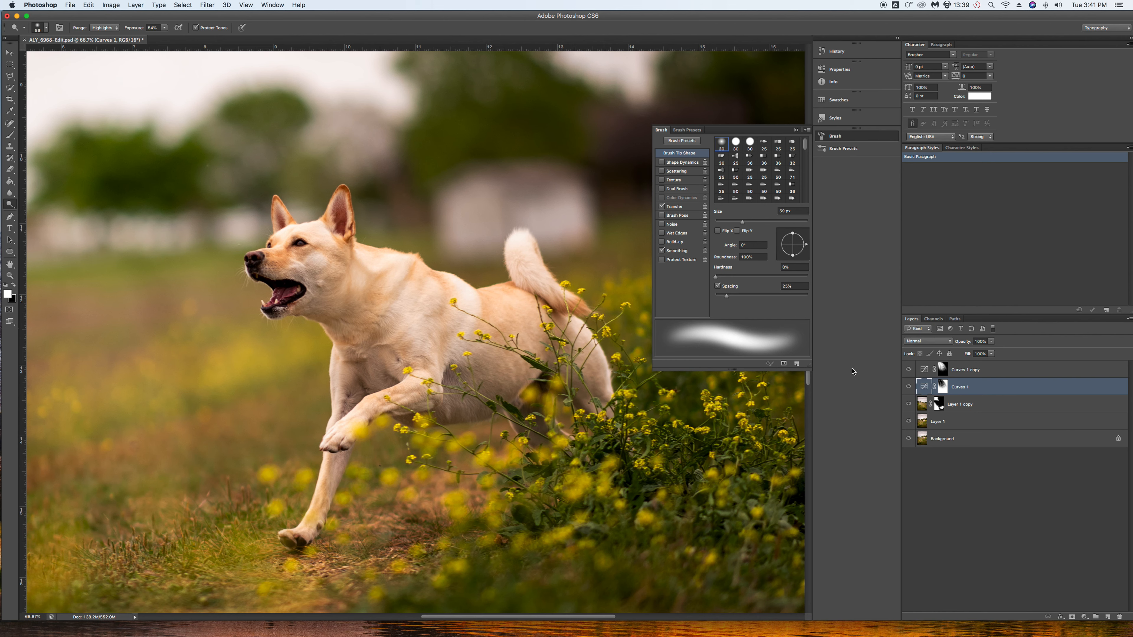
pyautogui.click(937, 421)
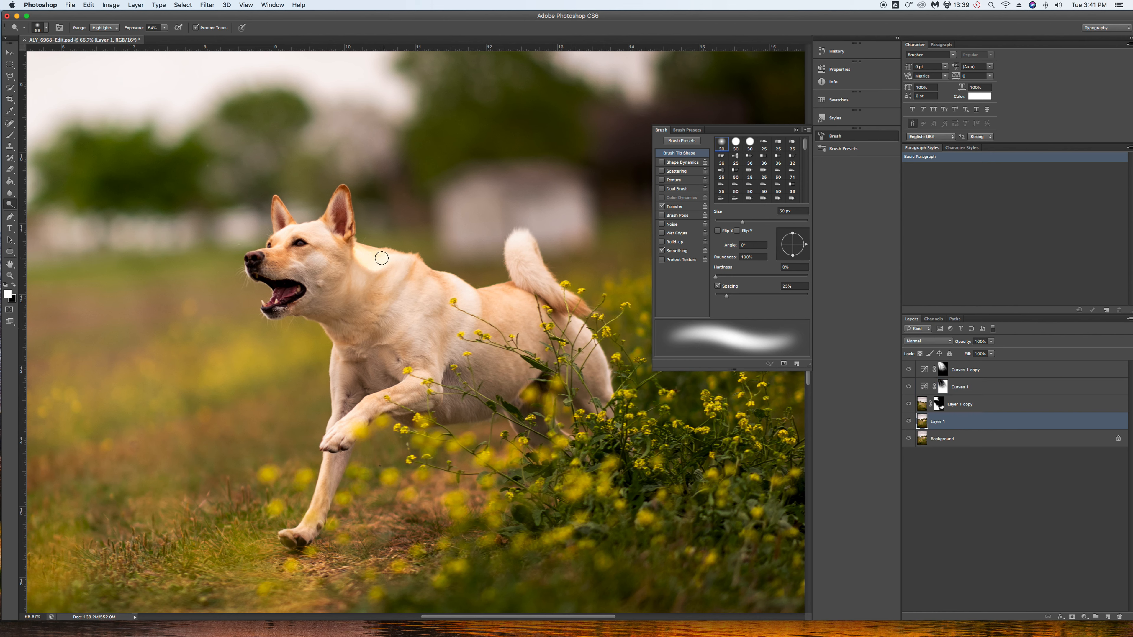
pyautogui.moveTo(381, 258); pyautogui.dragTo(392, 283)
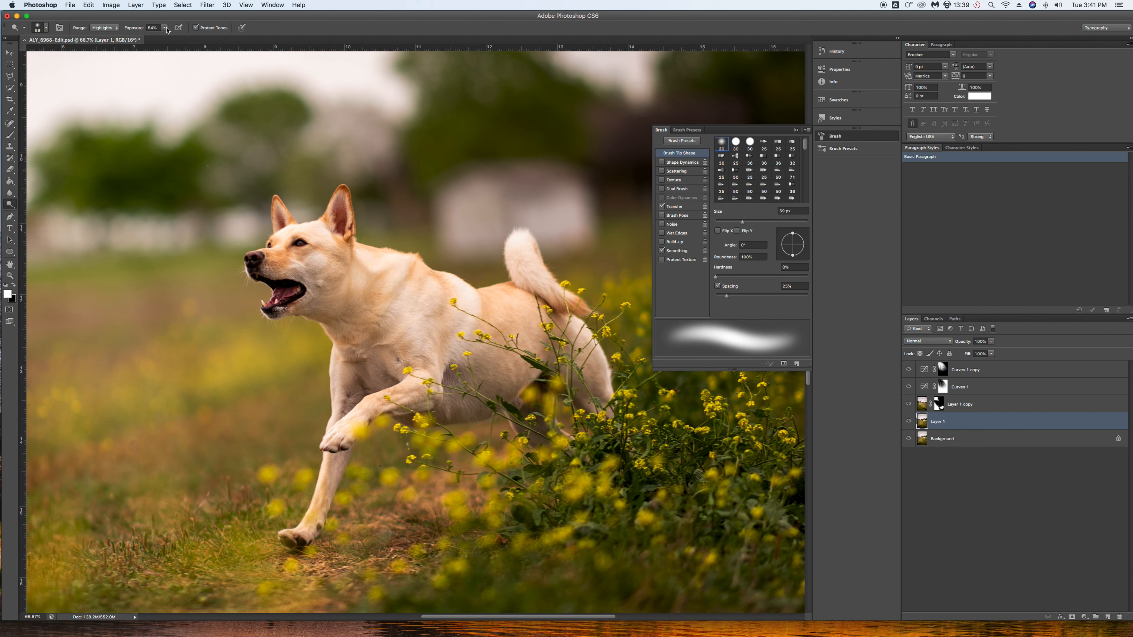
# - Switch the range to Midtones and brush tones on the dog's shoulder
pyautogui.click(103, 28)
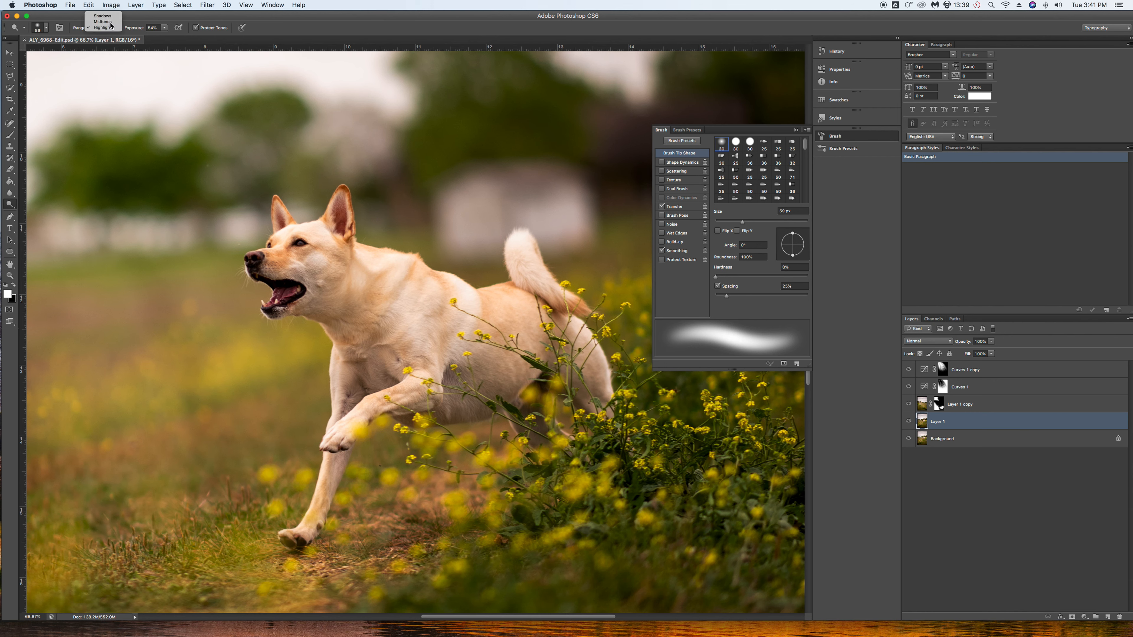
pyautogui.click(164, 28)
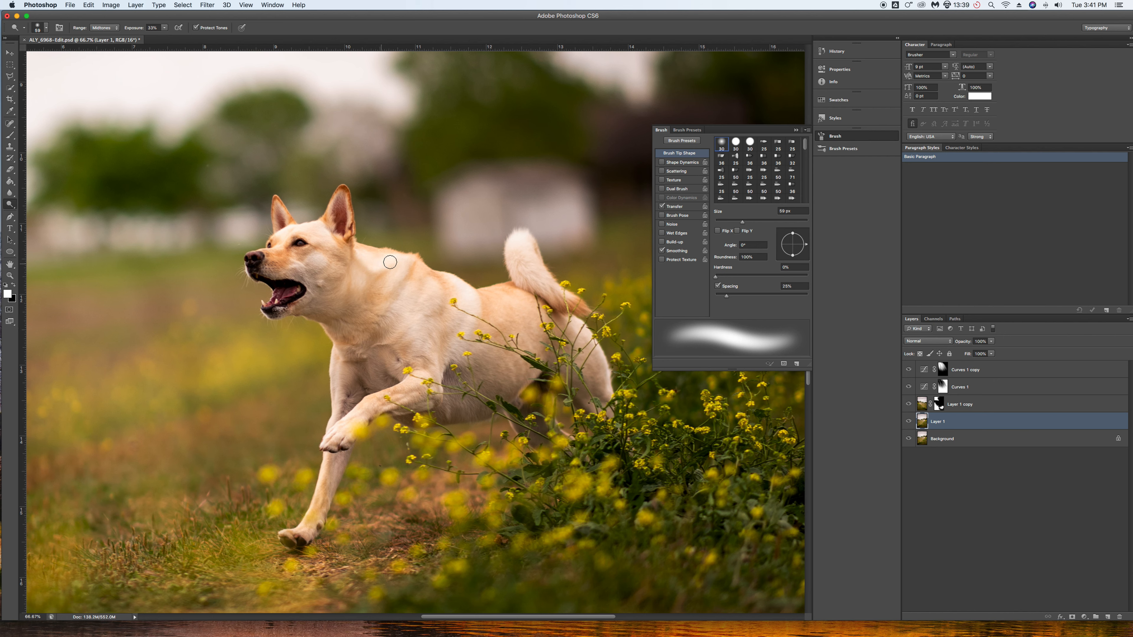
pyautogui.moveTo(309, 229)
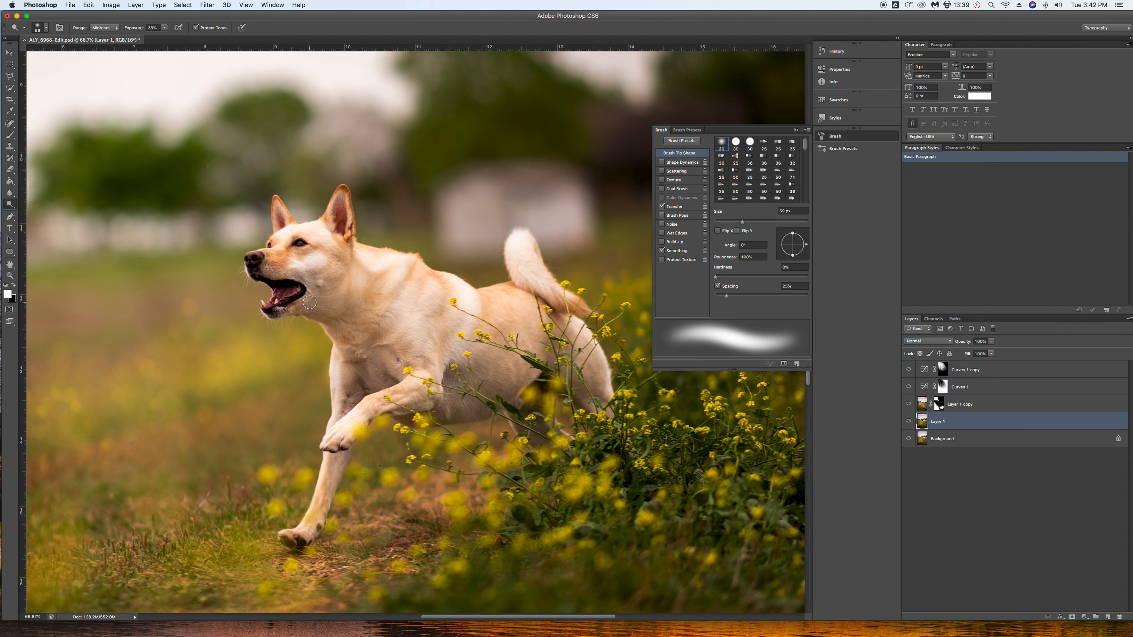
pyautogui.moveTo(328, 301)
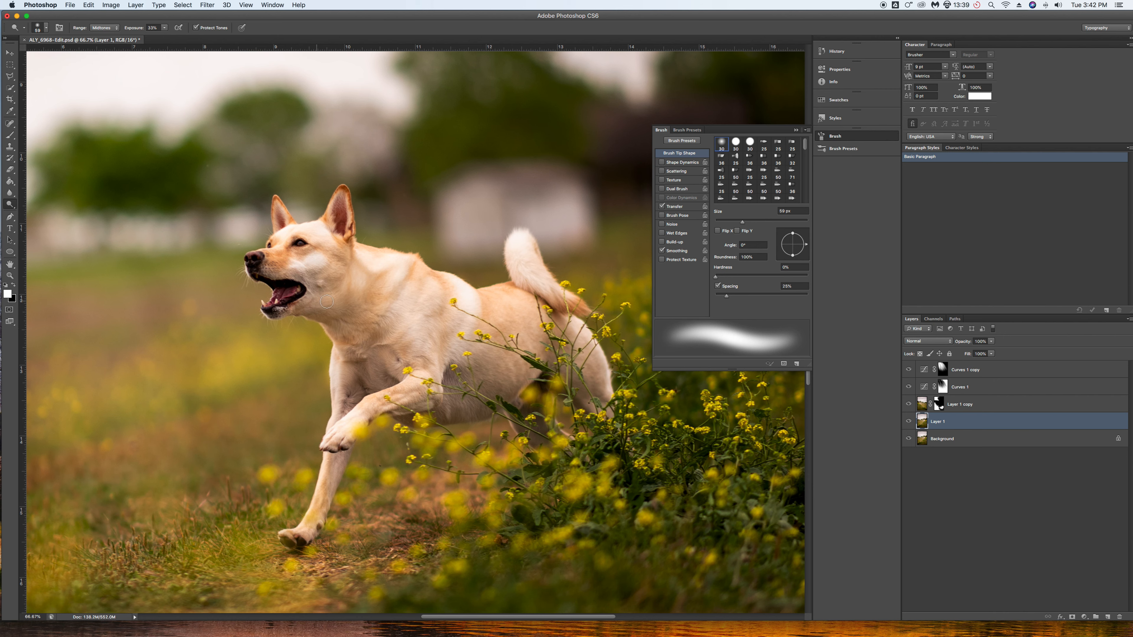
pyautogui.moveTo(281, 232)
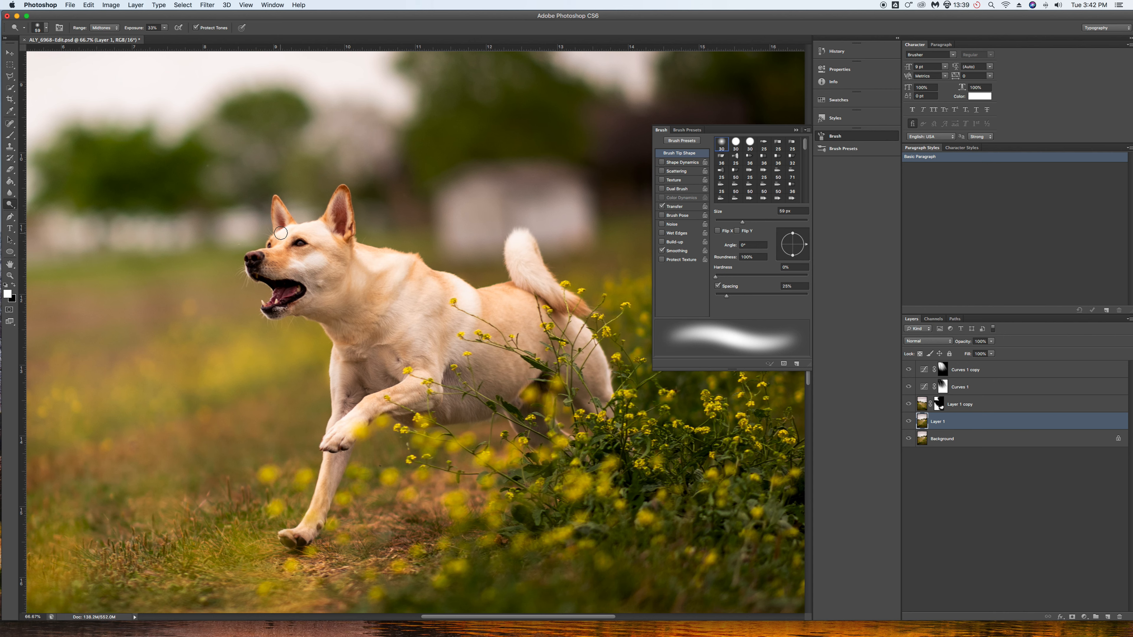
pyautogui.moveTo(358, 225)
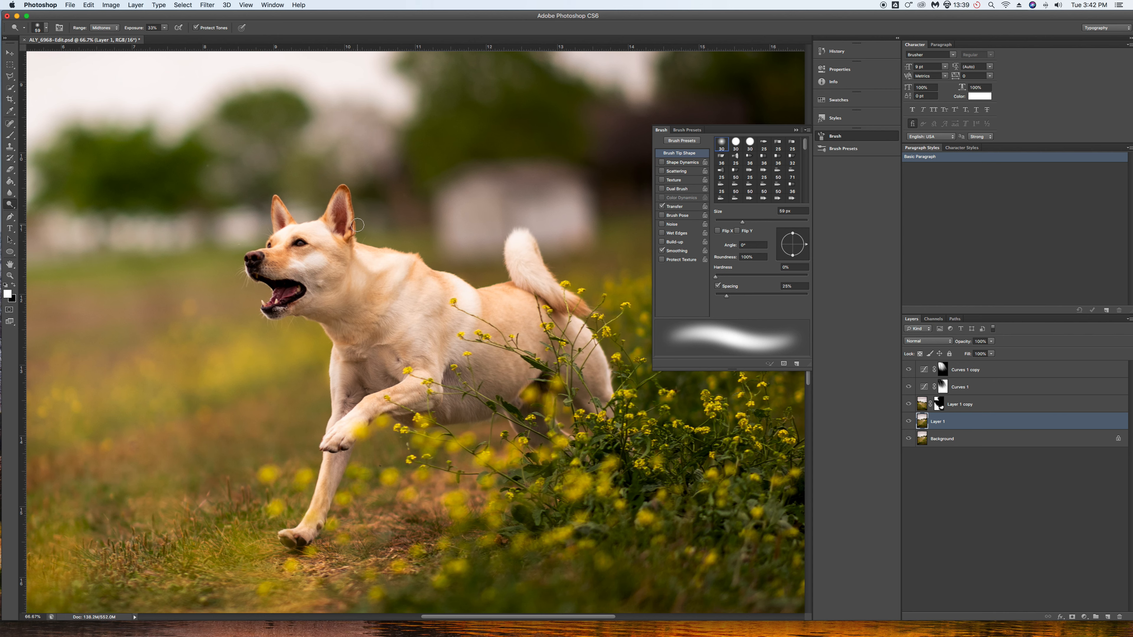
pyautogui.moveTo(370, 329)
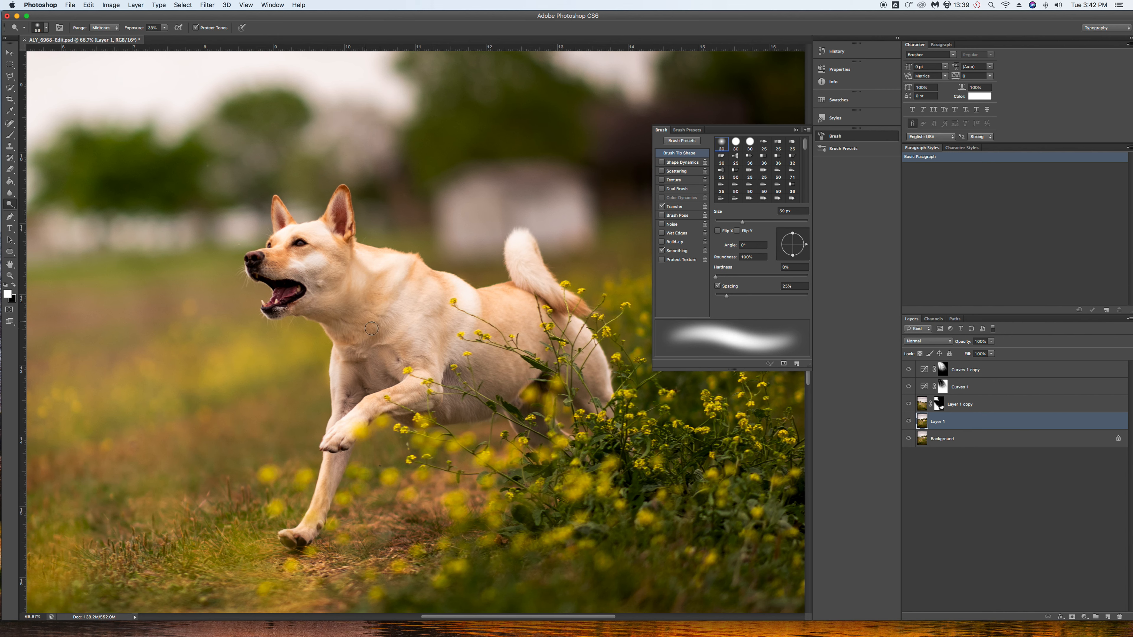
pyautogui.moveTo(370, 329); pyautogui.dragTo(428, 344)
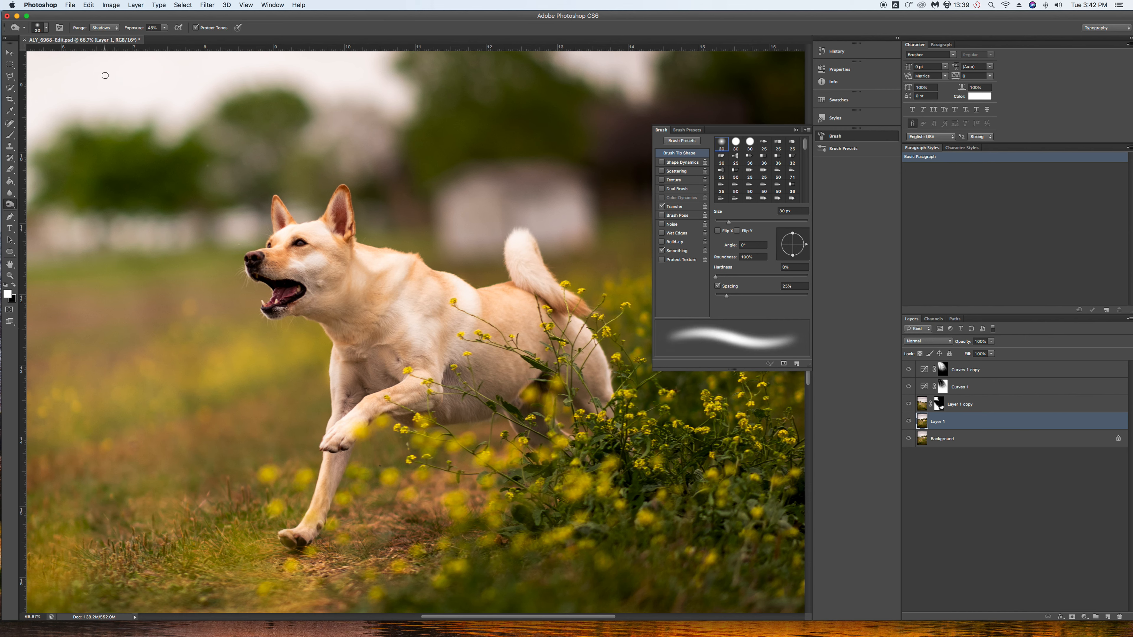
# - With a 60 px Burn brush, darken the shadows along the dog's shoulder, chest and flank
pyautogui.click(38, 28)
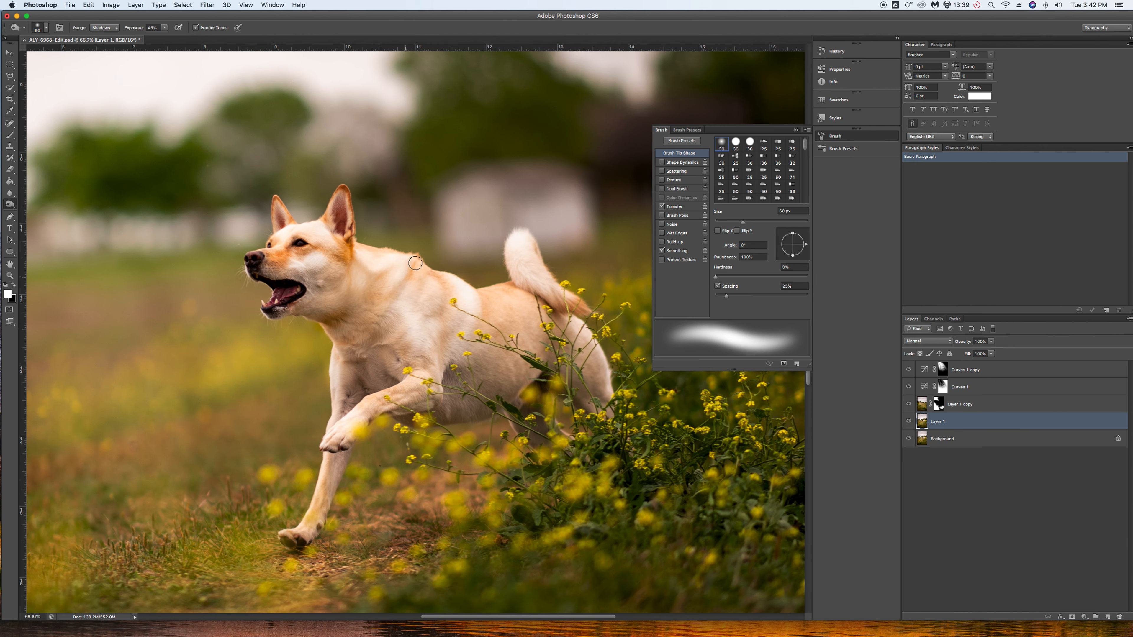
pyautogui.moveTo(416, 262); pyautogui.dragTo(338, 347)
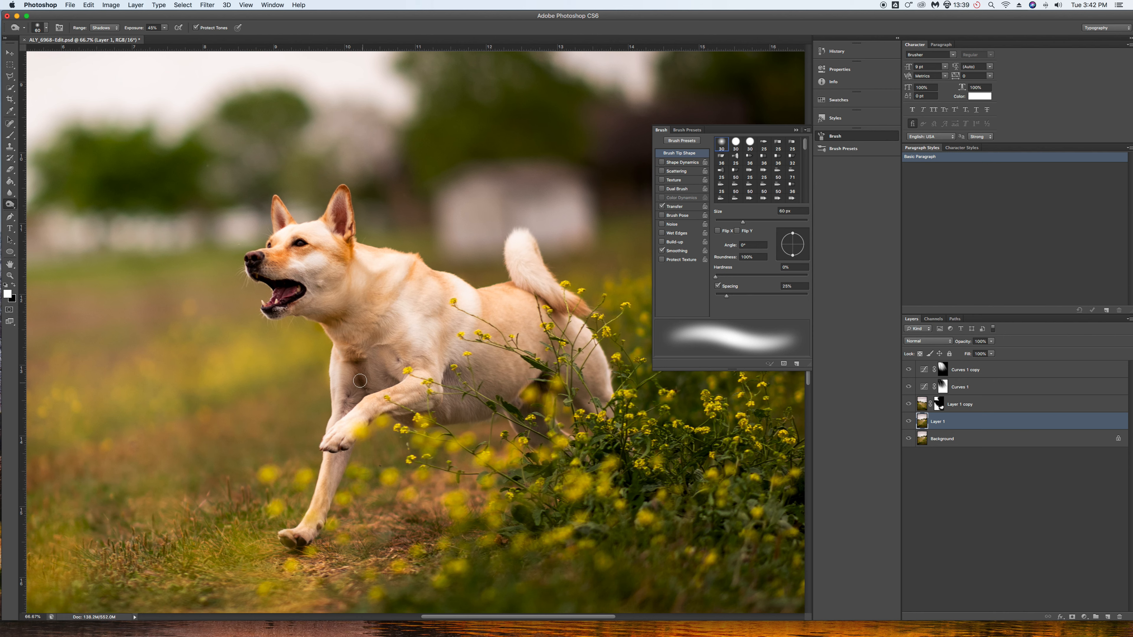
pyautogui.moveTo(360, 381); pyautogui.dragTo(405, 390)
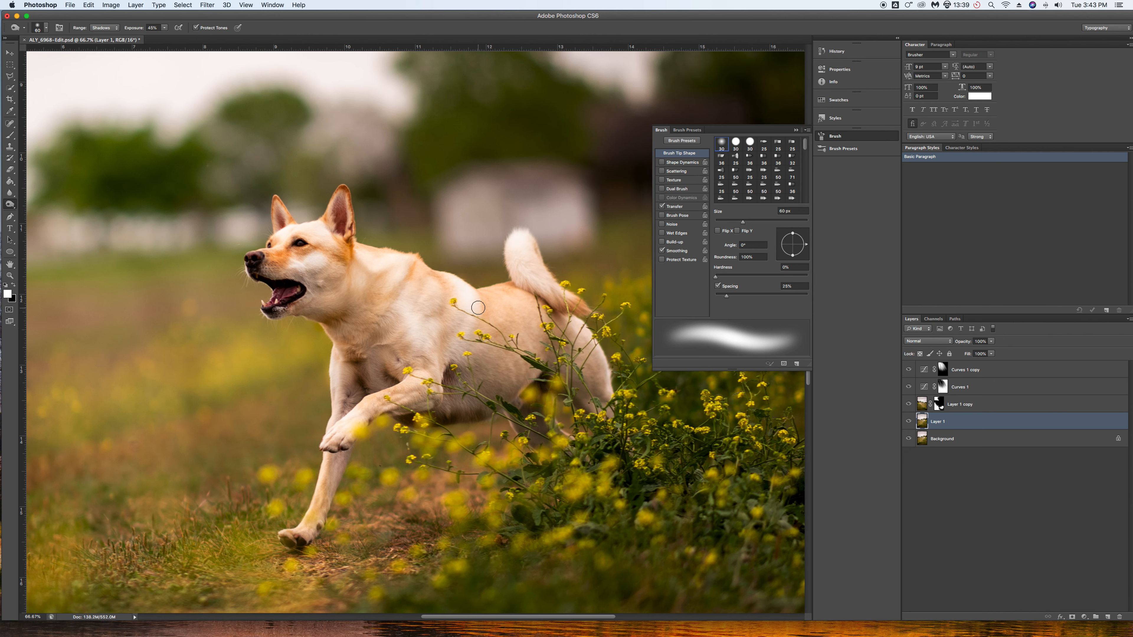
pyautogui.moveTo(439, 322)
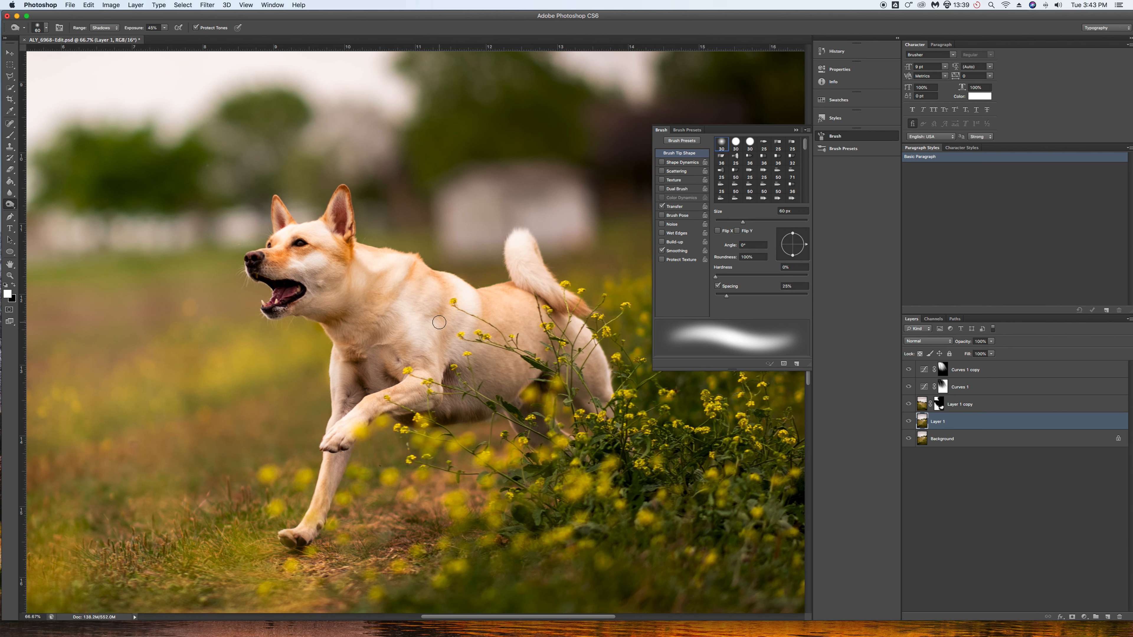
pyautogui.moveTo(316, 496)
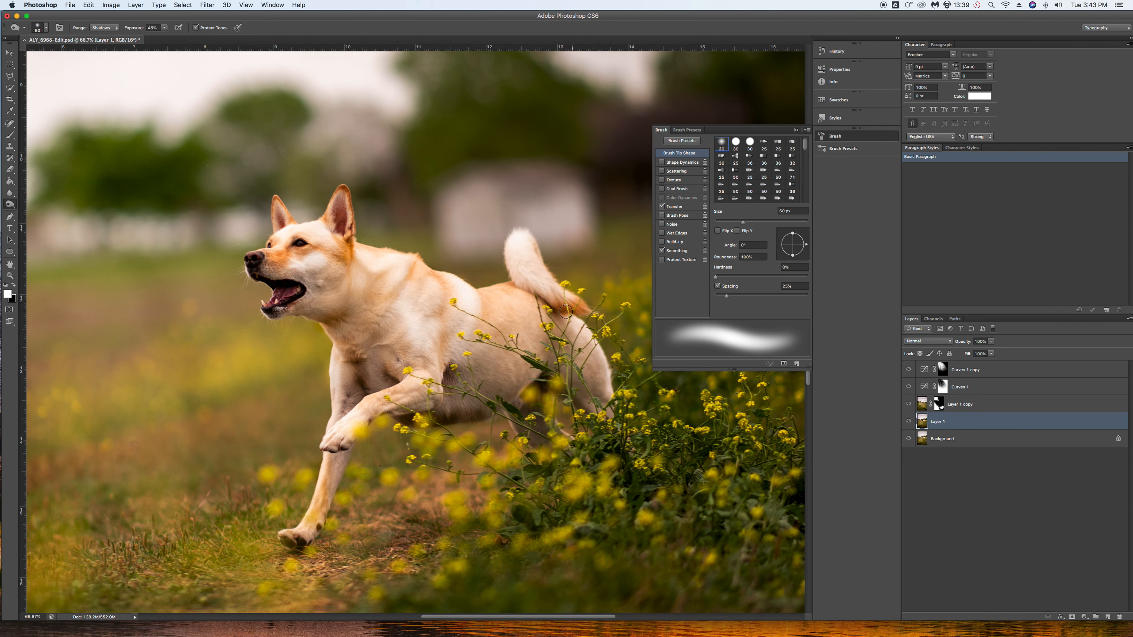
pyautogui.moveTo(573, 311); pyautogui.dragTo(525, 398)
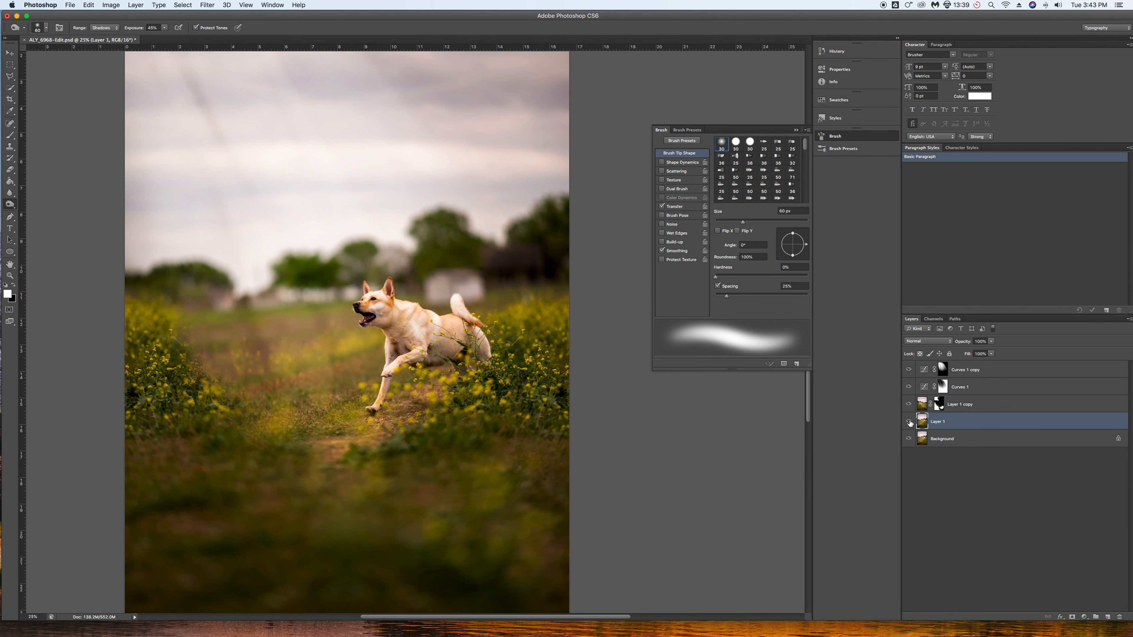
pyautogui.moveTo(908, 422)
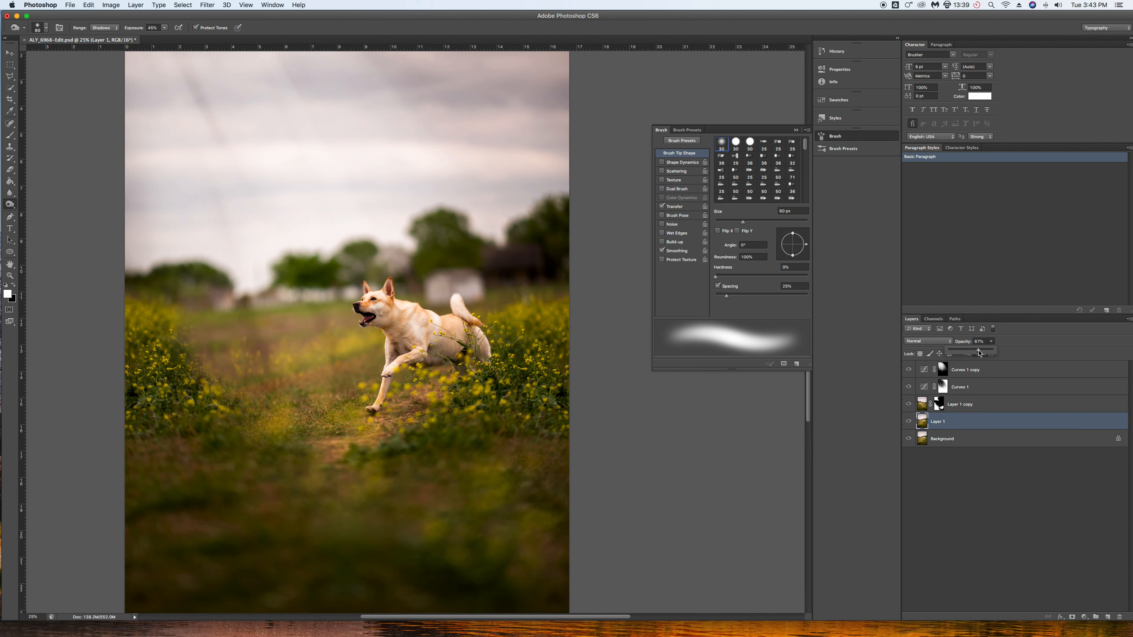
# - Lower Layer 1's opacity and name the duplicated Background copy 'sharper face'
pyautogui.moveTo(980, 351); pyautogui.dragTo(977, 352)
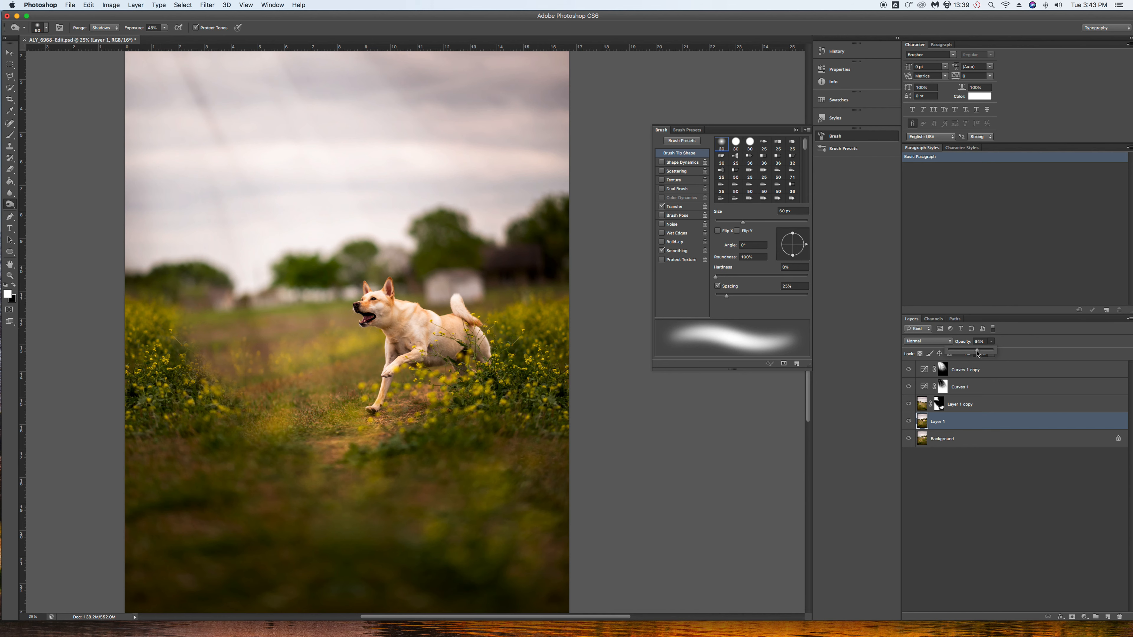
pyautogui.moveTo(992, 352)
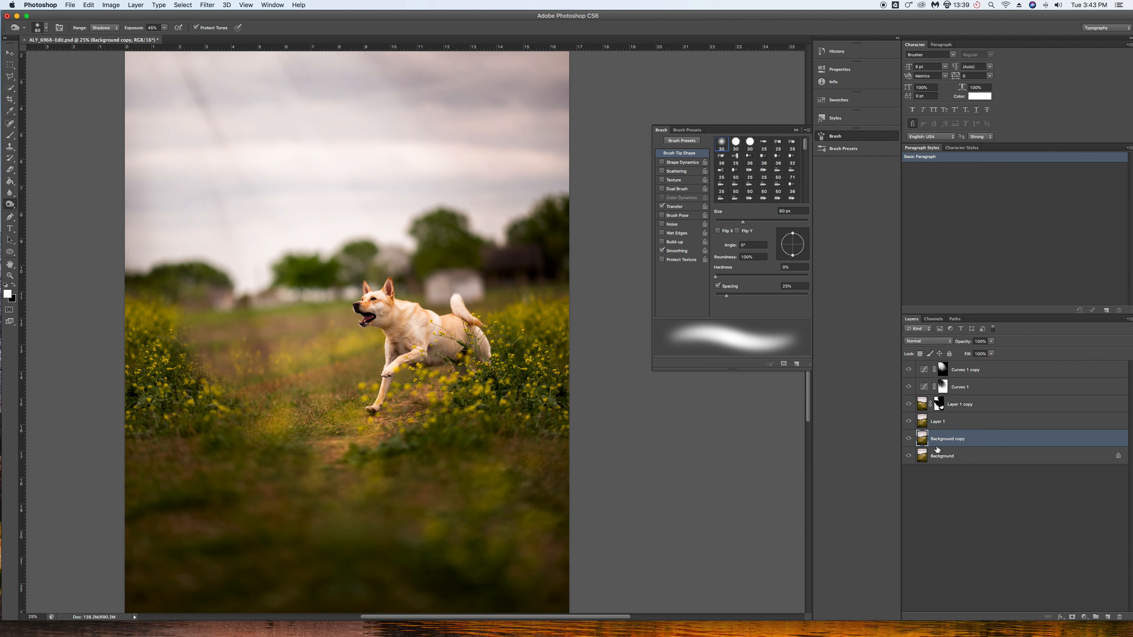
pyautogui.doubleClick(947, 438)
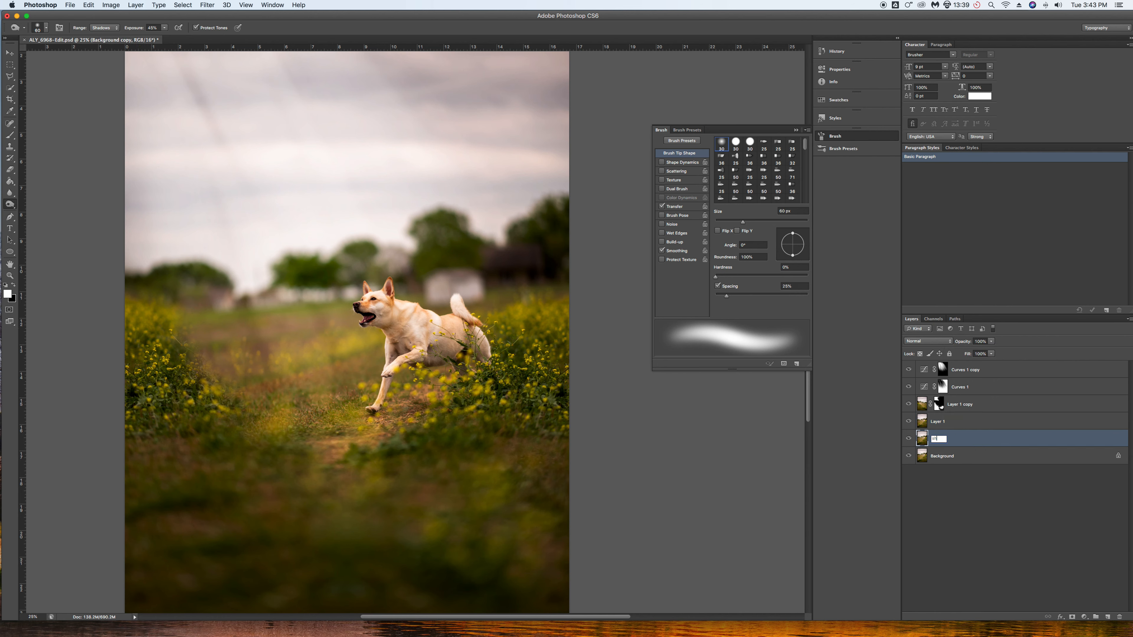
pyautogui.write('sharper face')
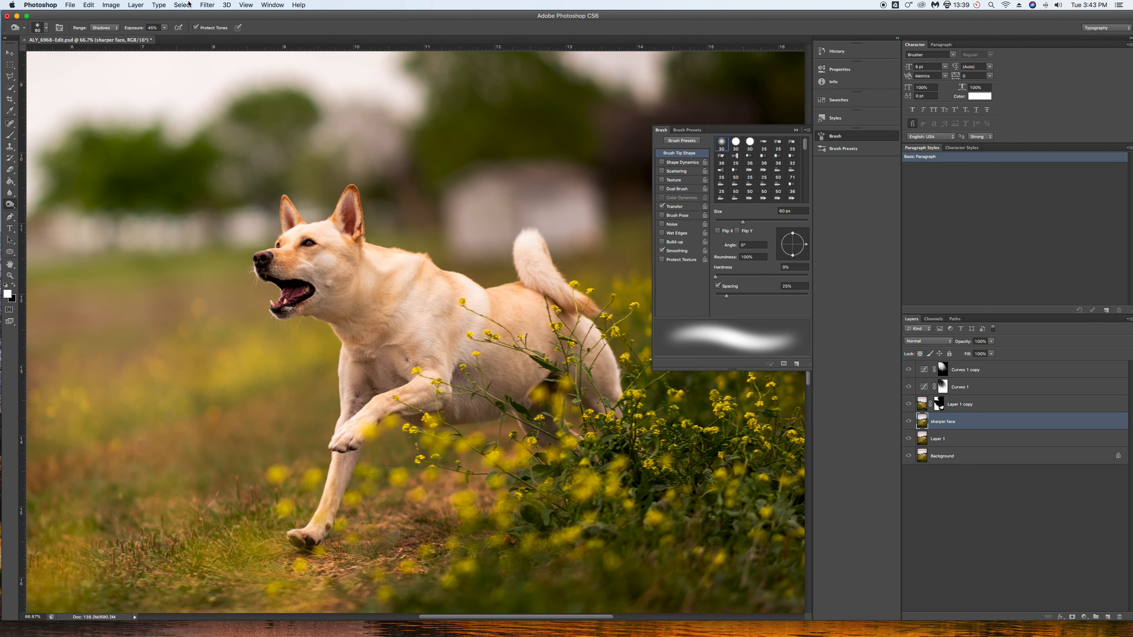
# - Apply High Pass at about 4.8 px radius to the sharper face layer and blend it as Overlay
pyautogui.click(206, 5)
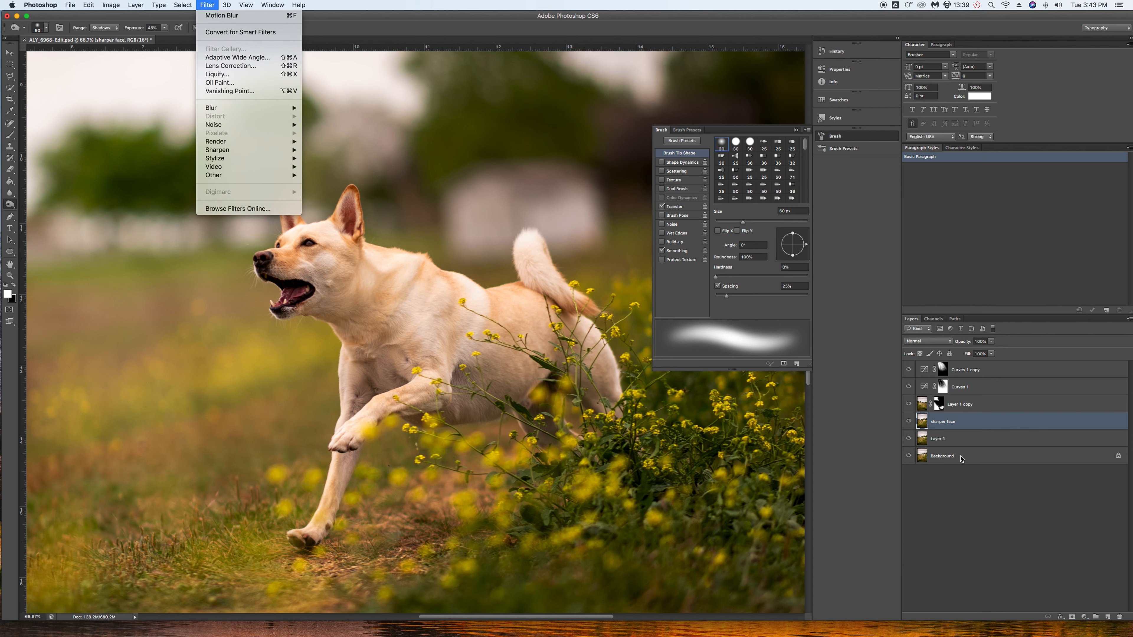
pyautogui.moveTo(939, 429)
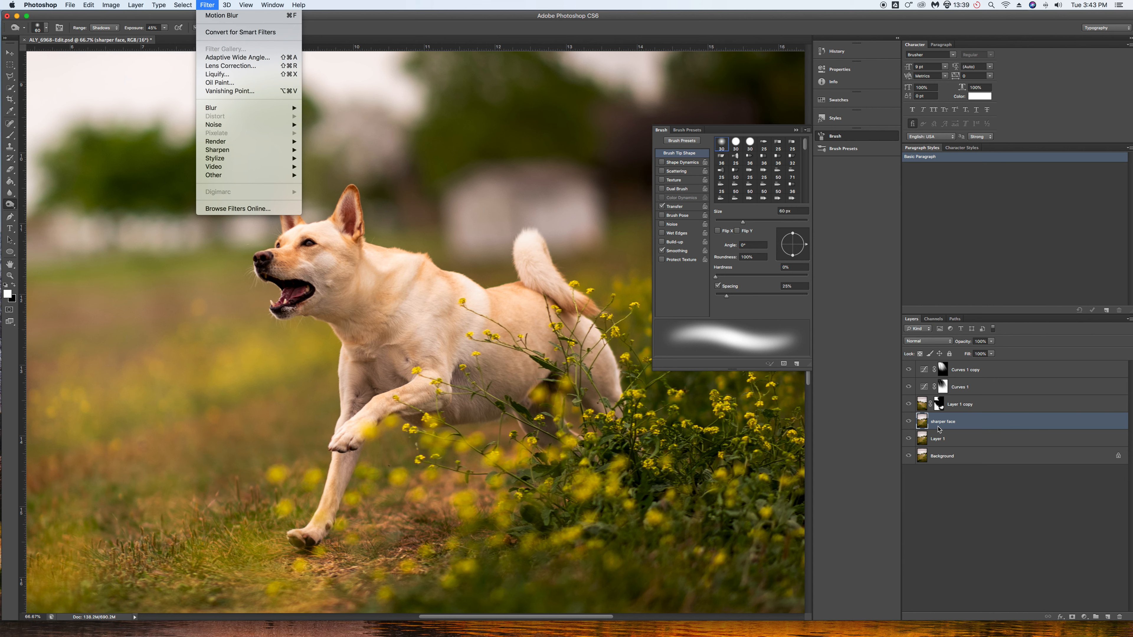
pyautogui.moveTo(228, 135)
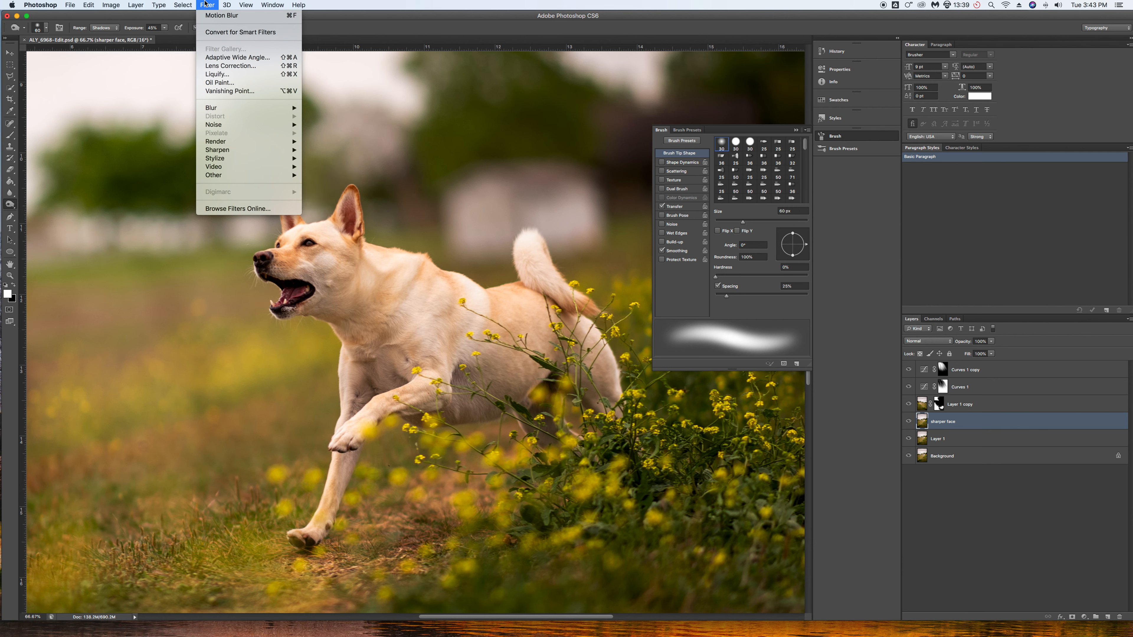
pyautogui.moveTo(214, 167)
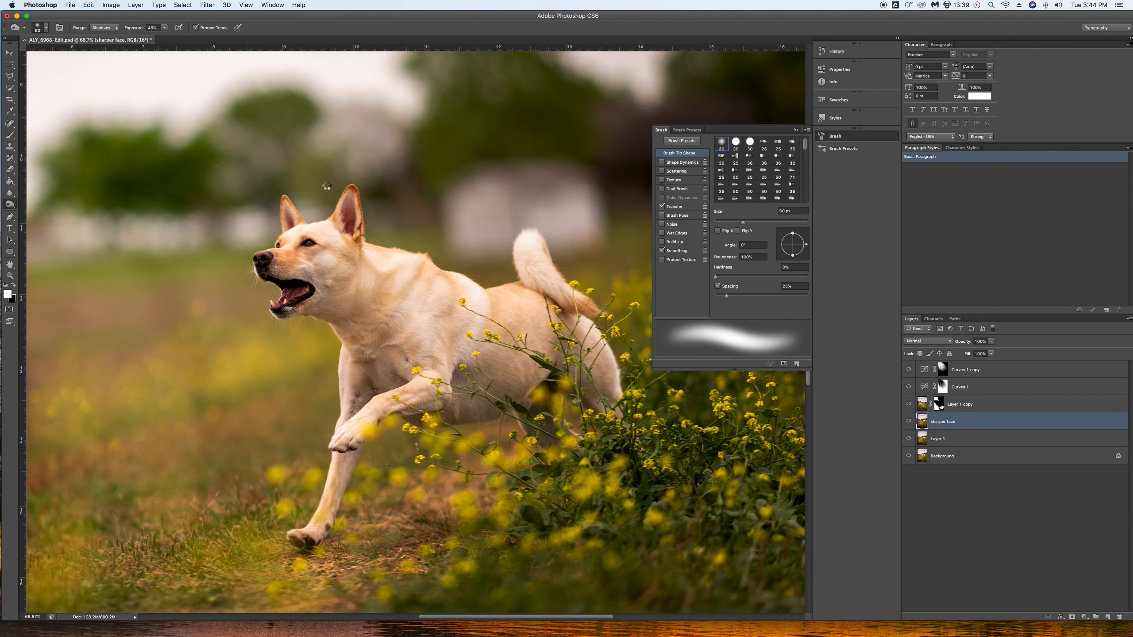
pyautogui.click(206, 6)
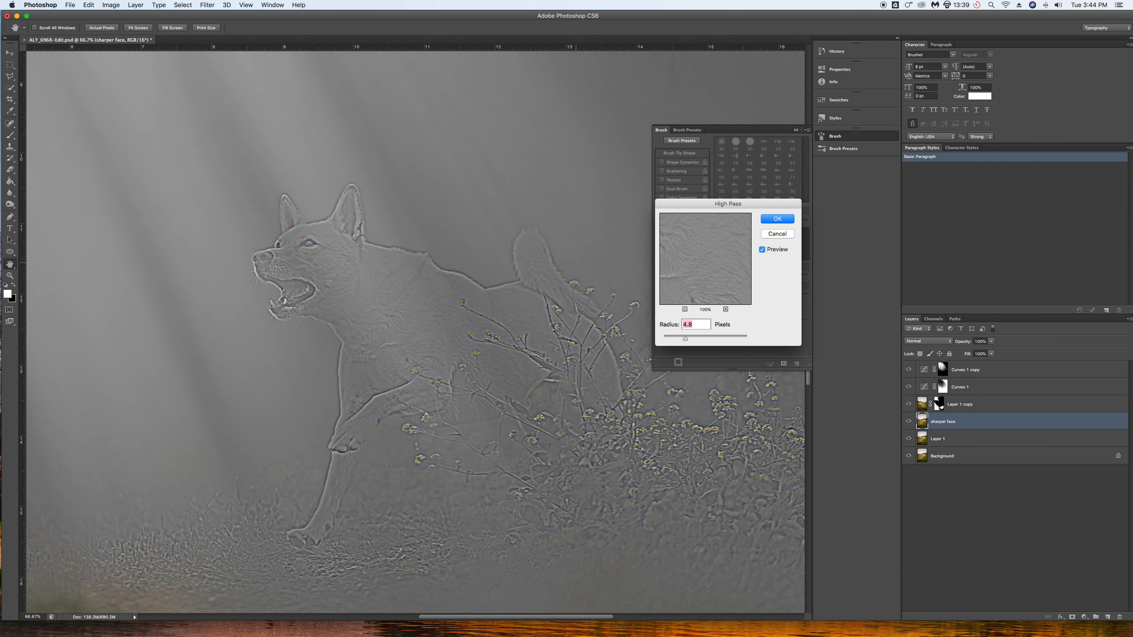
pyautogui.moveTo(683, 335); pyautogui.dragTo(707, 336)
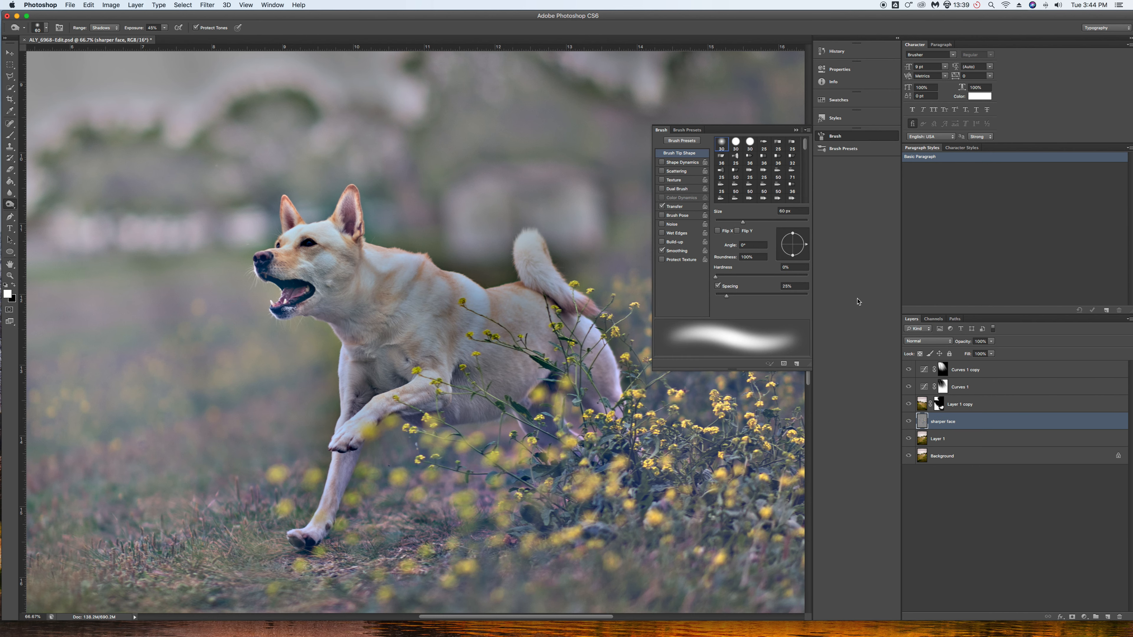
pyautogui.click(927, 340)
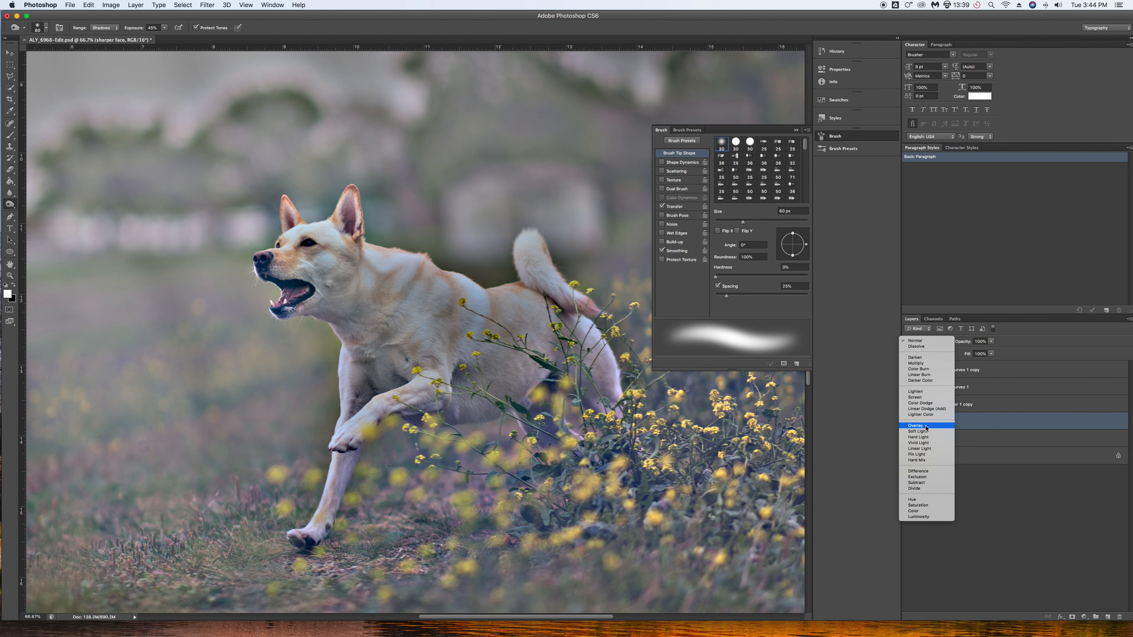
pyautogui.moveTo(927, 427)
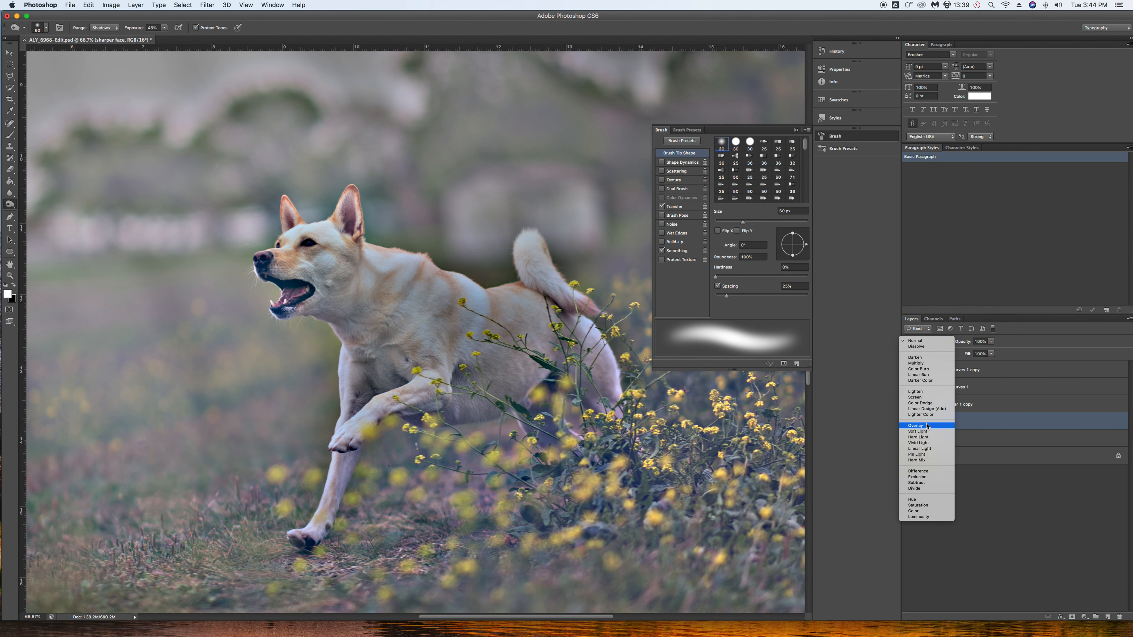
pyautogui.click(915, 425)
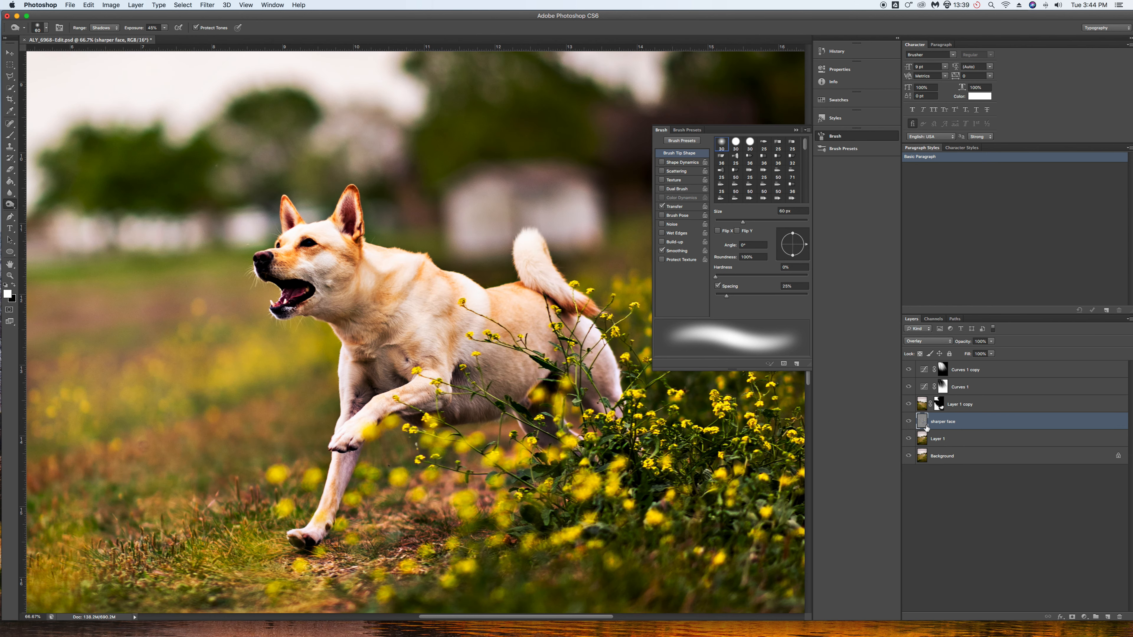
pyautogui.moveTo(428, 410)
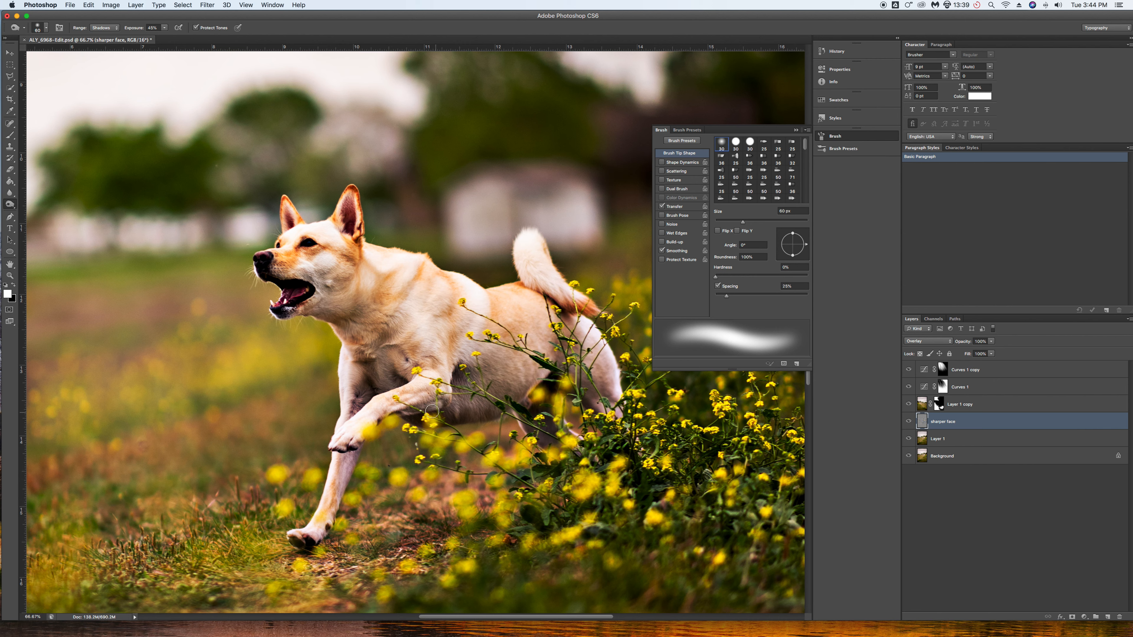
pyautogui.moveTo(329, 229)
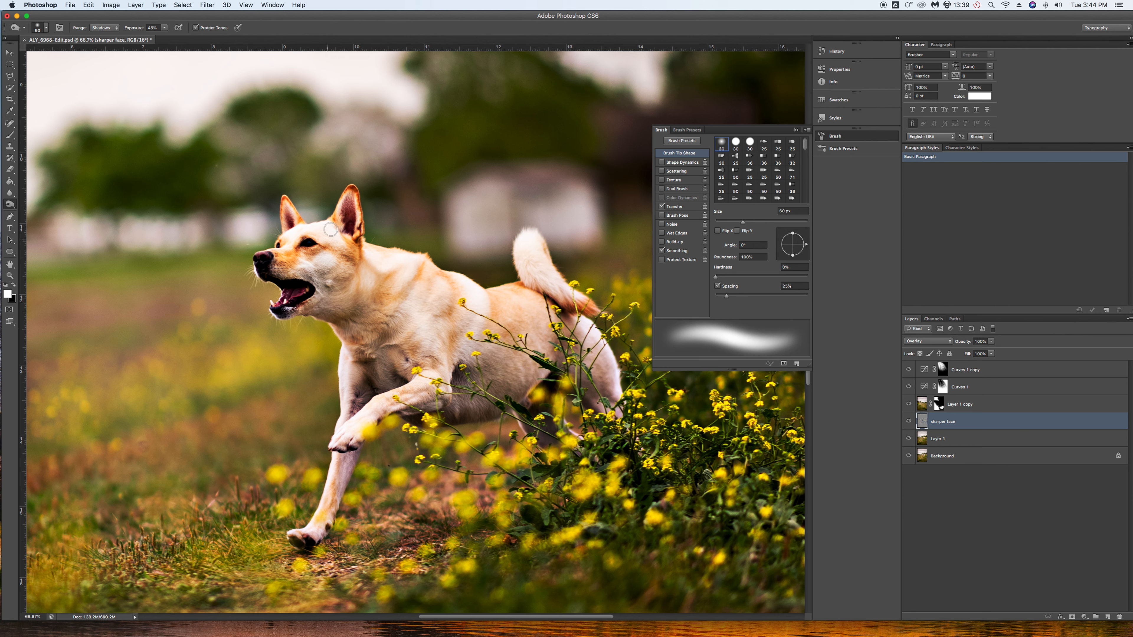
pyautogui.moveTo(1087, 558)
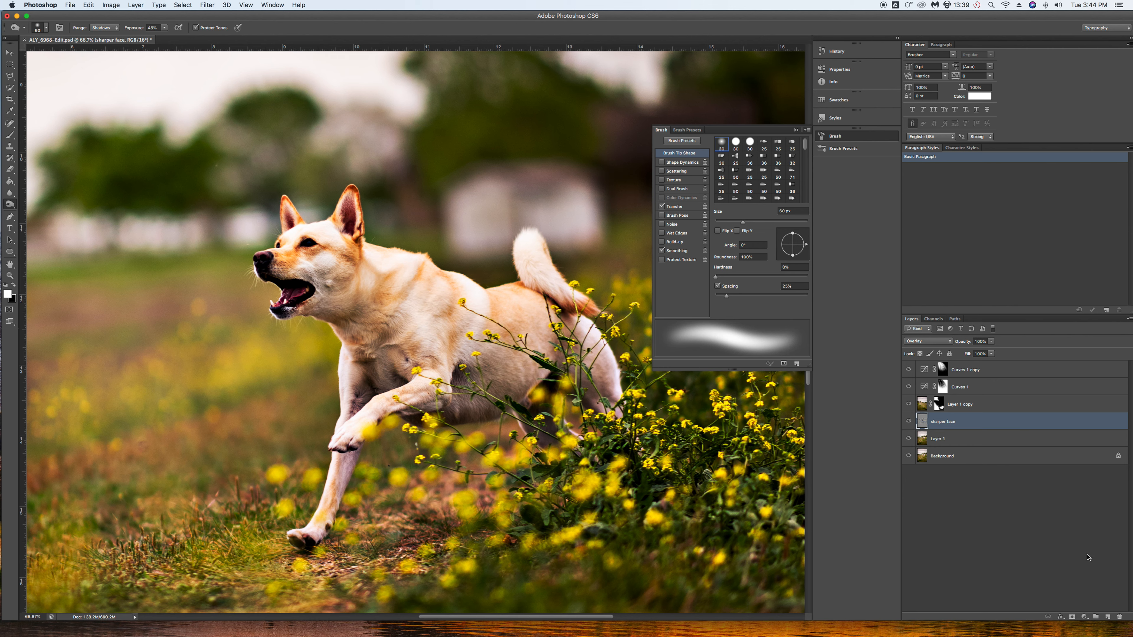
# - Mask the sharper face layer fully black, then paint white back over the dog's face and front legs
pyautogui.click(931, 422)
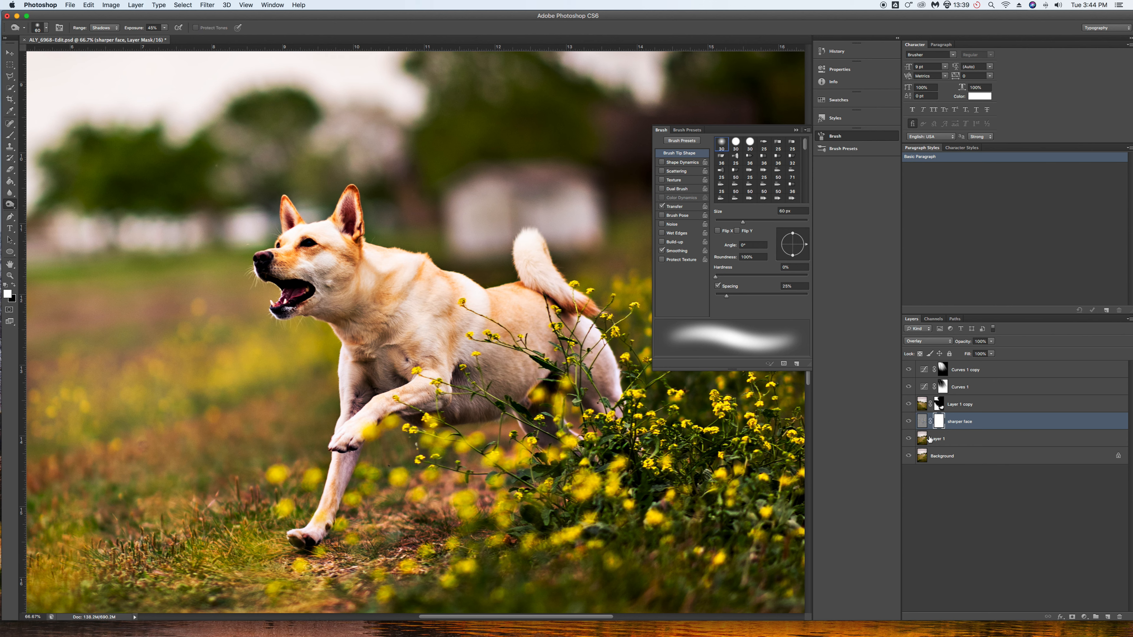
pyautogui.click(908, 438)
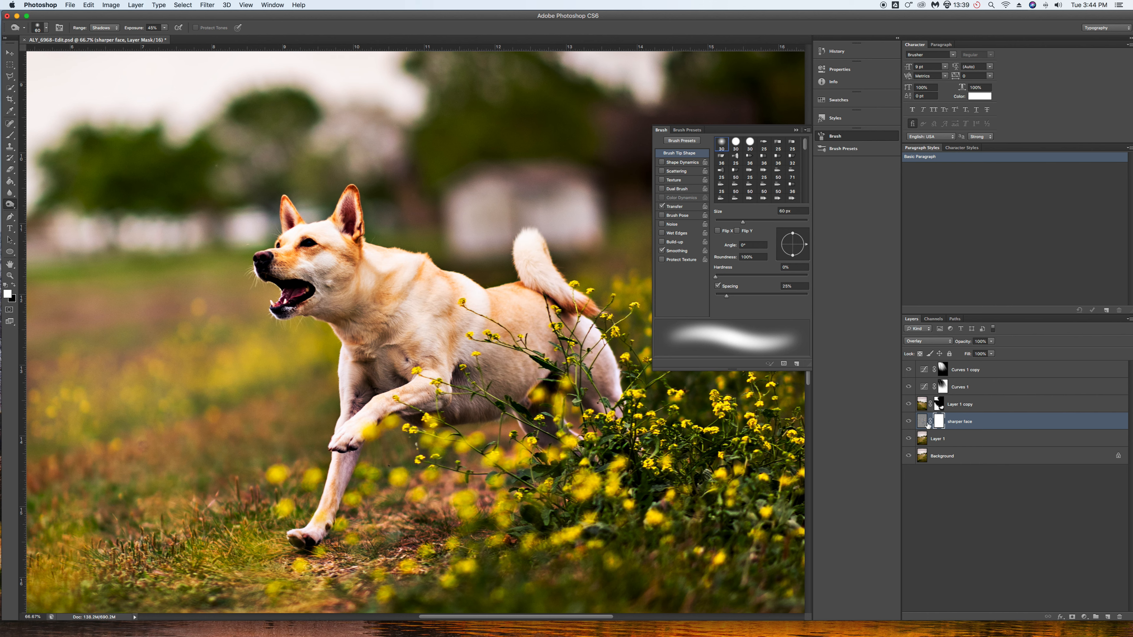
pyautogui.moveTo(596, 487)
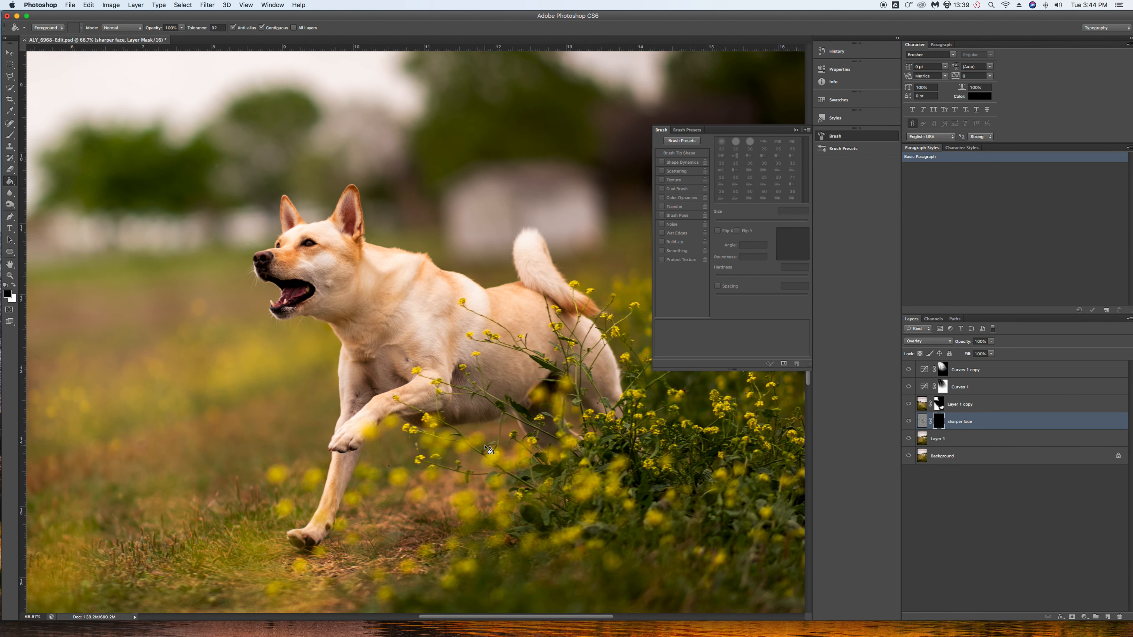
pyautogui.click(10, 65)
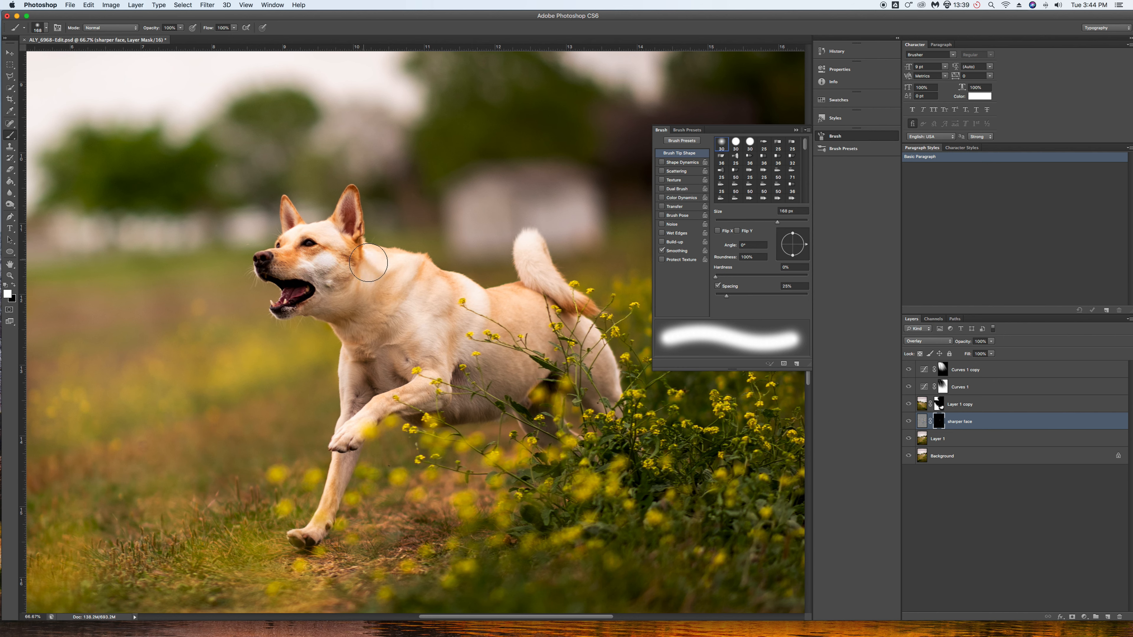
pyautogui.moveTo(374, 318)
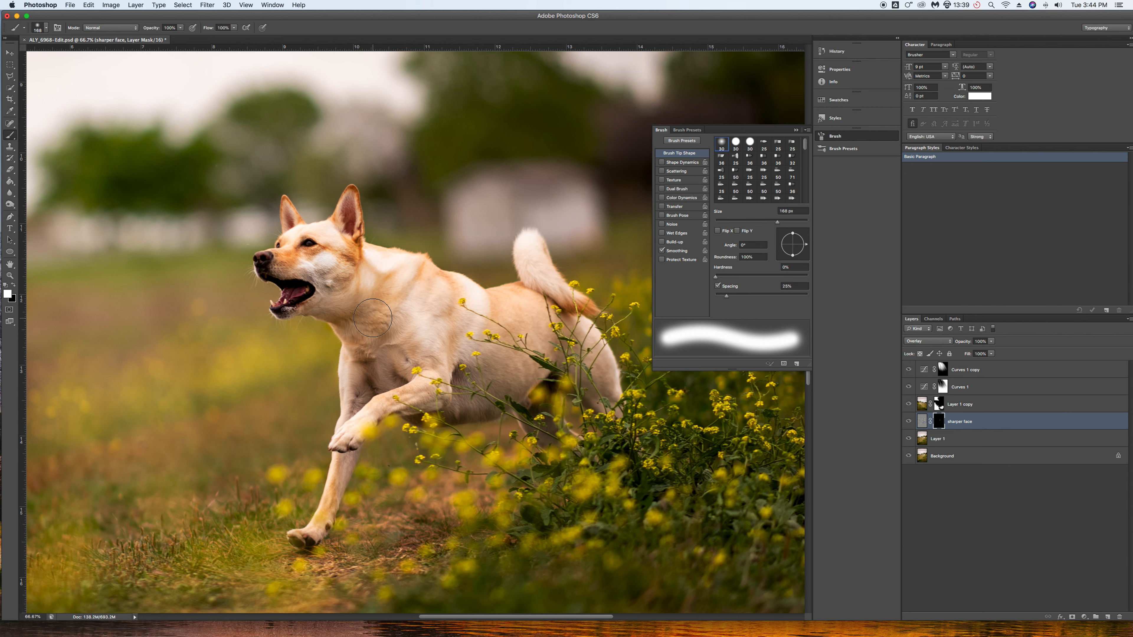
pyautogui.moveTo(393, 325)
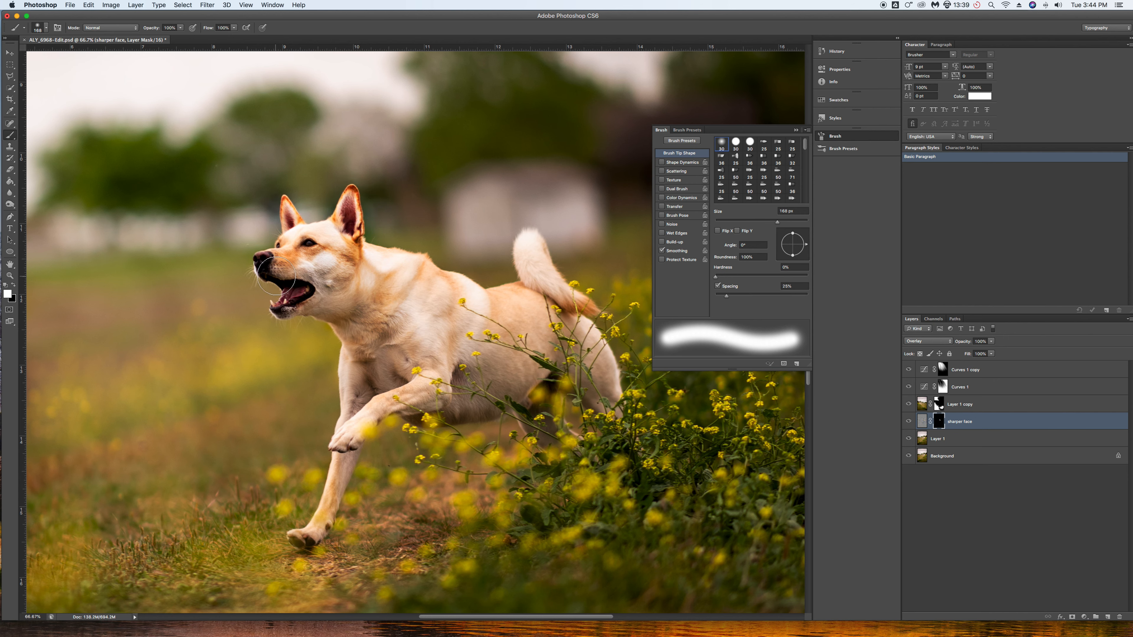
pyautogui.moveTo(278, 260); pyautogui.dragTo(293, 311)
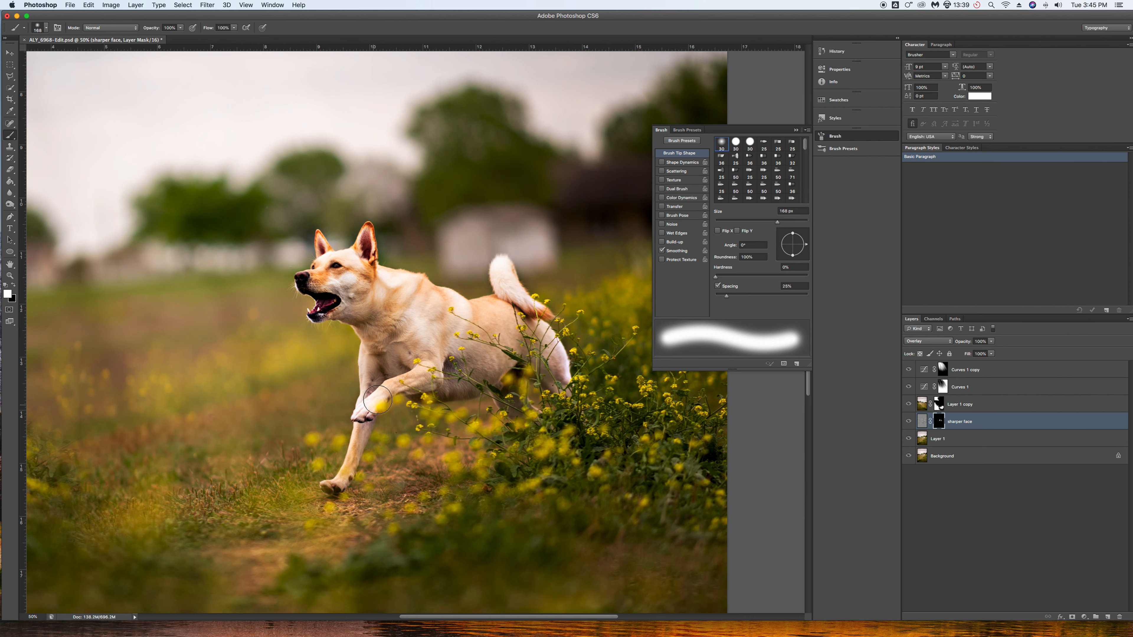
pyautogui.moveTo(379, 402); pyautogui.dragTo(350, 474)
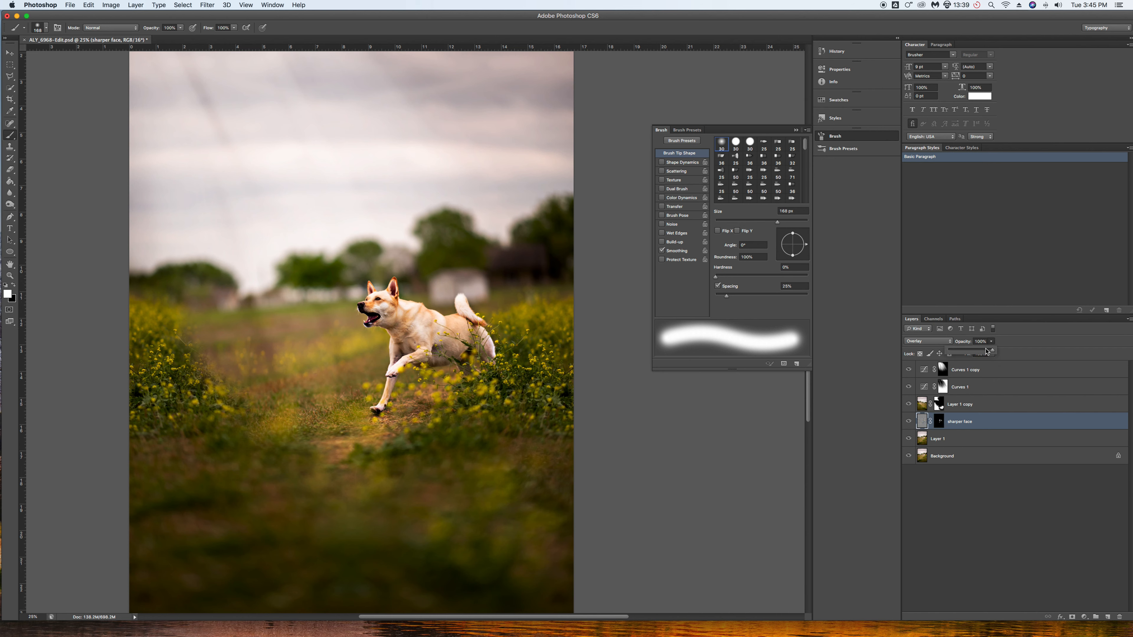
# - Scrub the sharper face layer's opacity down to about 66%
pyautogui.moveTo(990, 351); pyautogui.dragTo(975, 352)
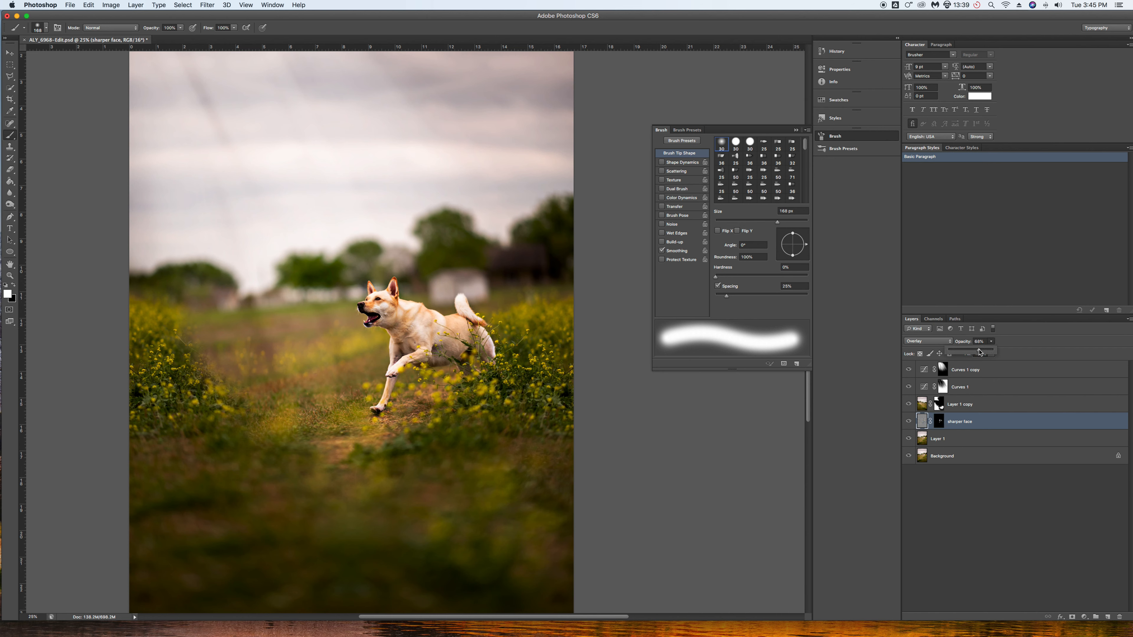
pyautogui.moveTo(982, 354); pyautogui.dragTo(974, 353)
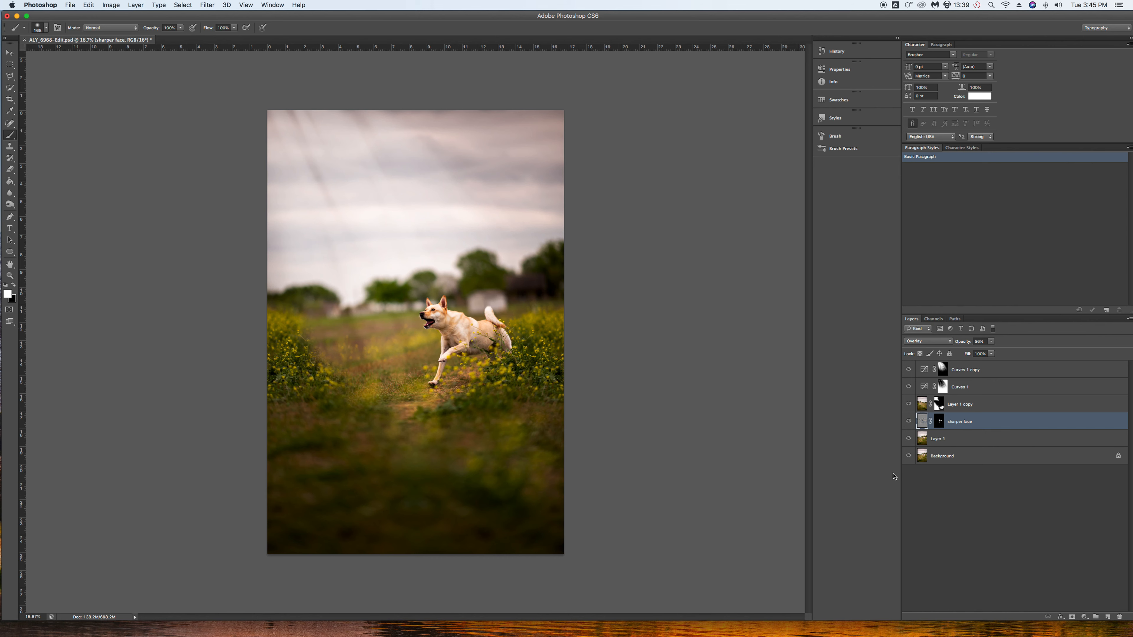
pyautogui.moveTo(909, 456)
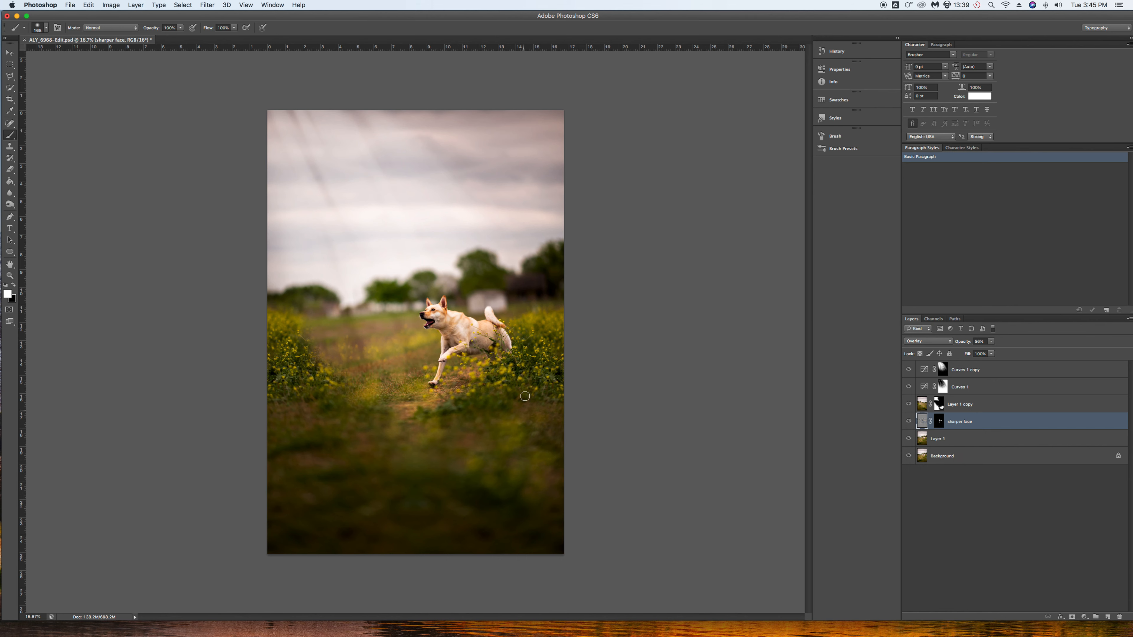
pyautogui.moveTo(306, 361)
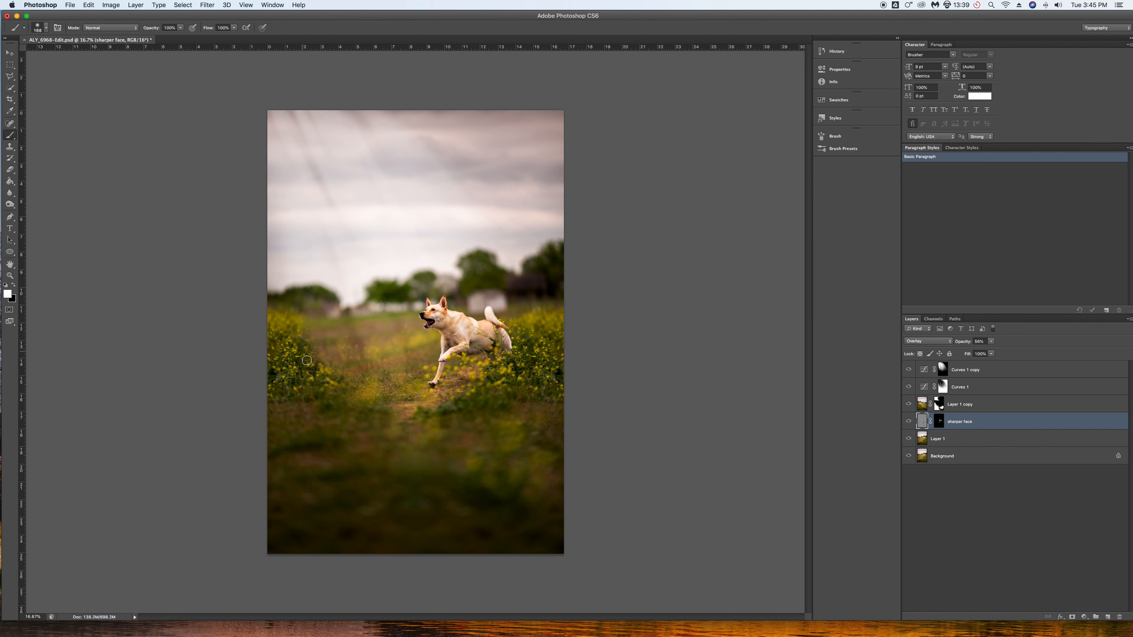
pyautogui.moveTo(483, 360)
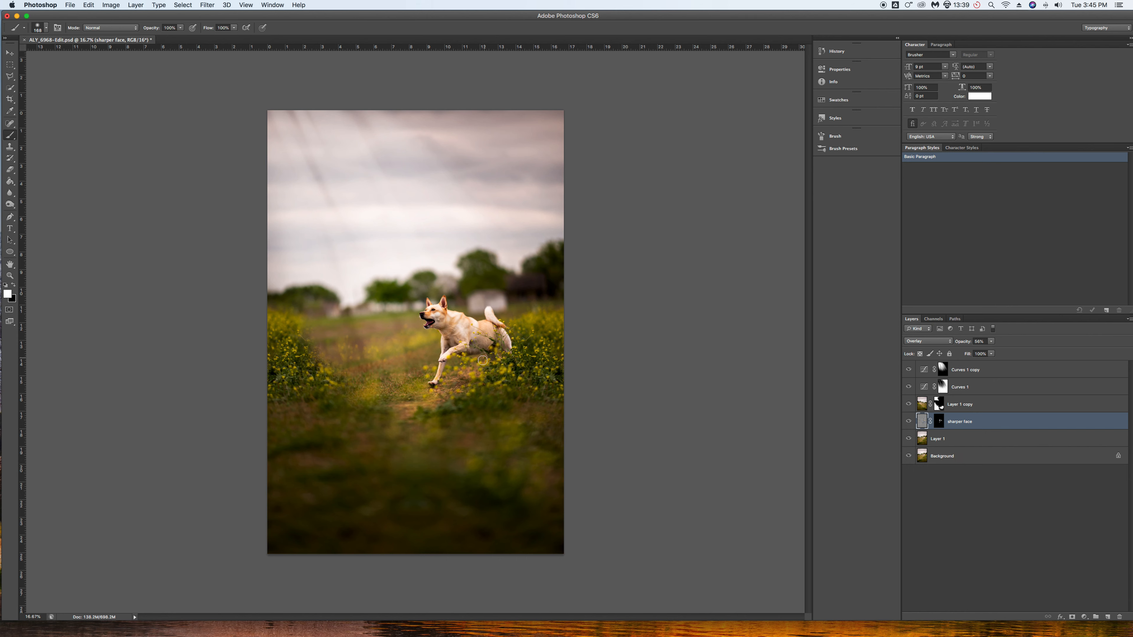
pyautogui.moveTo(499, 362)
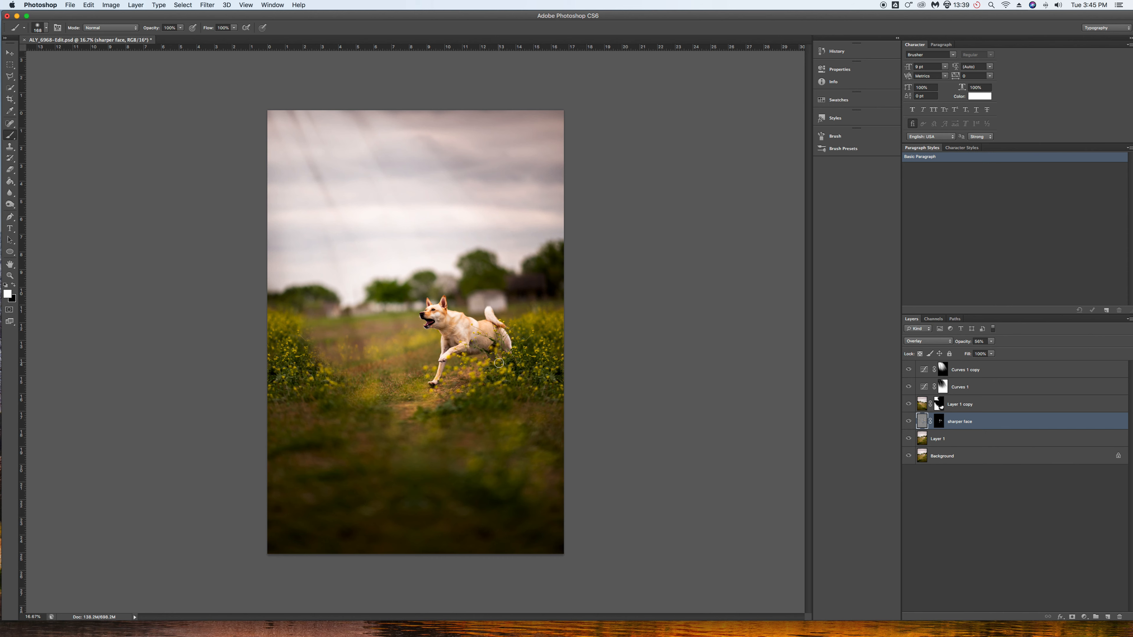
pyautogui.moveTo(307, 331)
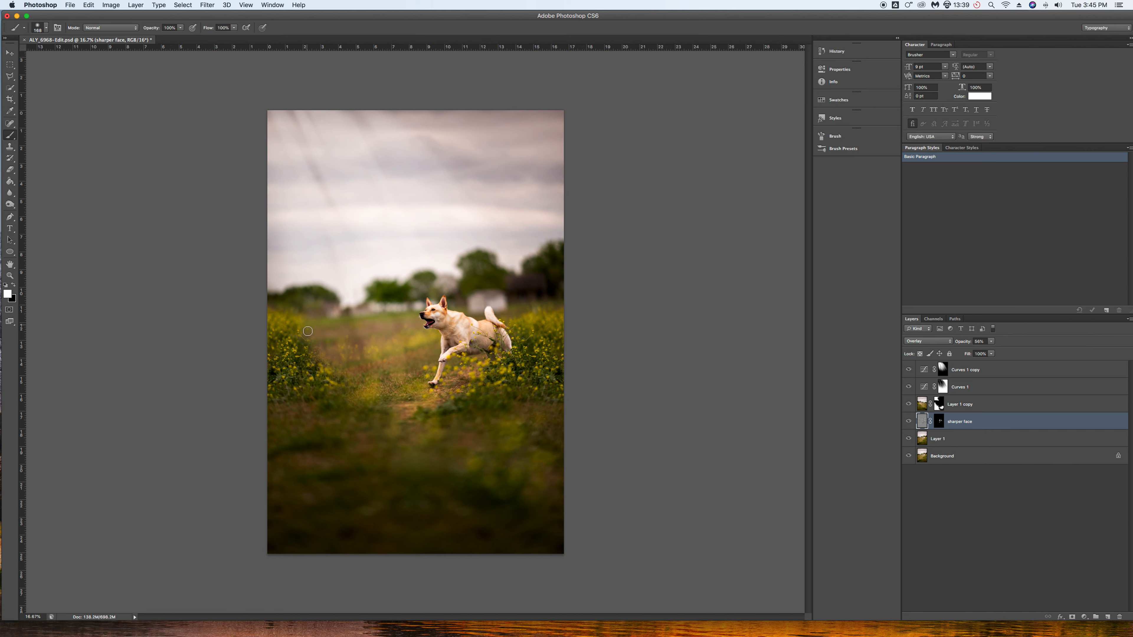
pyautogui.moveTo(334, 374)
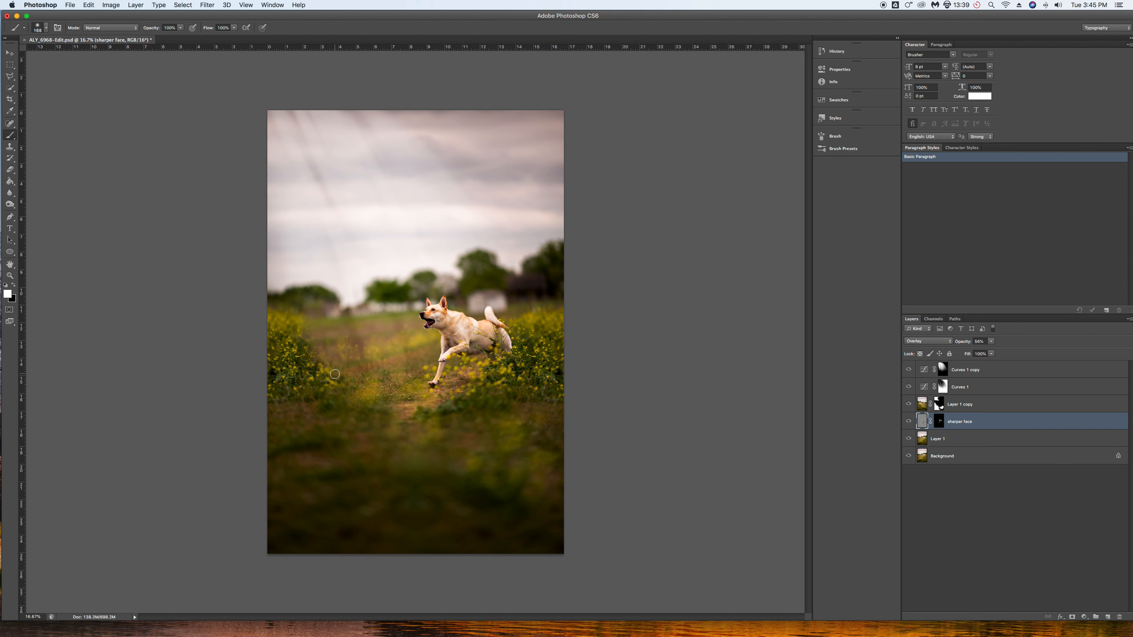
pyautogui.moveTo(662, 392)
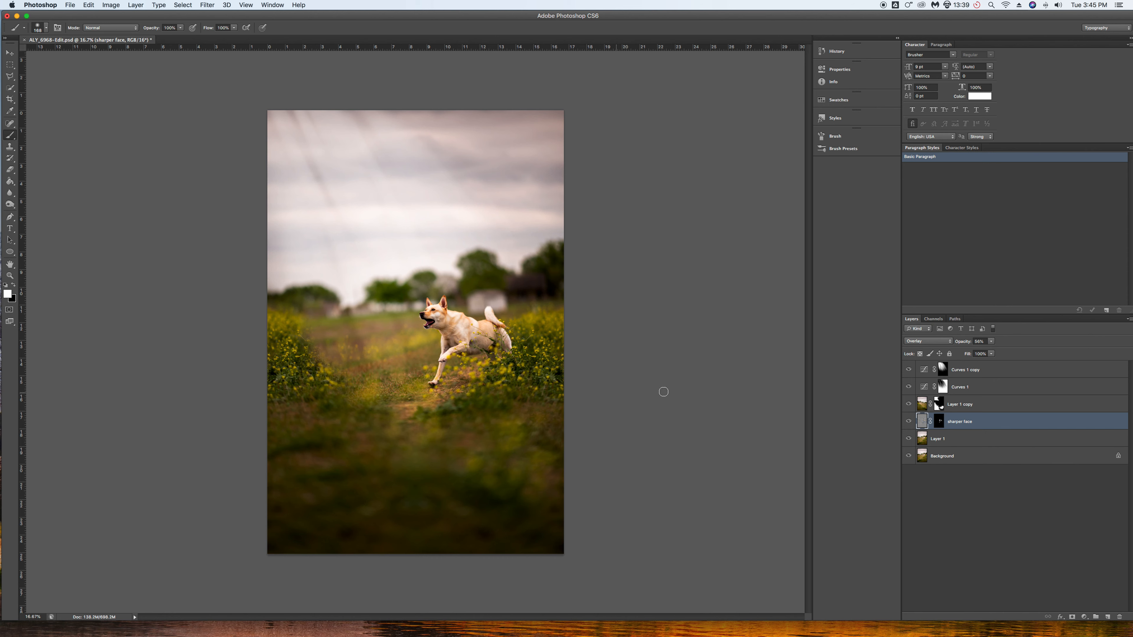
pyautogui.moveTo(466, 379)
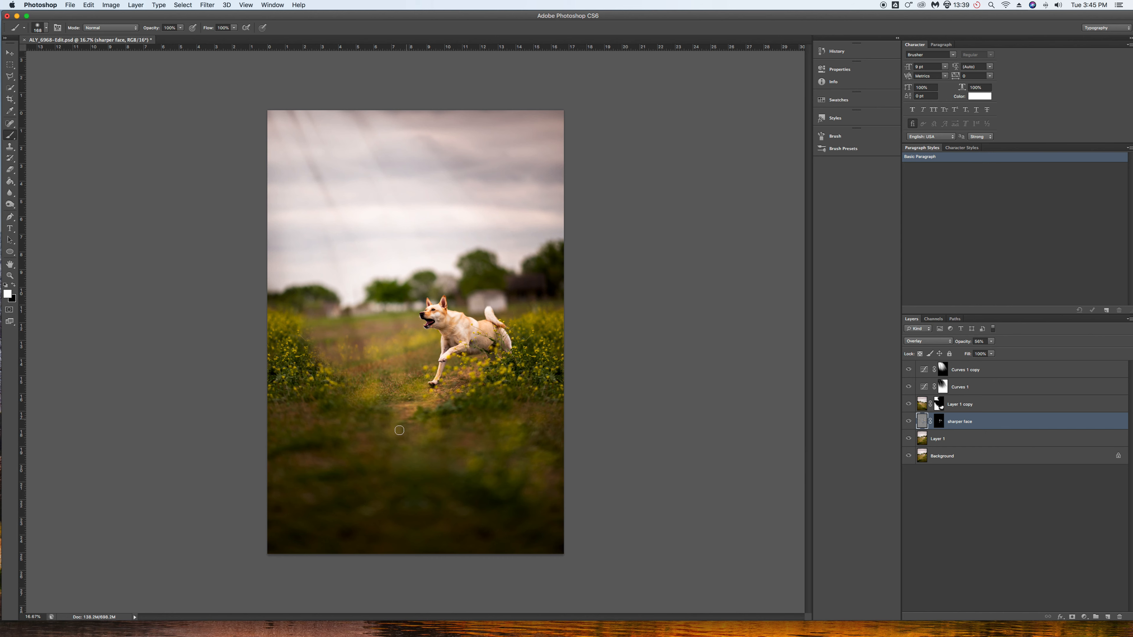
pyautogui.moveTo(294, 401)
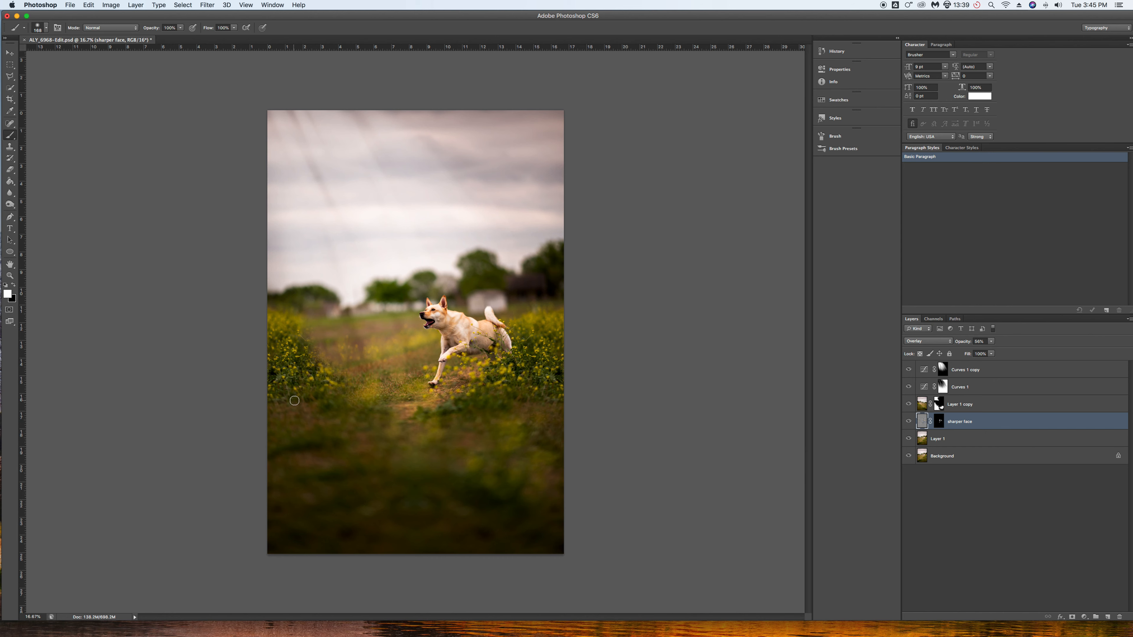
pyautogui.moveTo(416, 461)
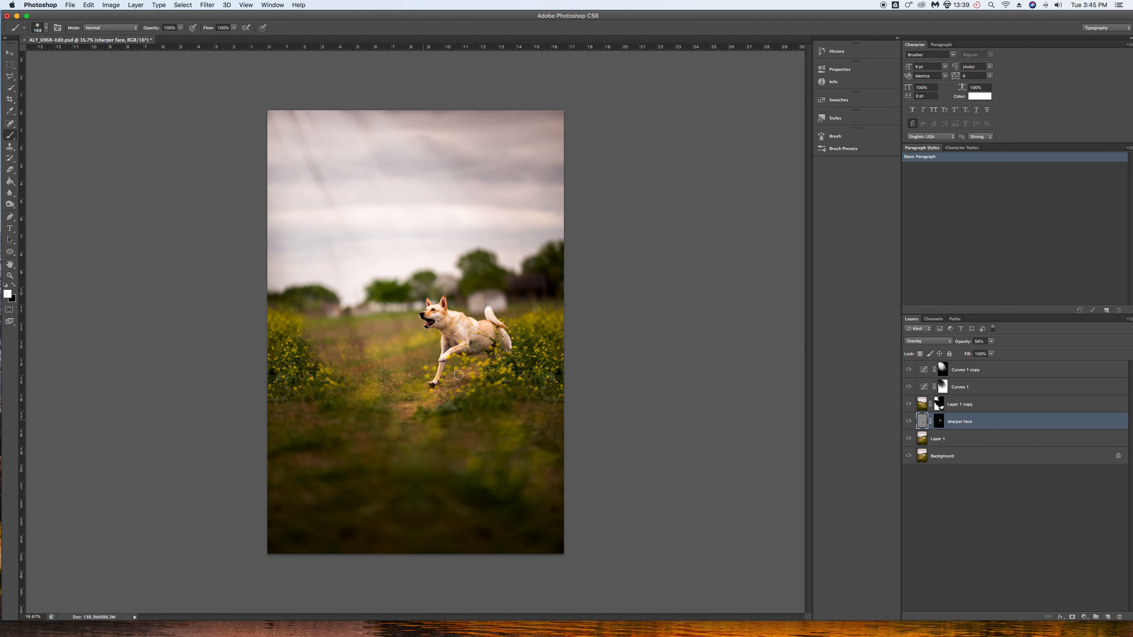
pyautogui.moveTo(295, 395)
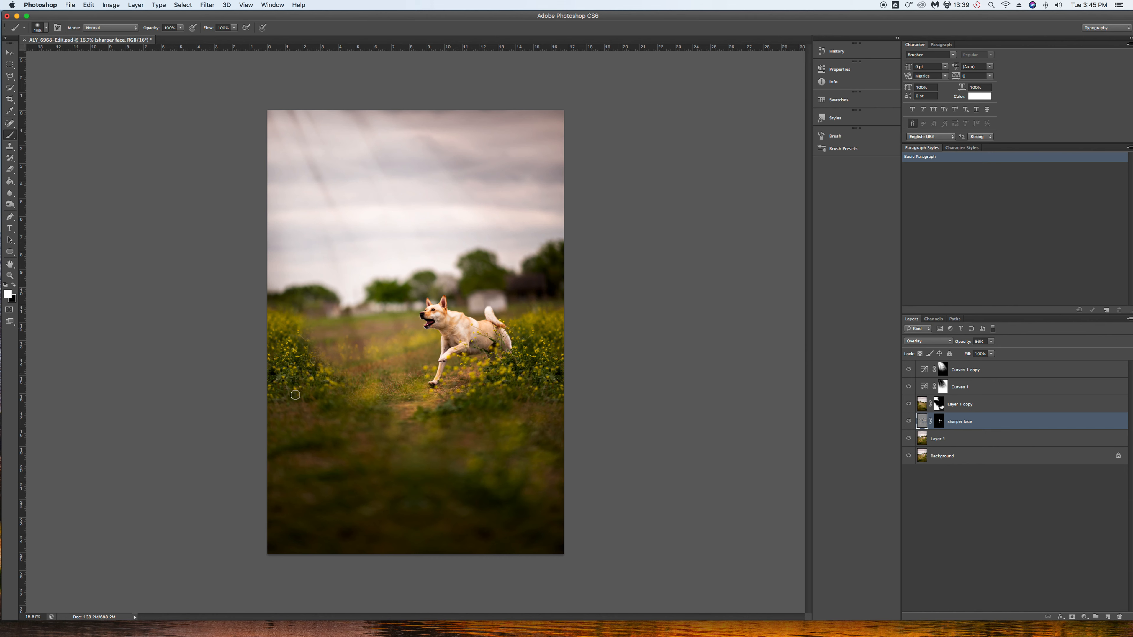
pyautogui.moveTo(467, 420)
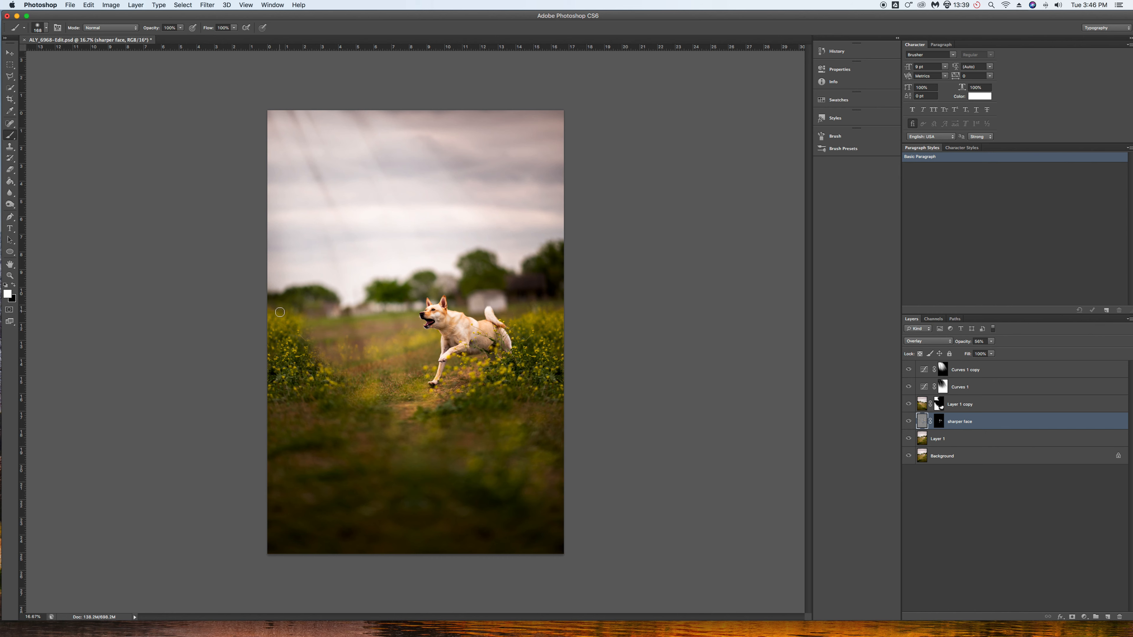
pyautogui.moveTo(283, 334)
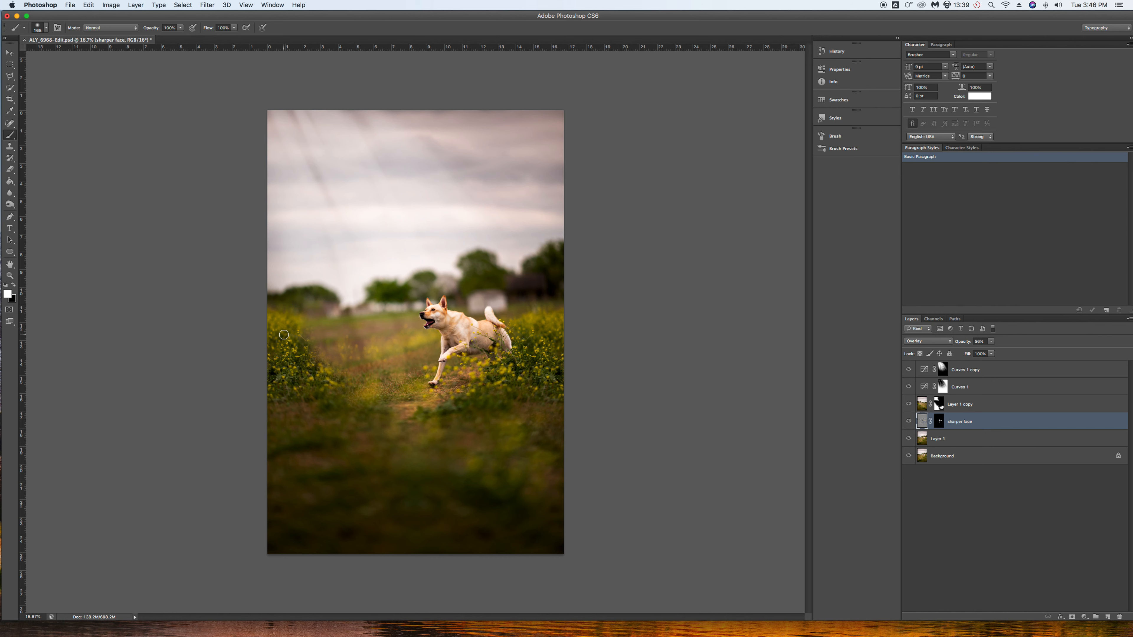
pyautogui.moveTo(467, 370)
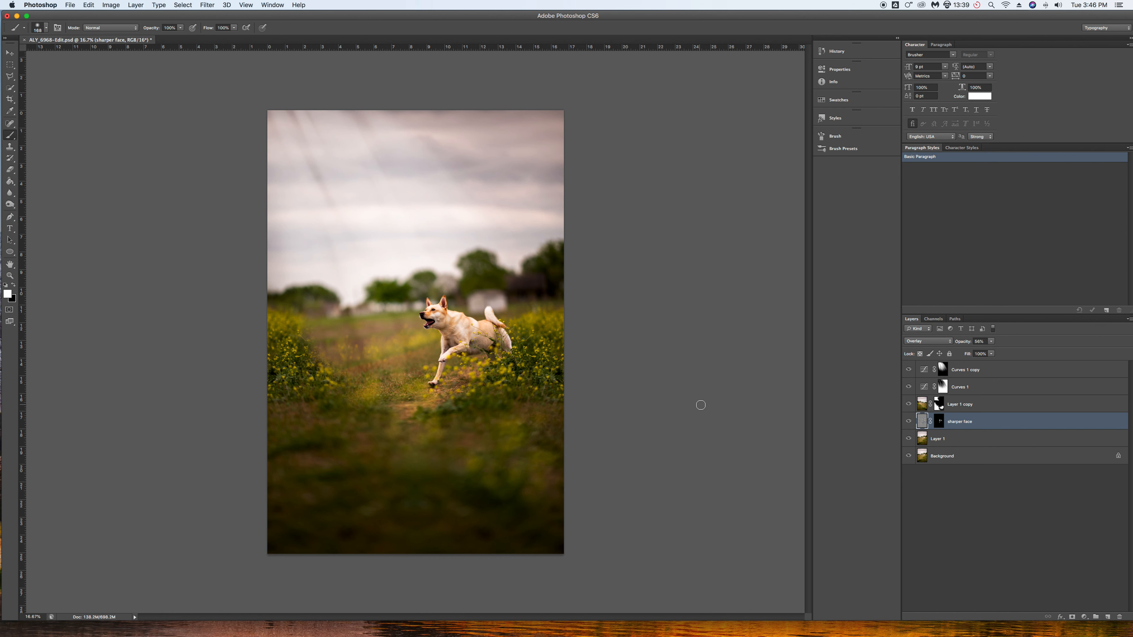
pyautogui.moveTo(853, 459)
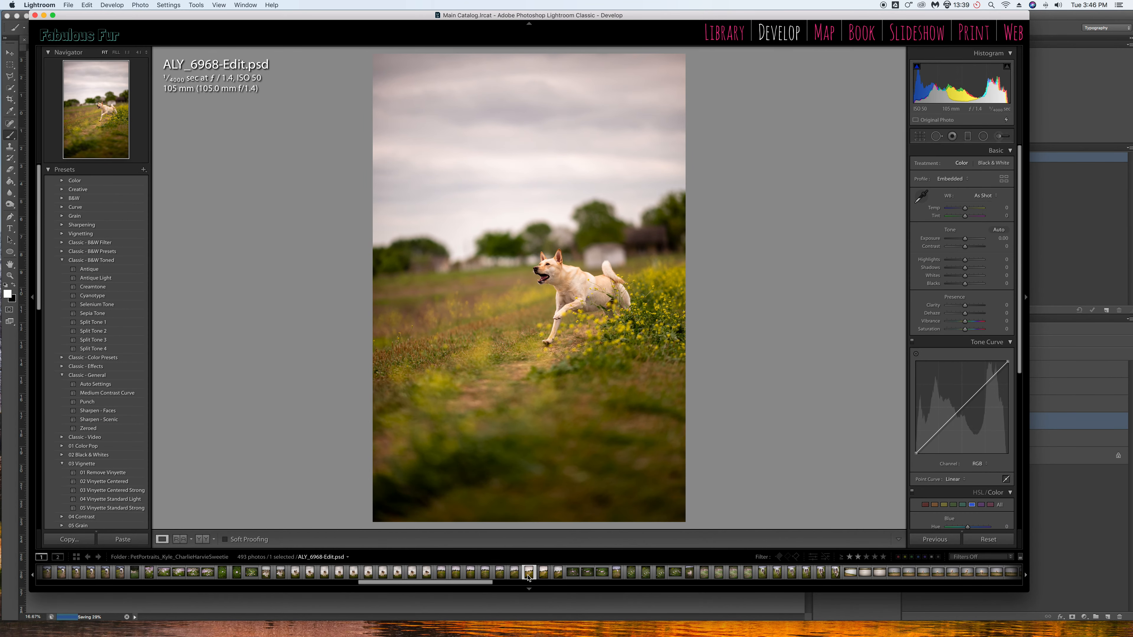
pyautogui.moveTo(529, 572)
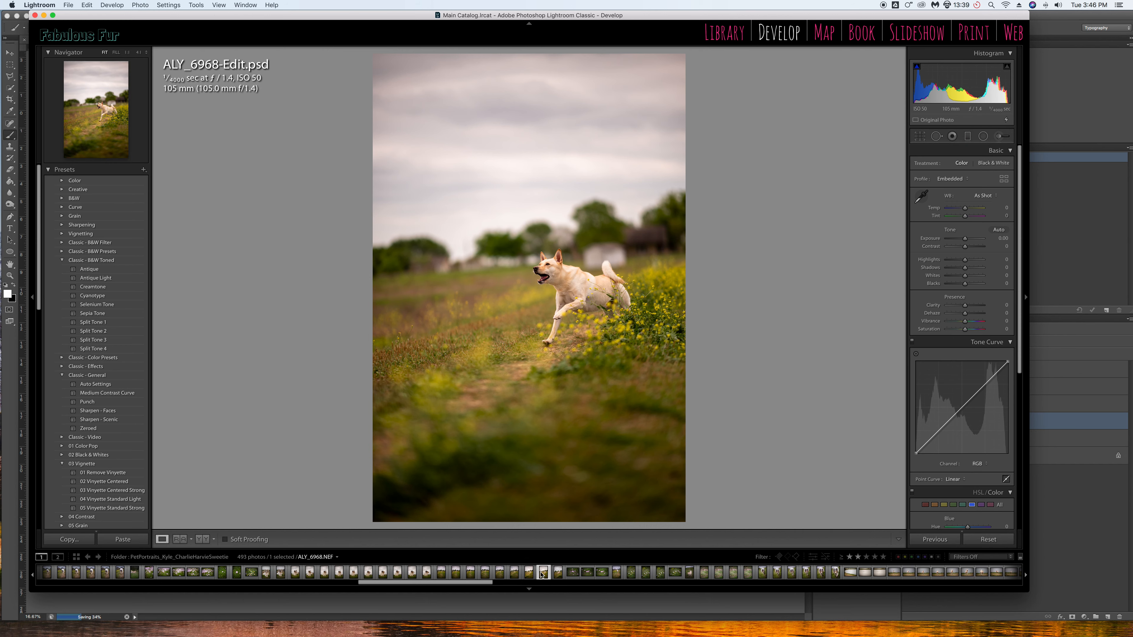
# - Flip between the original NEF and the neighbouring shot in the filmstrip, ending on the original
pyautogui.click(528, 573)
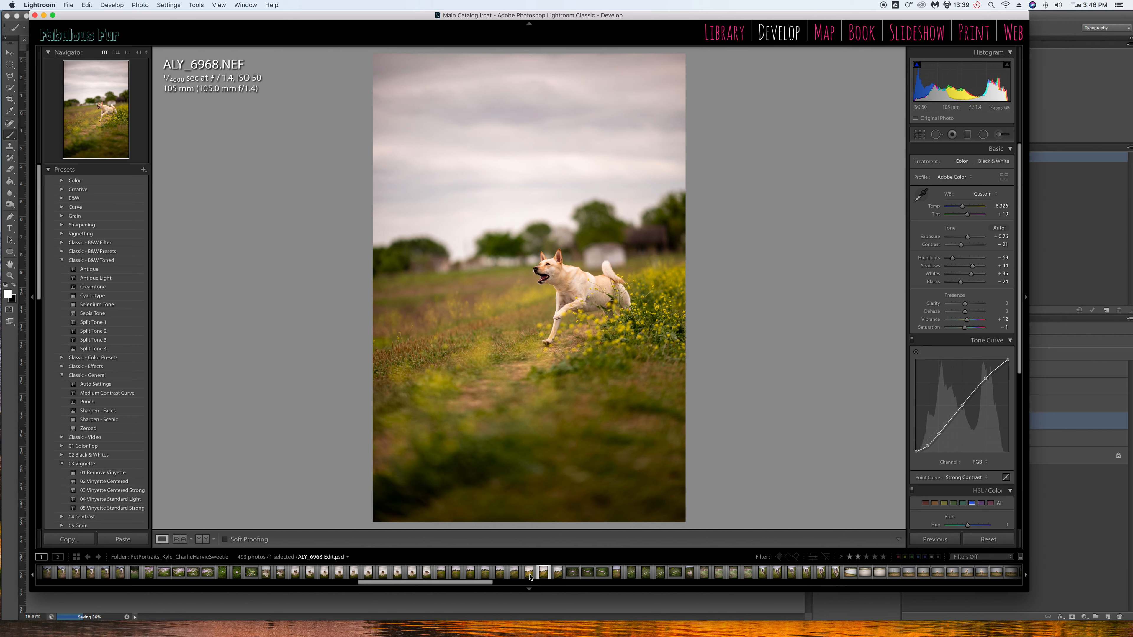
pyautogui.moveTo(529, 572)
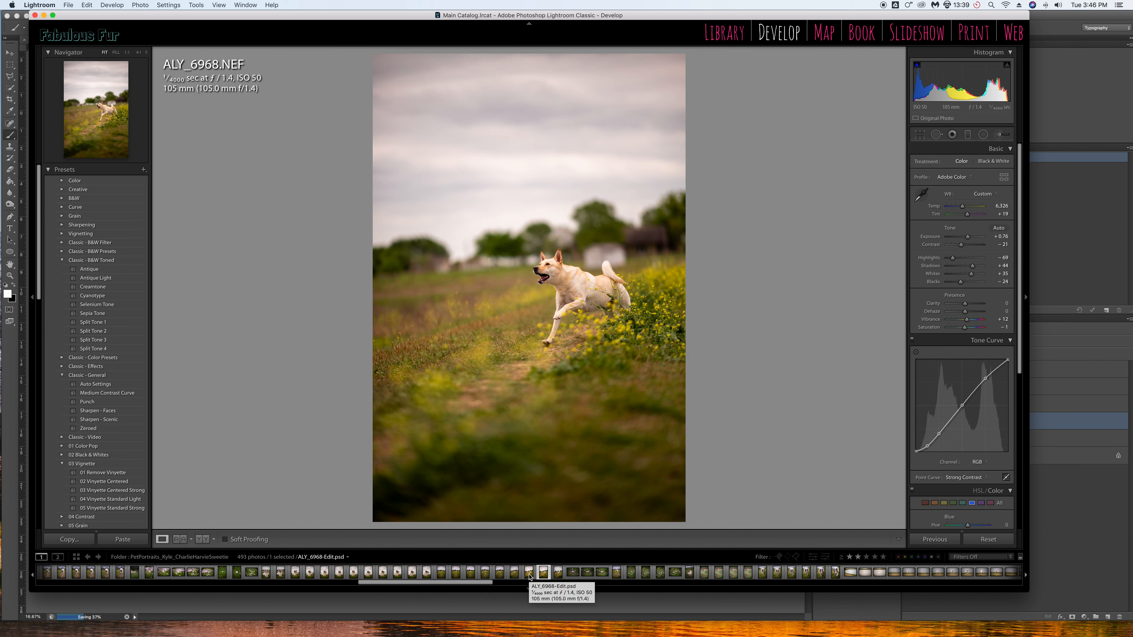
pyautogui.click(528, 572)
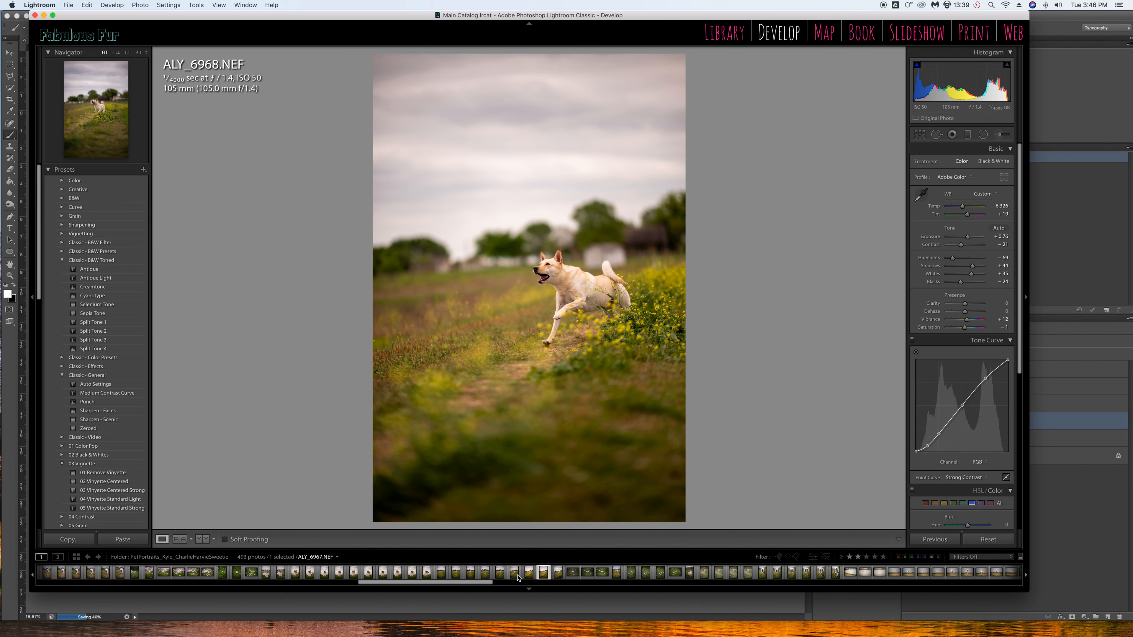
pyautogui.click(528, 572)
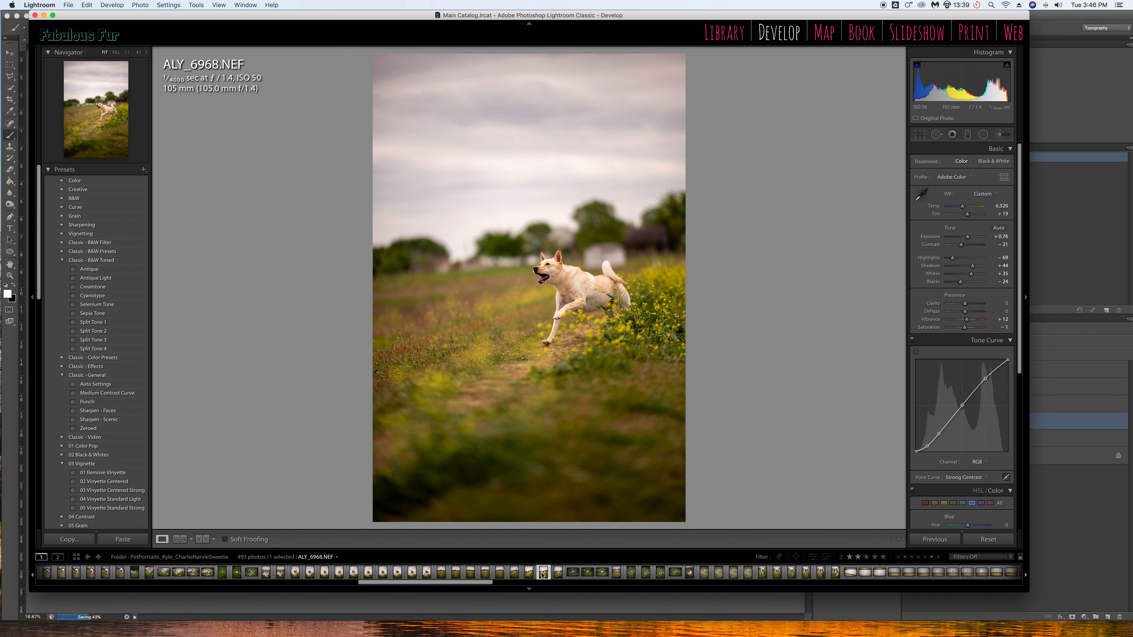
pyautogui.moveTo(543, 572)
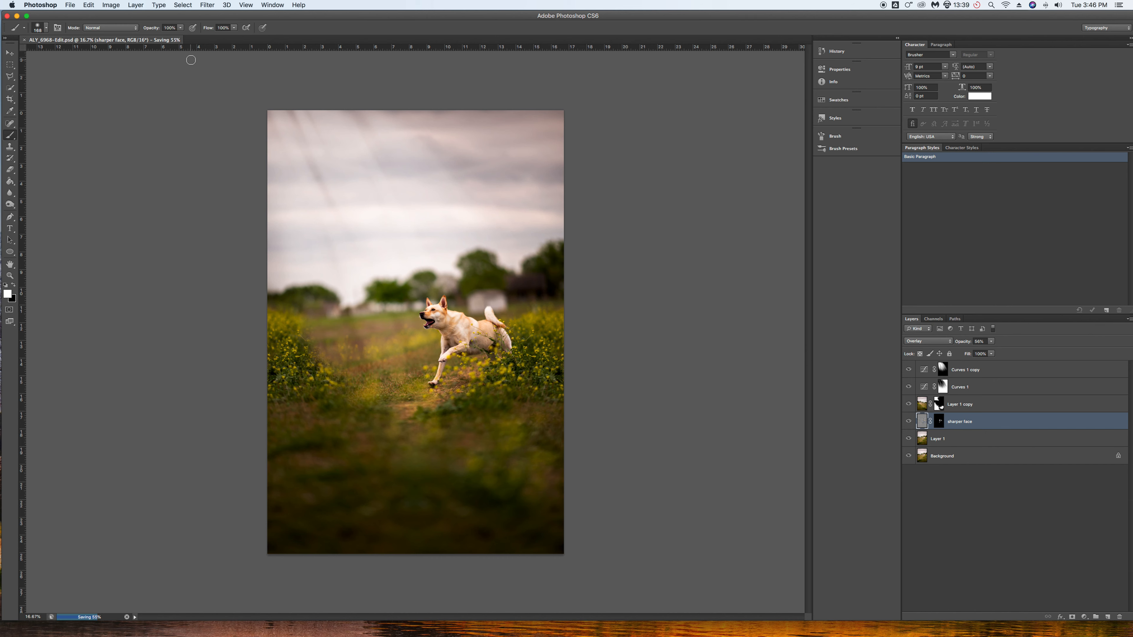
pyautogui.moveTo(262, 90)
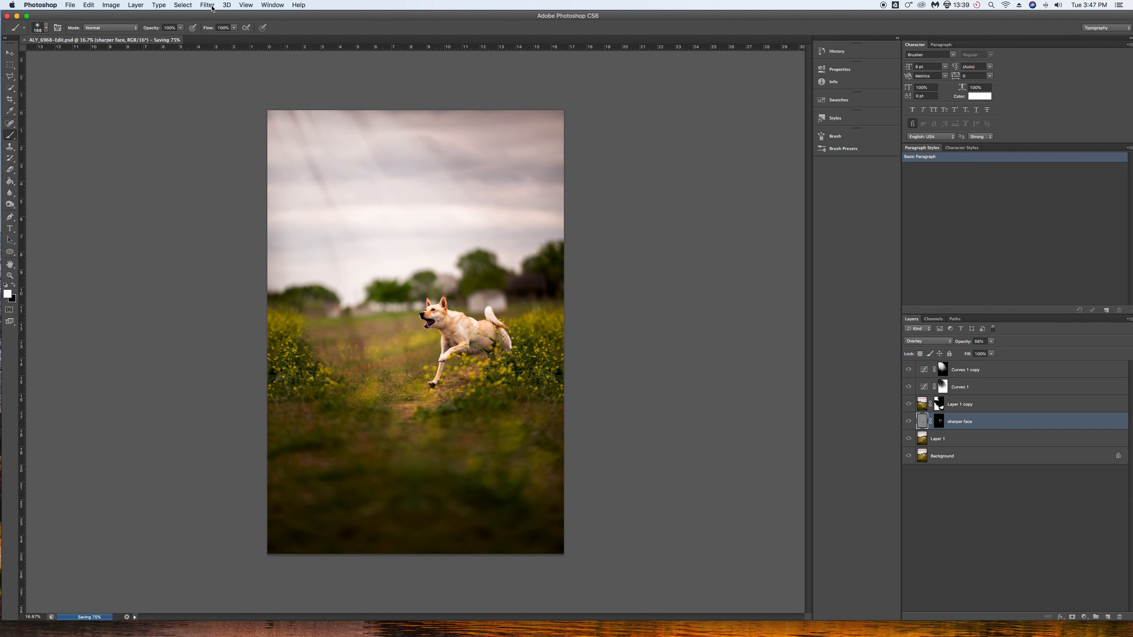
# - Browse the Filter menu to locate High Pass under Other while the save runs
pyautogui.click(207, 5)
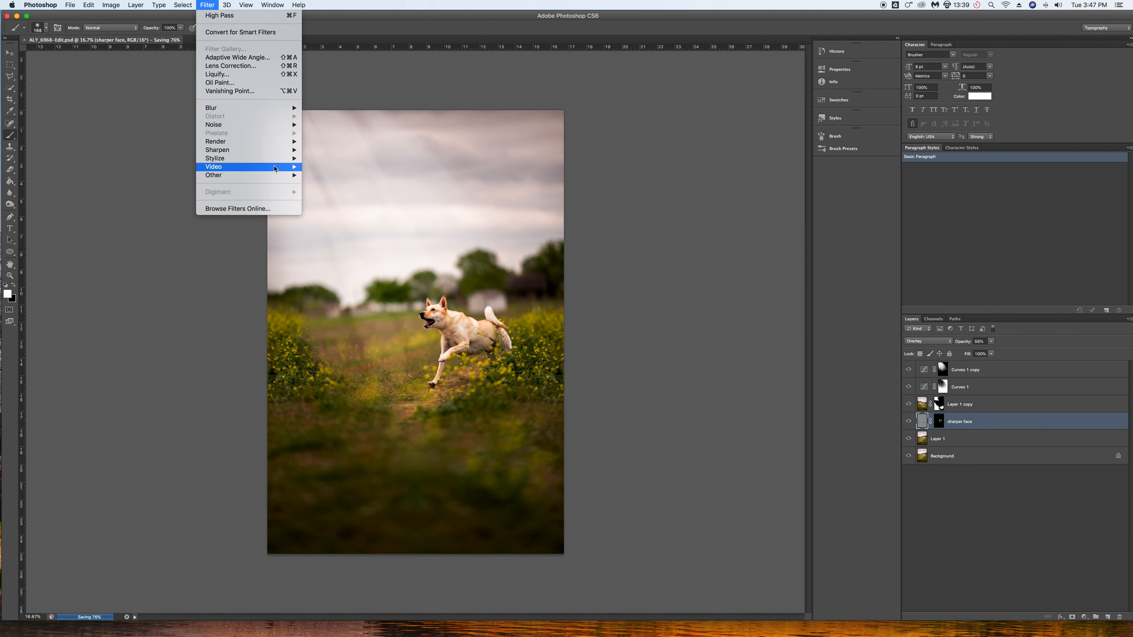
pyautogui.moveTo(213, 174)
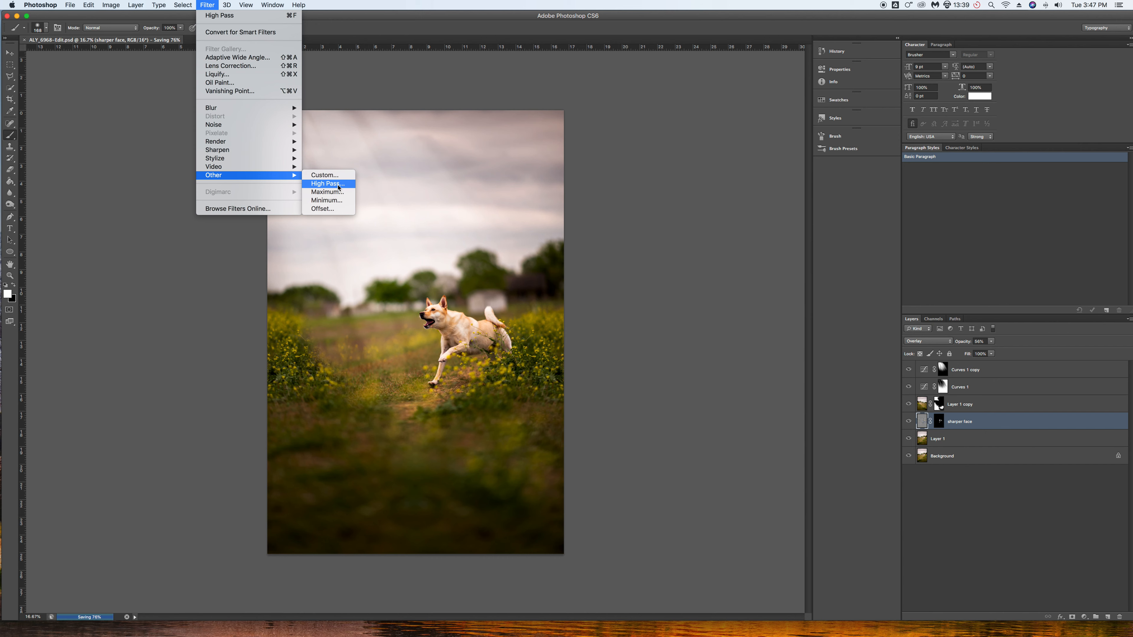
pyautogui.moveTo(615, 207)
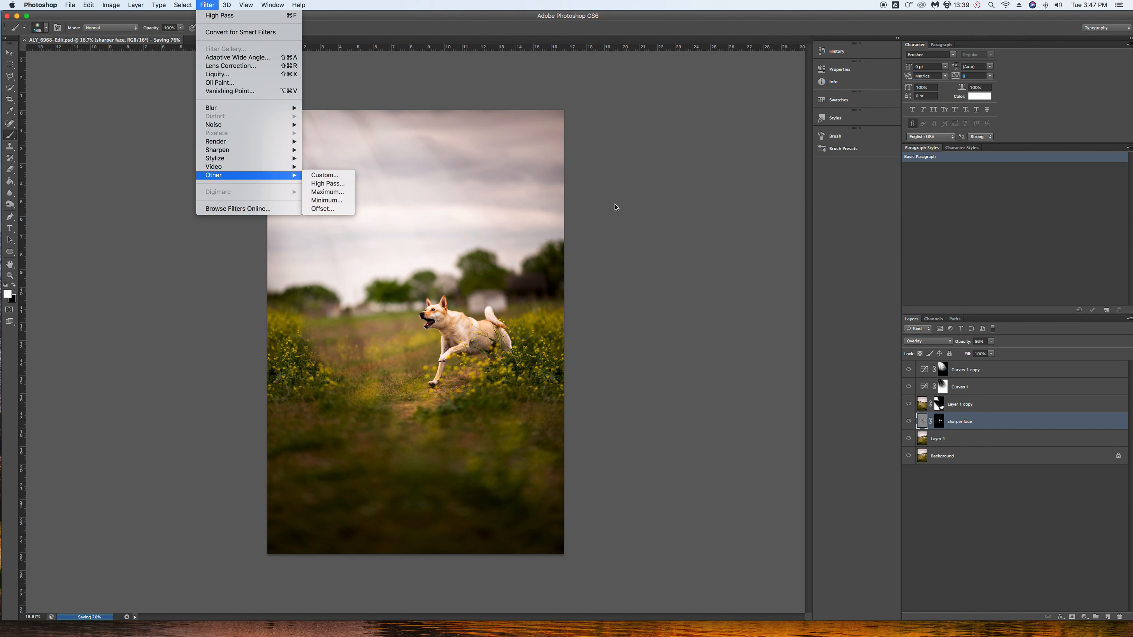
pyautogui.moveTo(650, 328)
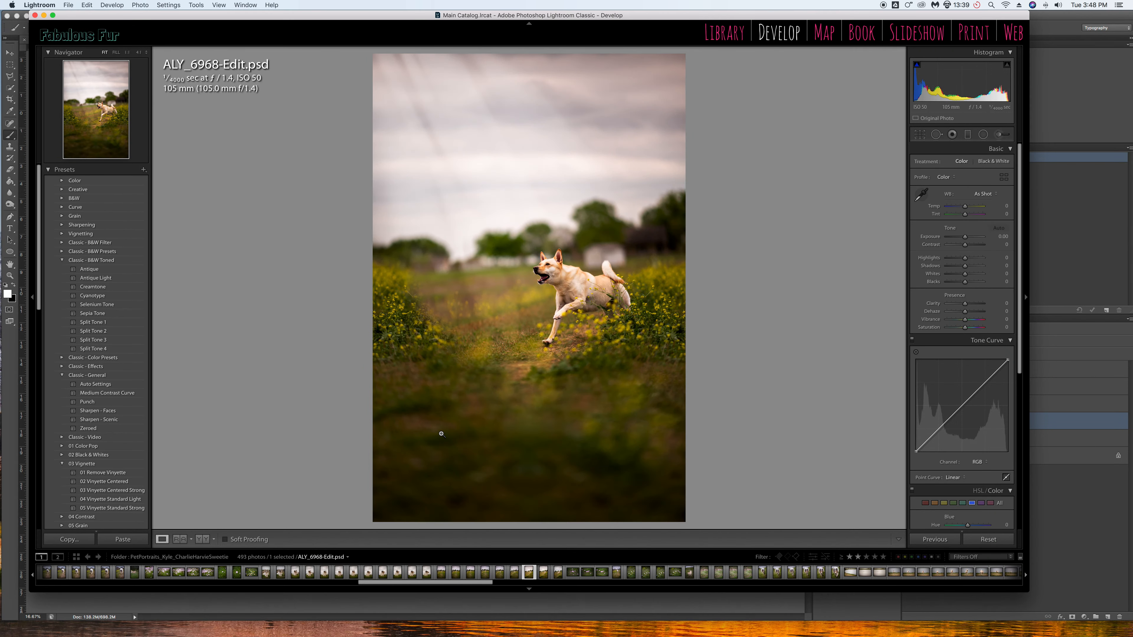
# - Compare the previous shot, the Edit.psd and the original NEF in the filmstrip, ending on the edit
pyautogui.click(514, 572)
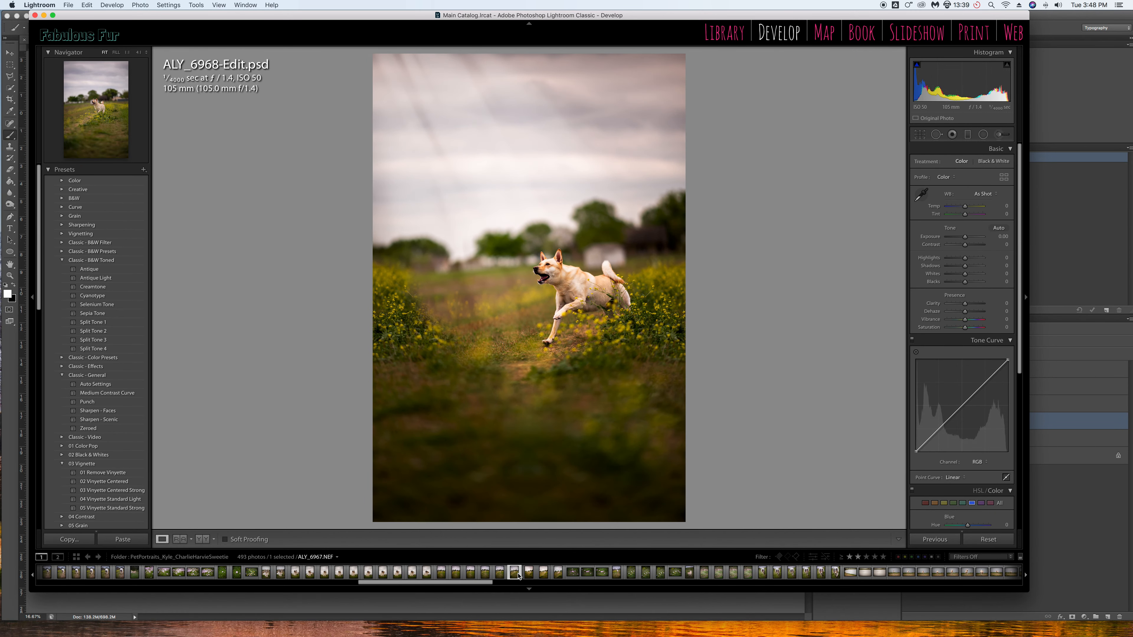
pyautogui.click(528, 573)
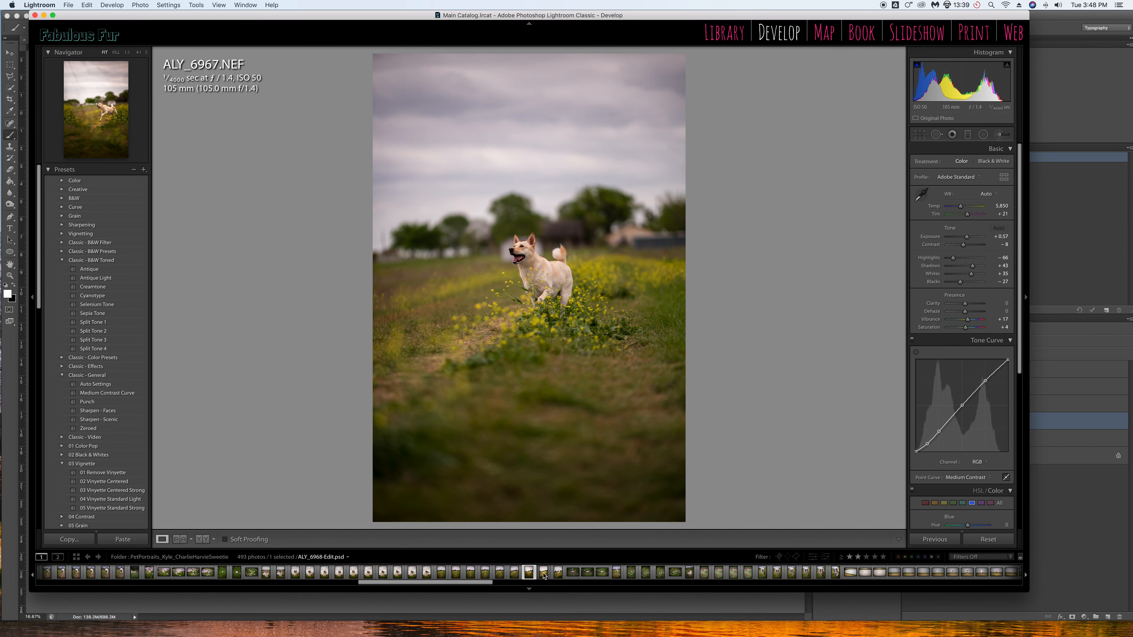
pyautogui.click(543, 573)
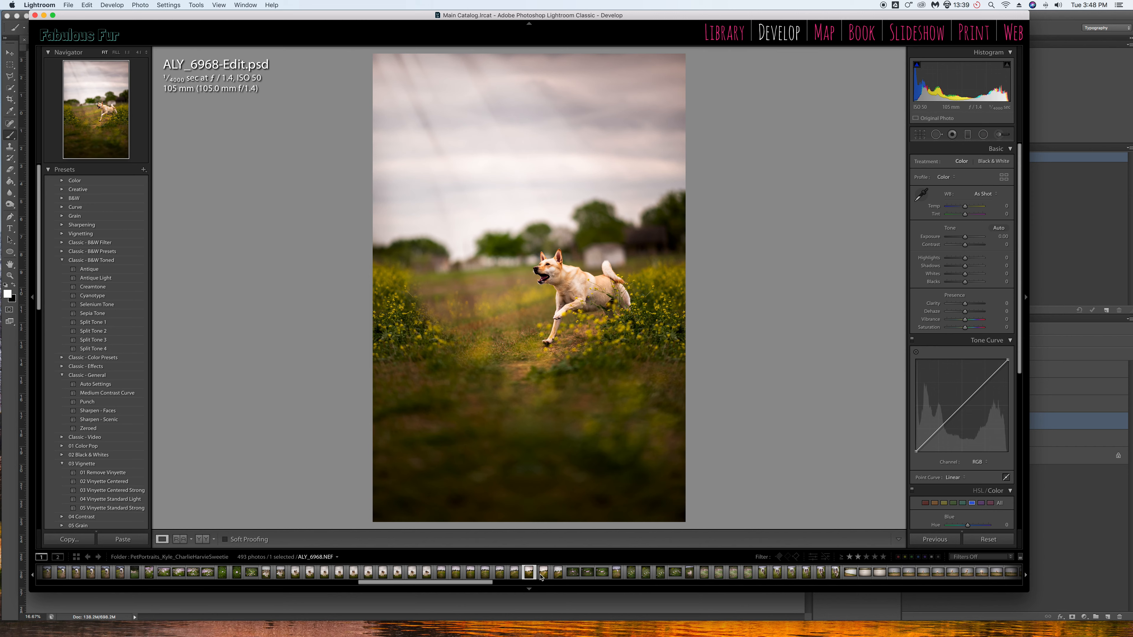
pyautogui.click(527, 573)
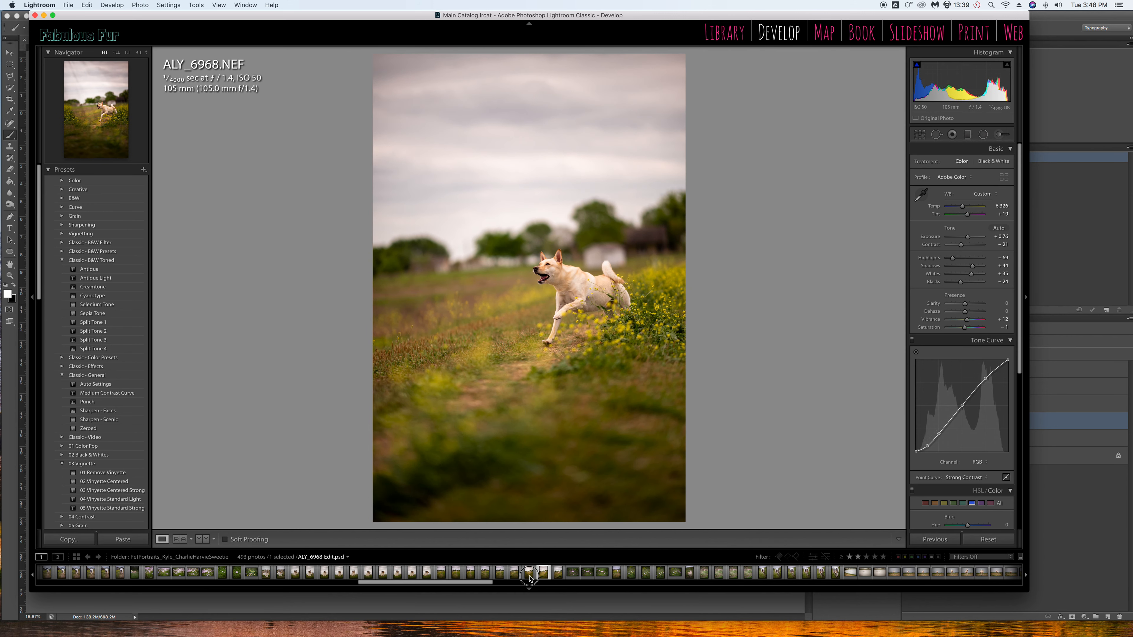